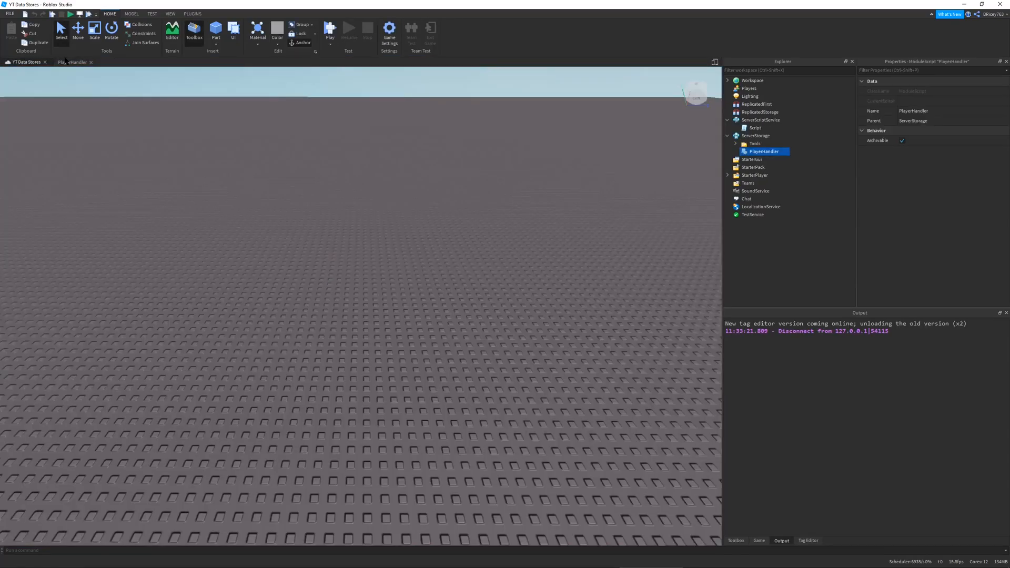
Step: Open the PlayerHandler module and review its CreateTool and LoadTools functions
double_click(762, 151)
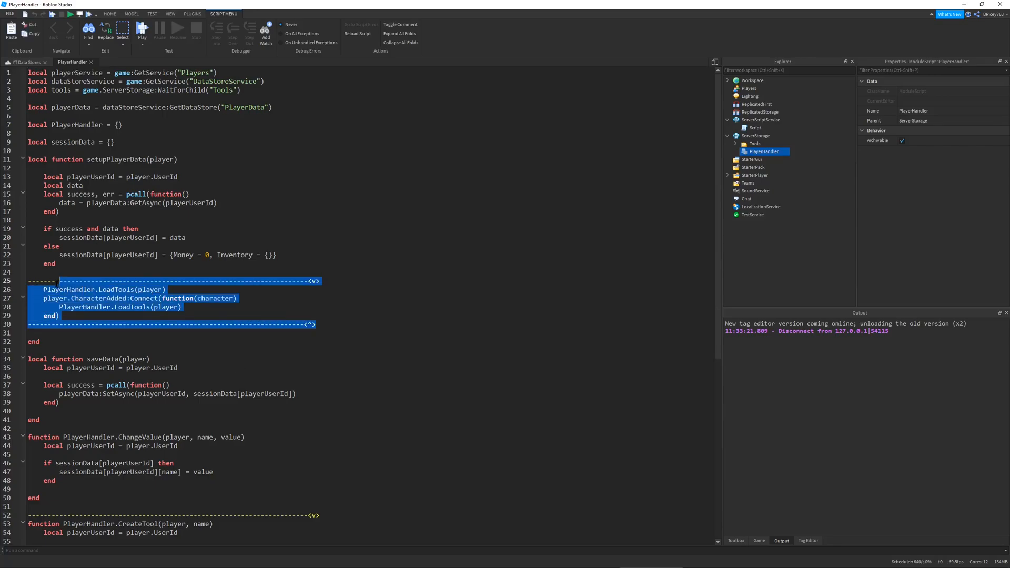
scroll(down, 3)
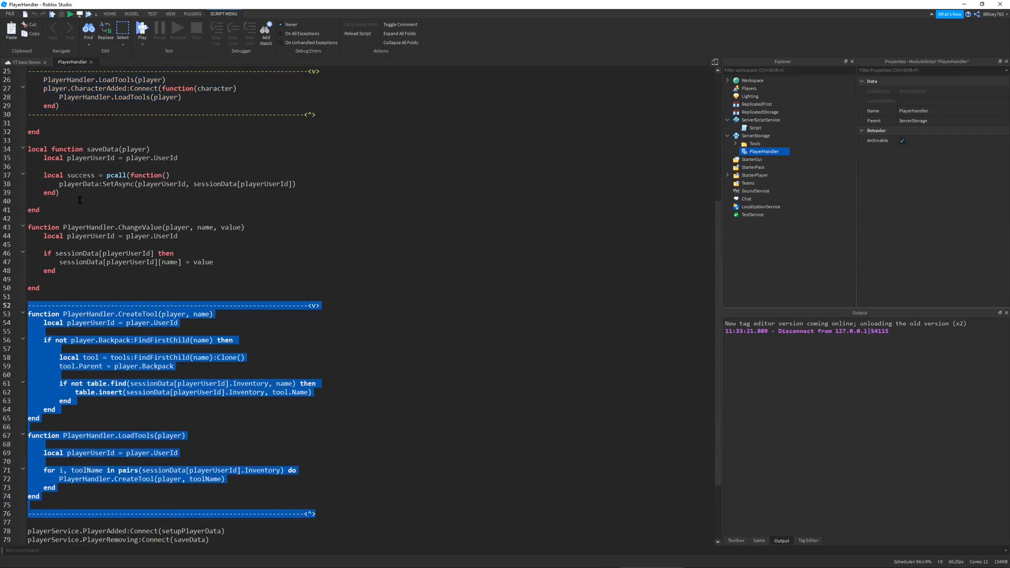
mouse_move(220, 374)
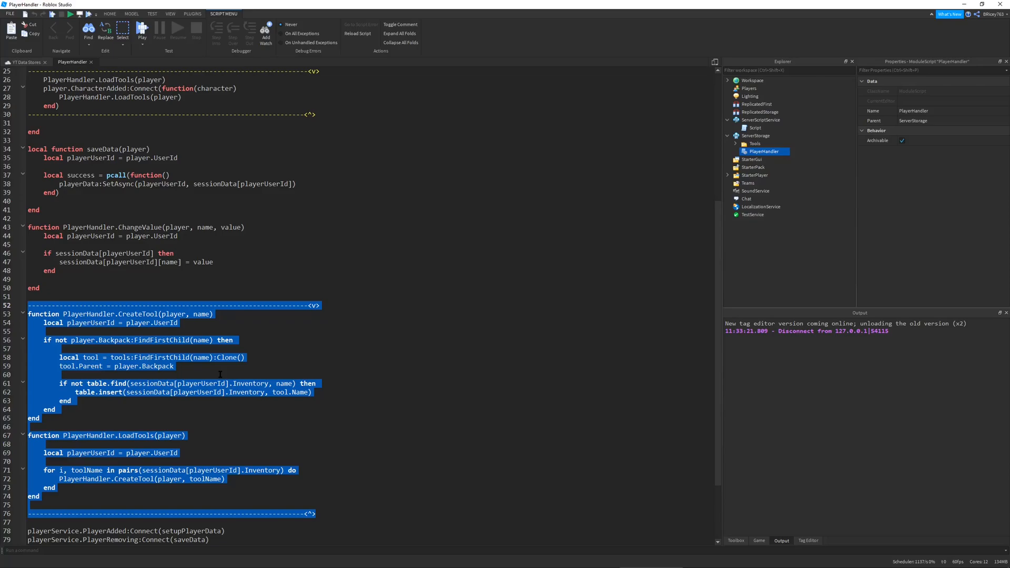
click(199, 292)
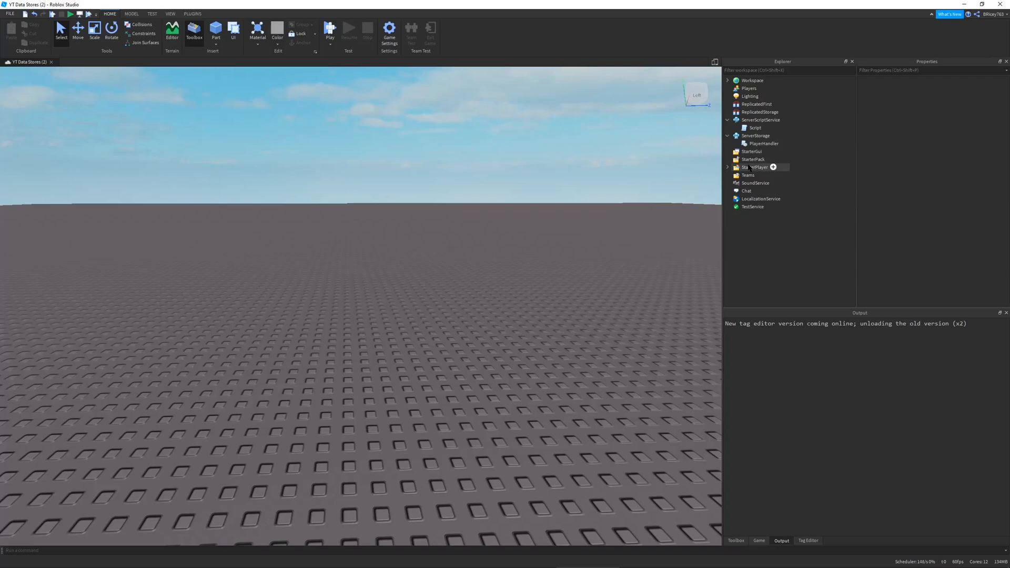
Step: Insert a Tool named TestTool into StarterPack, with a Handle part inside it
click(750, 159)
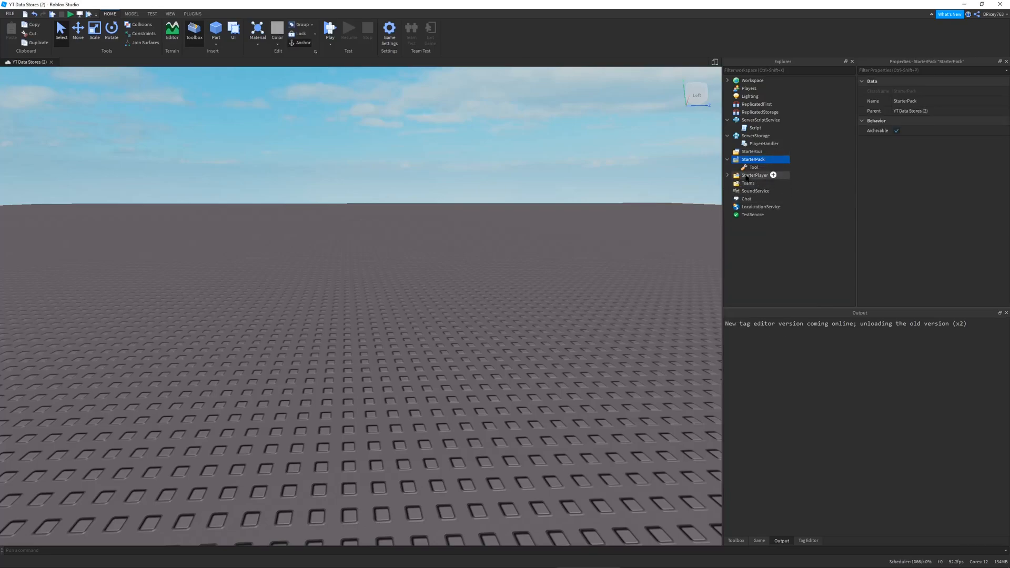
click(749, 167)
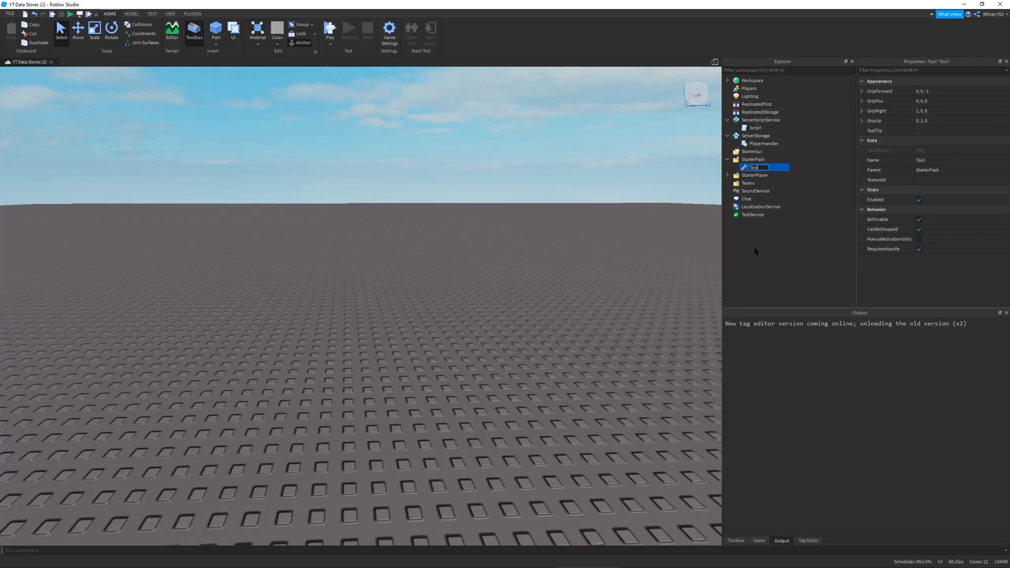
text(TestTool)
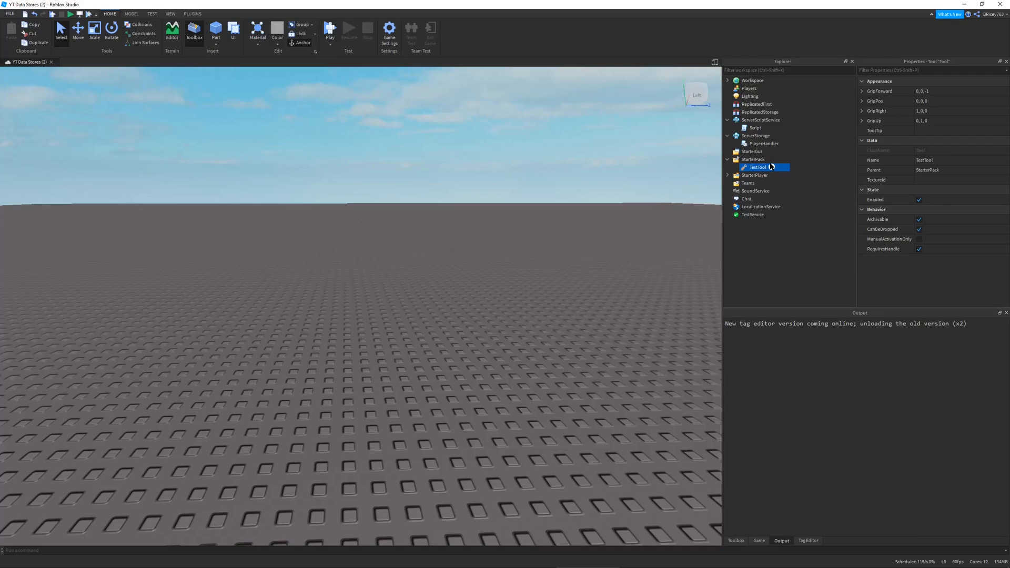
click(772, 166)
text(Handle)
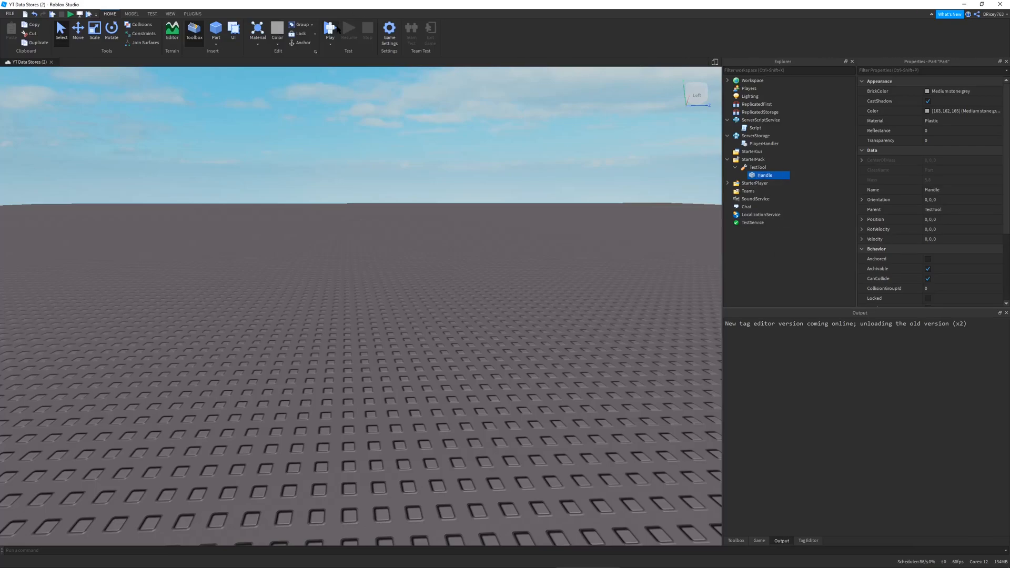
Step: Run a playtest and expand Players > player > Backpack to find TestTool
click(331, 30)
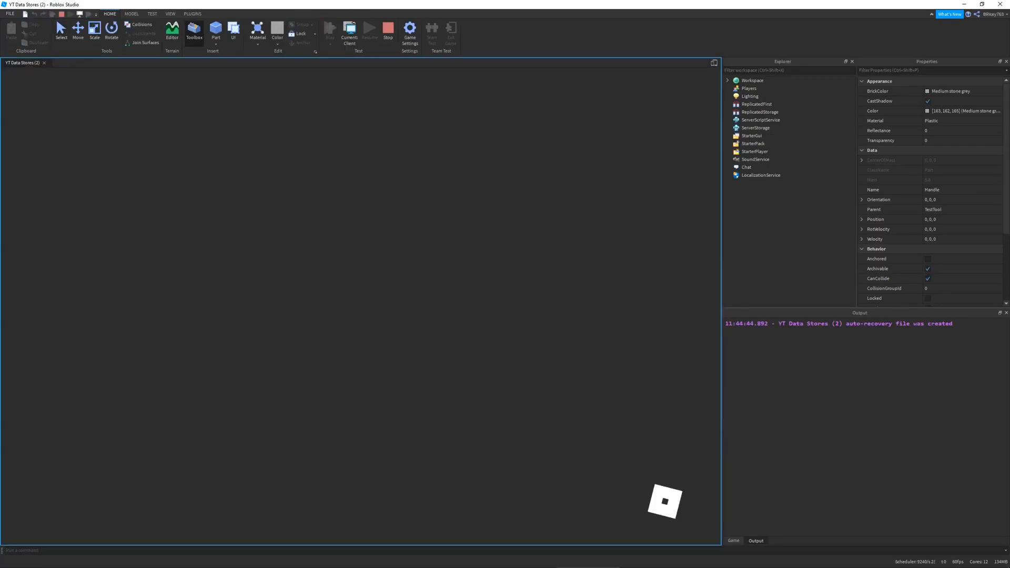
click(336, 30)
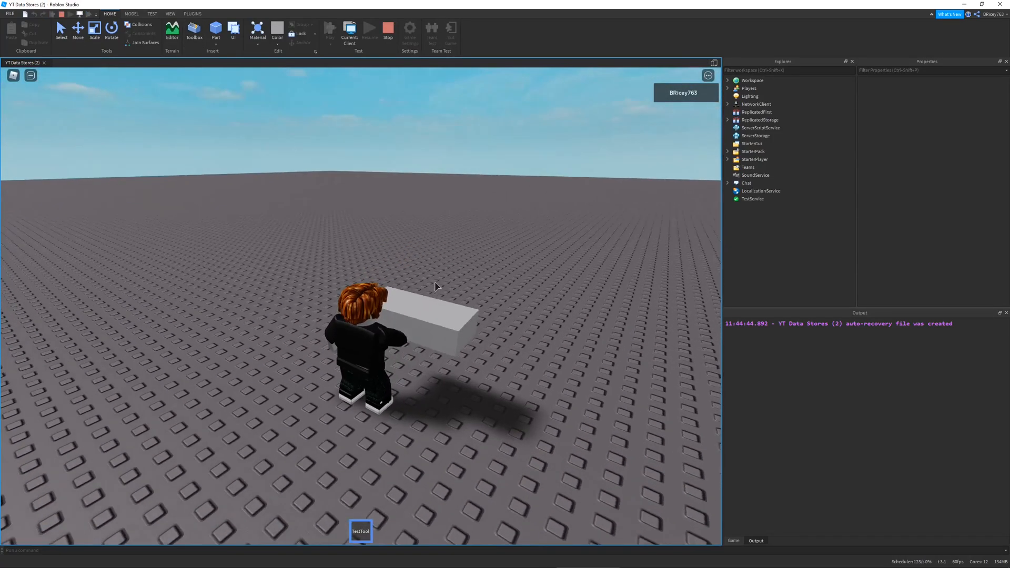
click(728, 89)
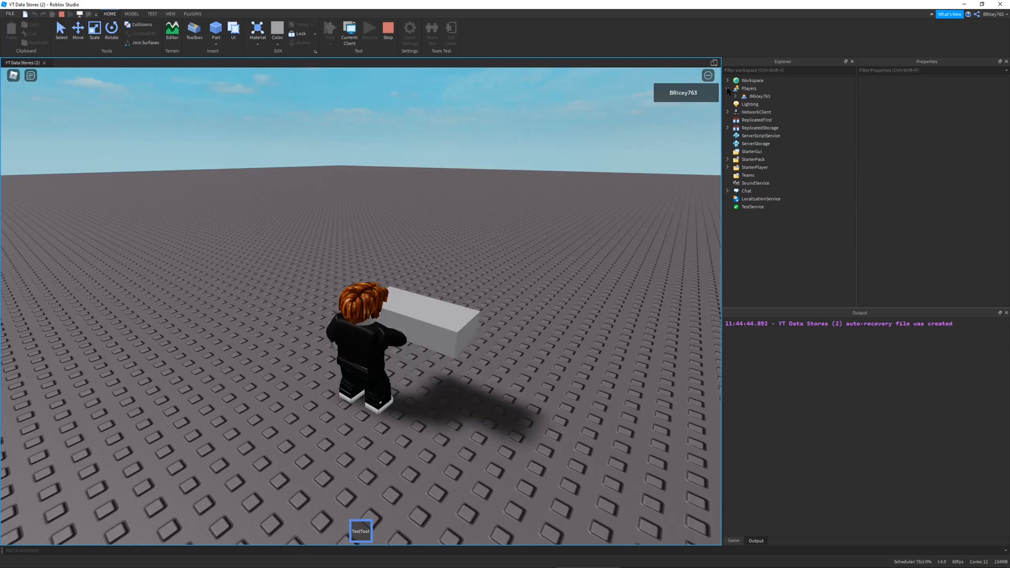
click(734, 96)
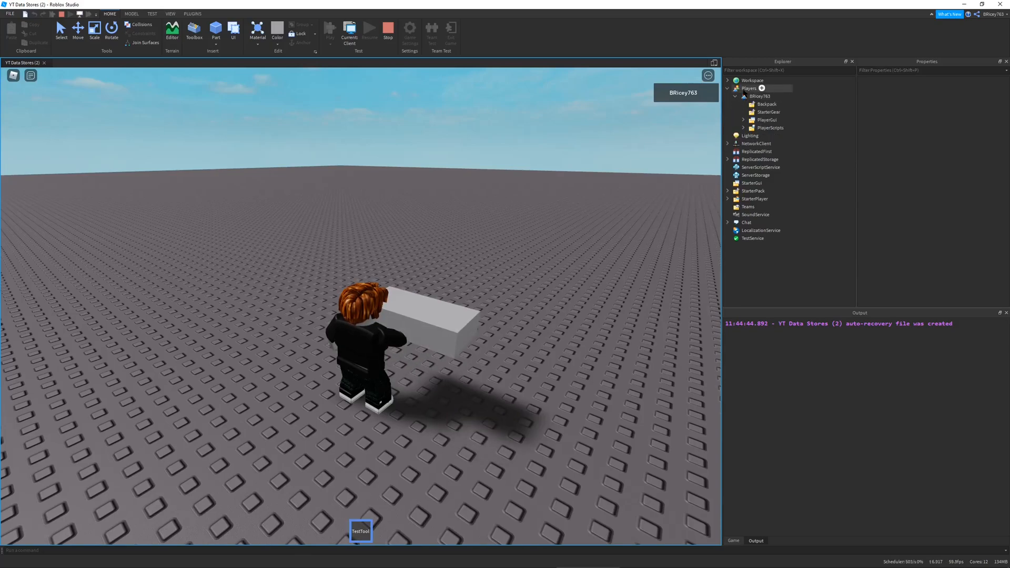
click(755, 96)
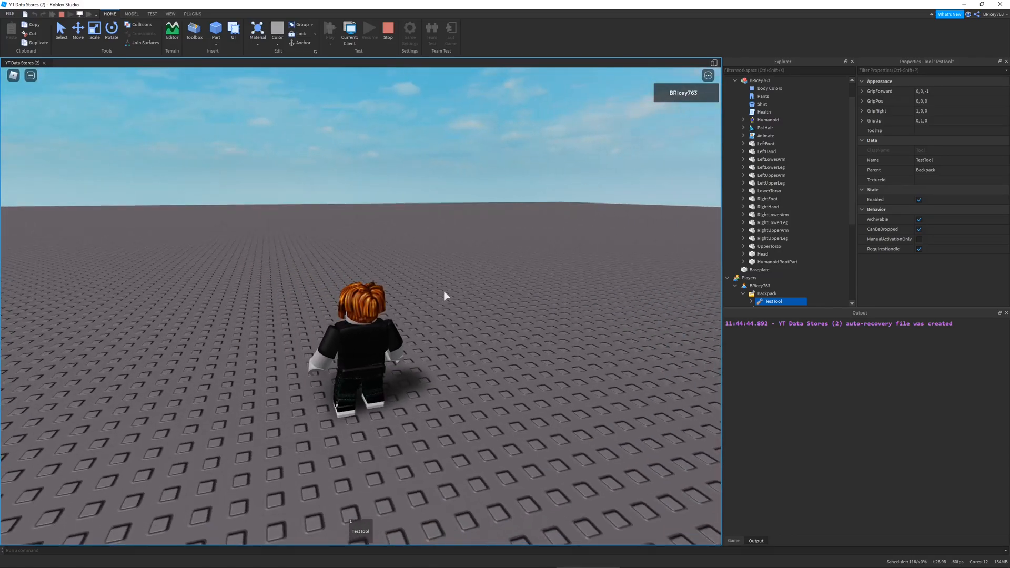
mouse_move(388, 31)
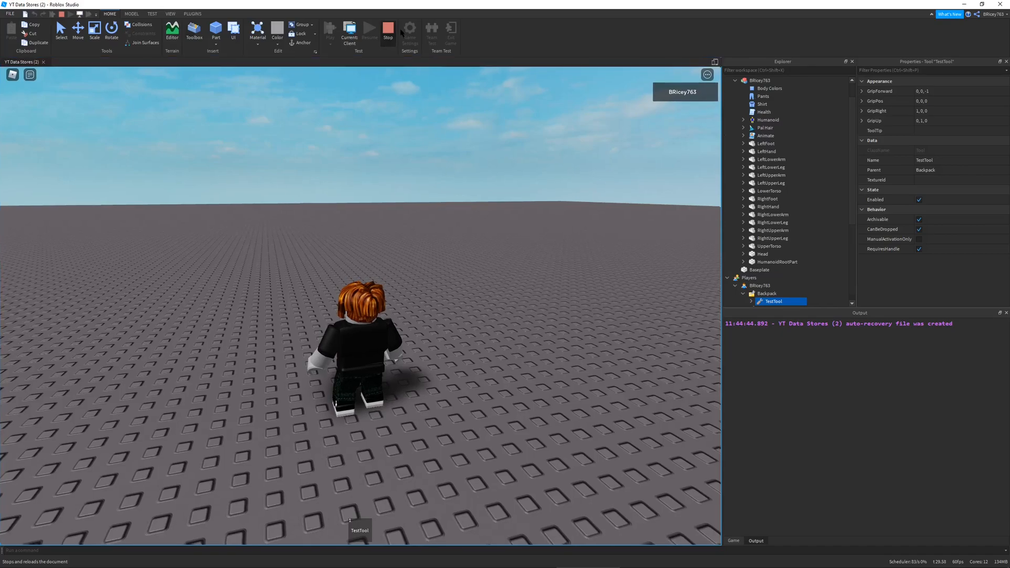
Step: Stop the playtest and add a folder named Tools to ServerStorage
click(388, 29)
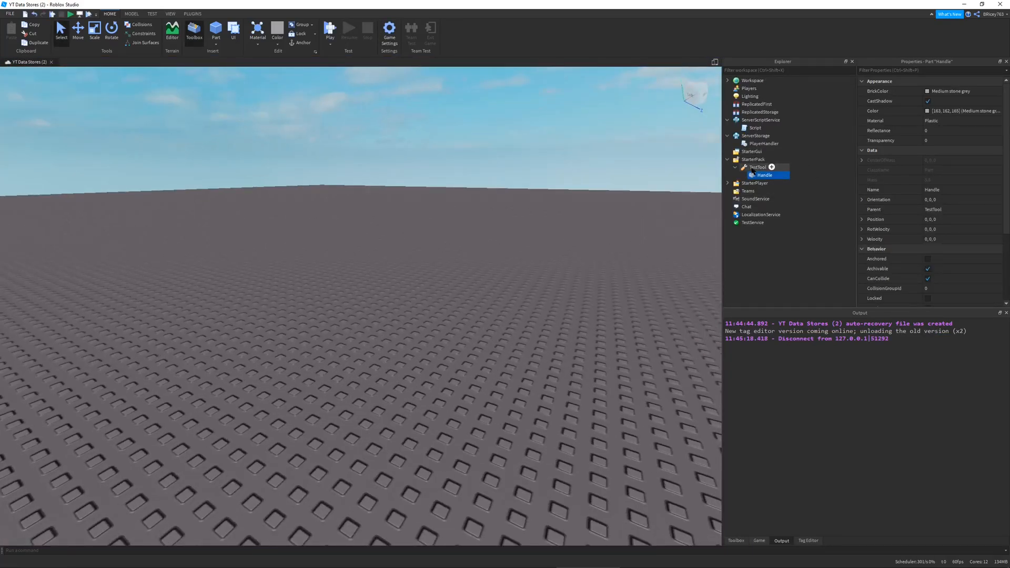
click(755, 135)
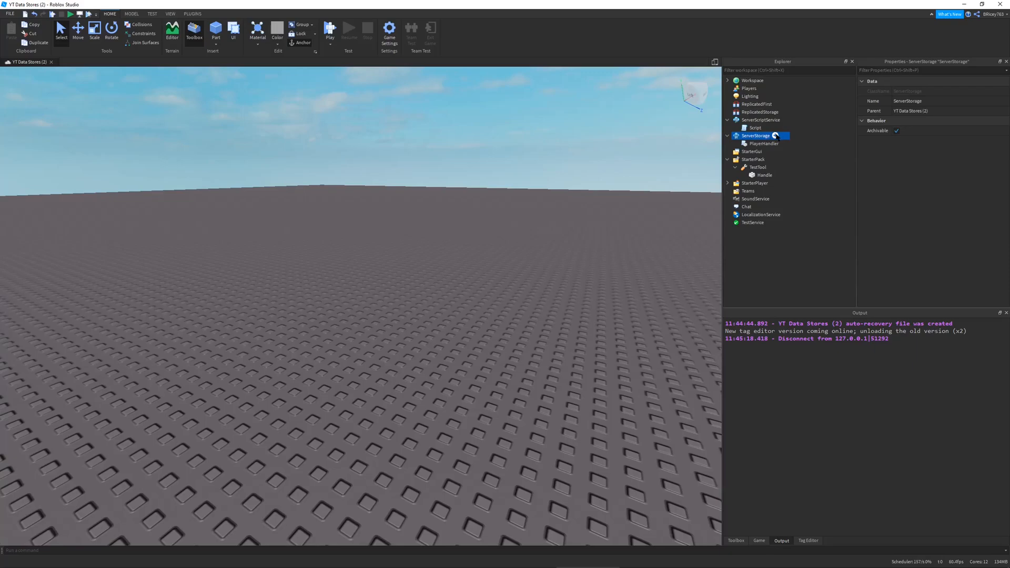
click(778, 136)
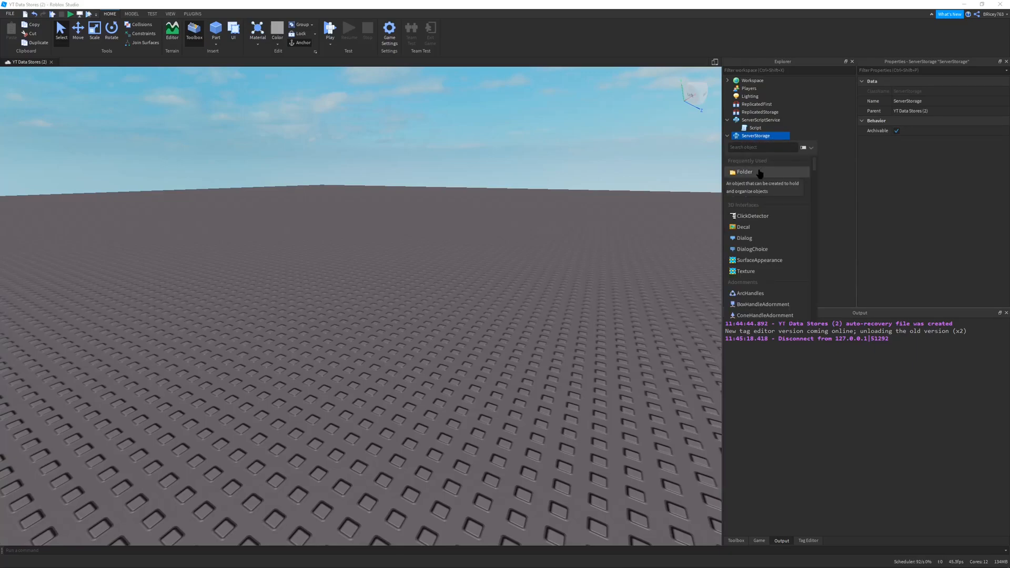
click(744, 172)
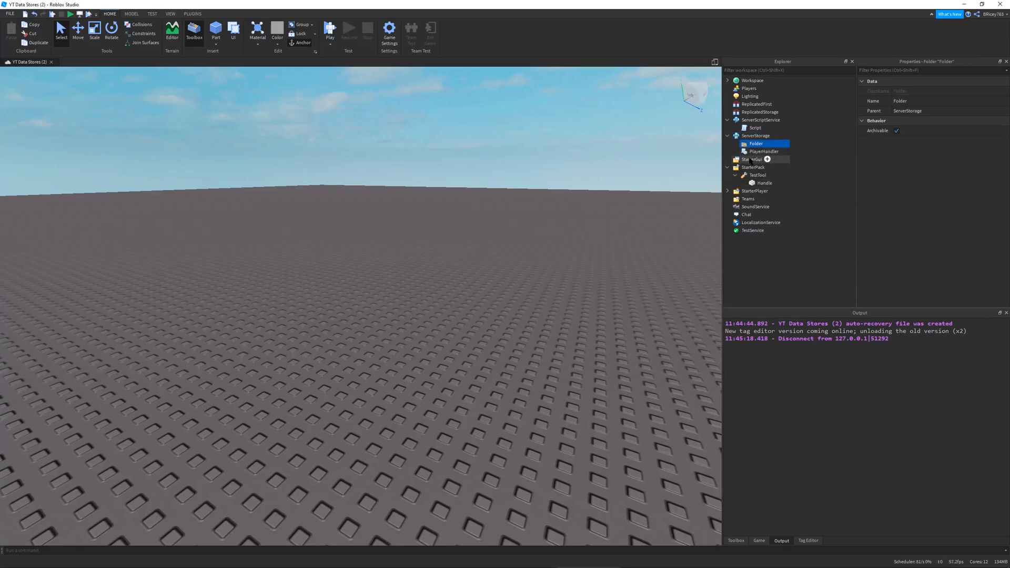
text(Tools)
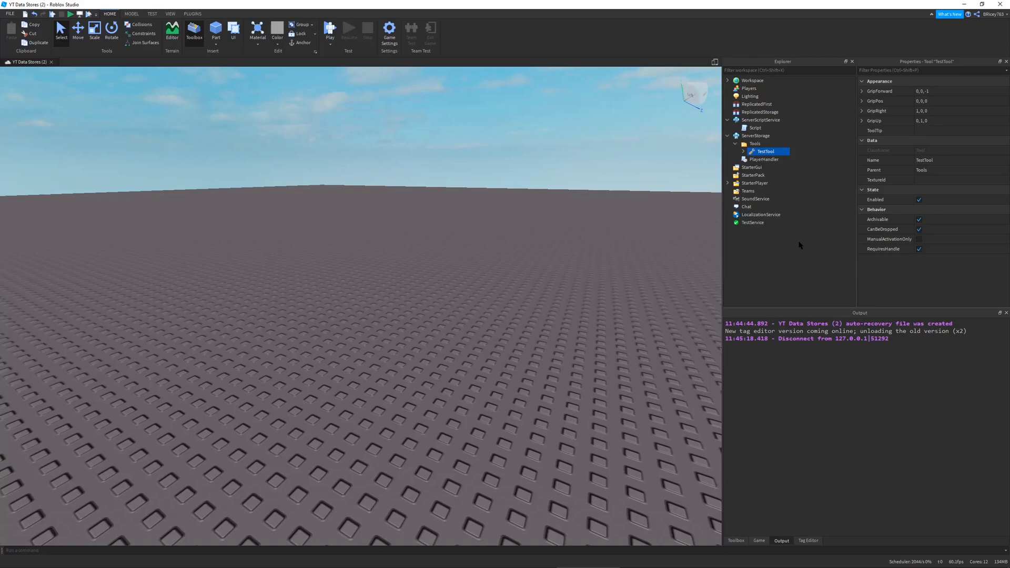
mouse_move(436, 243)
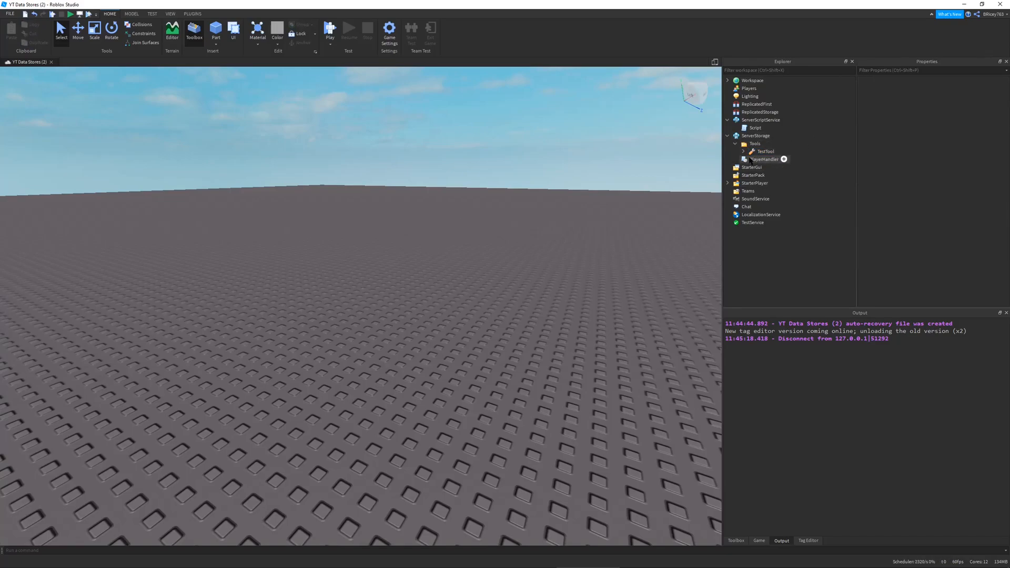
Step: In PlayerHandler, add local toolsFolder = game.ServerStorage:WaitForChild("Tools")
double_click(760, 159)
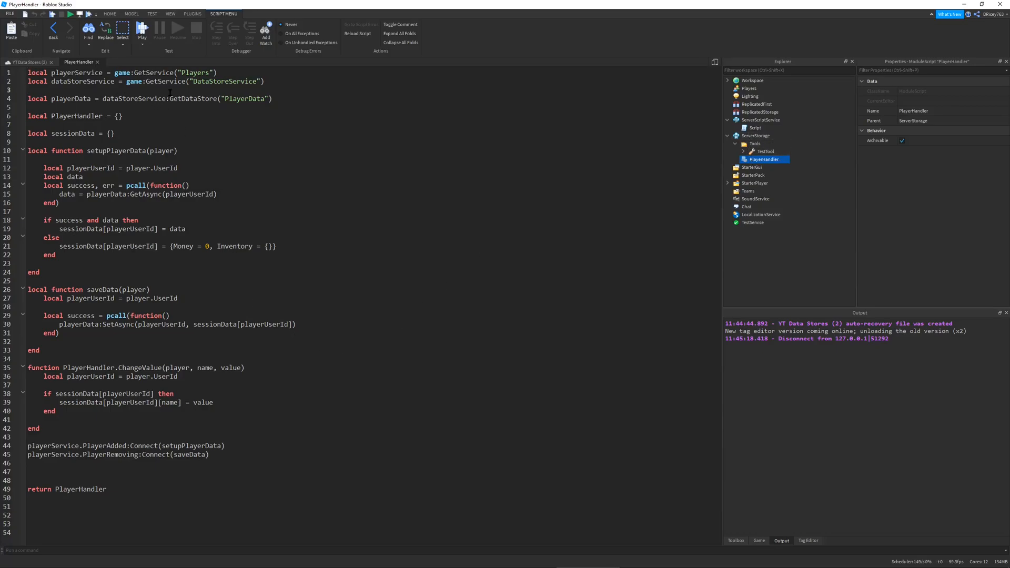
text(local toolf)
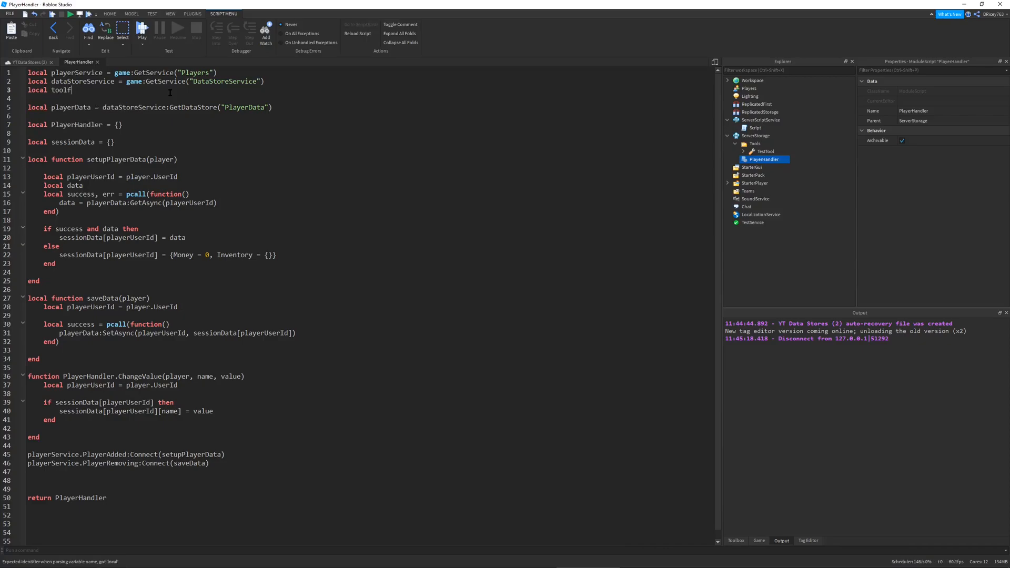
text(sFolder =)
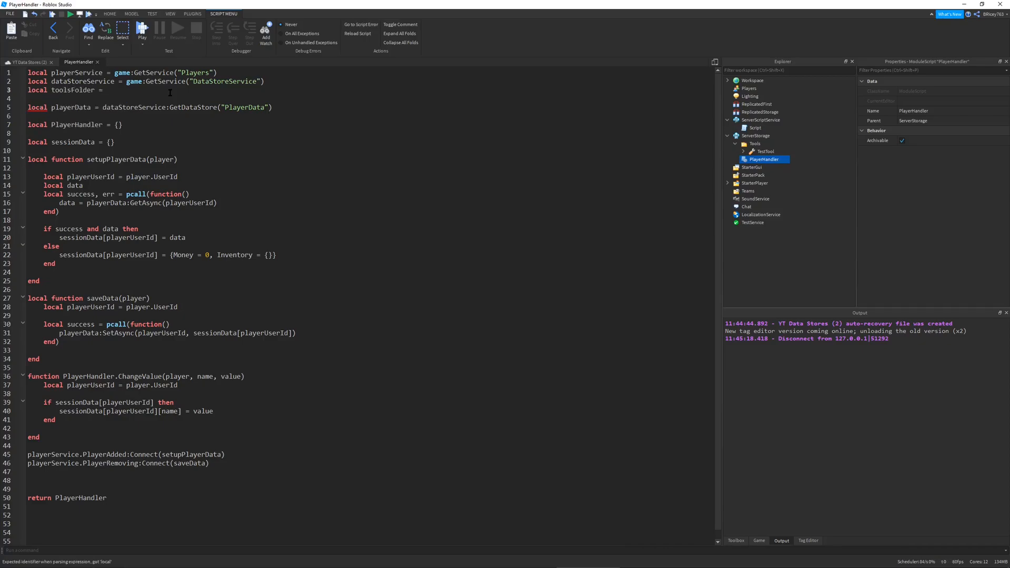
text(game.ServerStorage:)
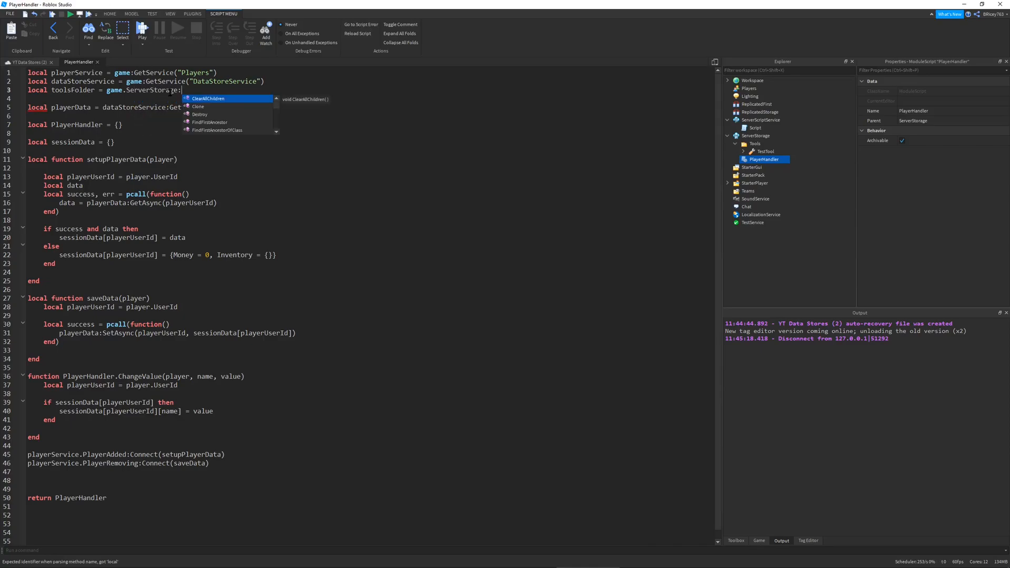
text(WaitForChild("Tools)
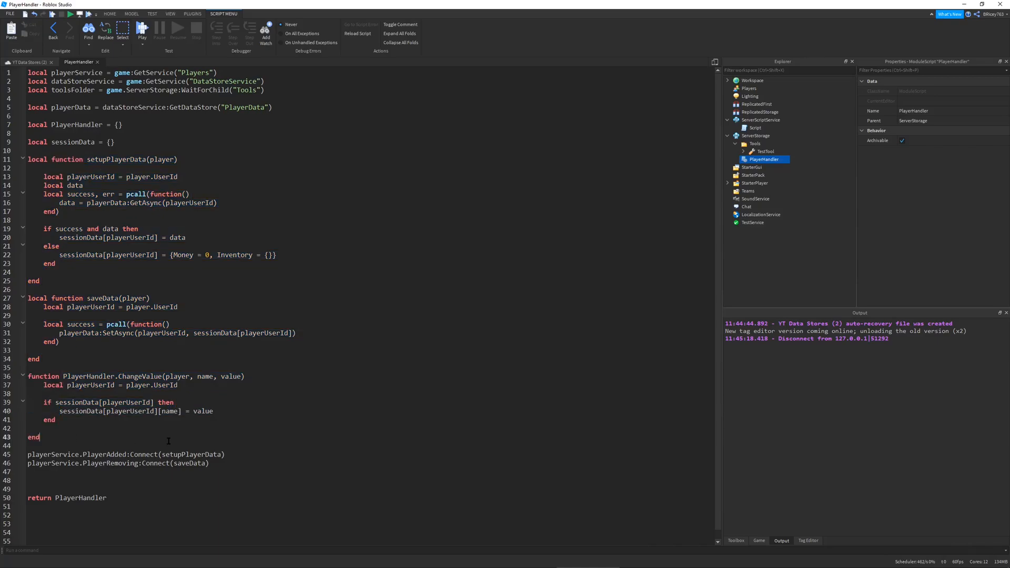
Step: Begin a new function named PlayerHandler.Create
text(function)
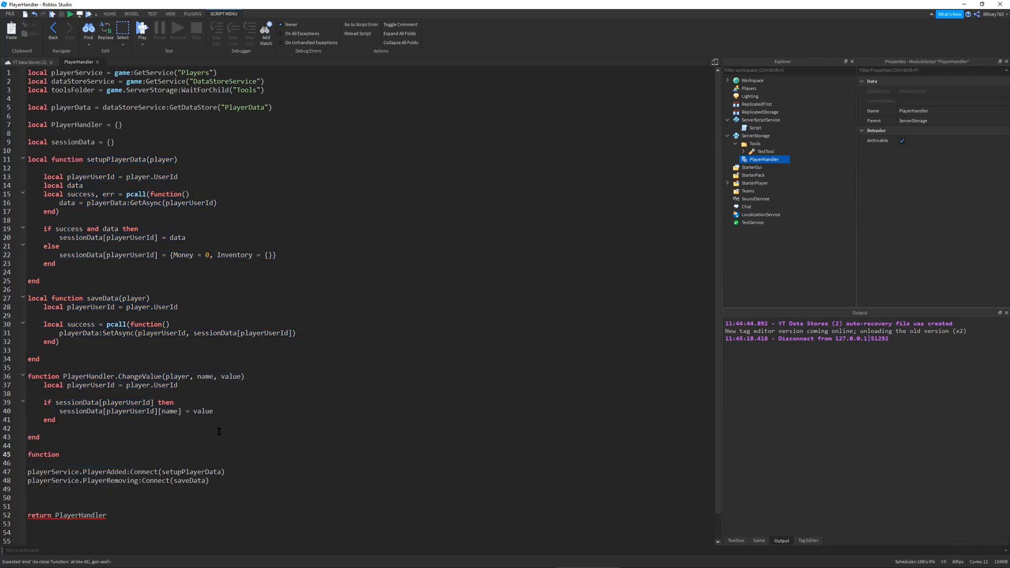
text(PlayerHandler)
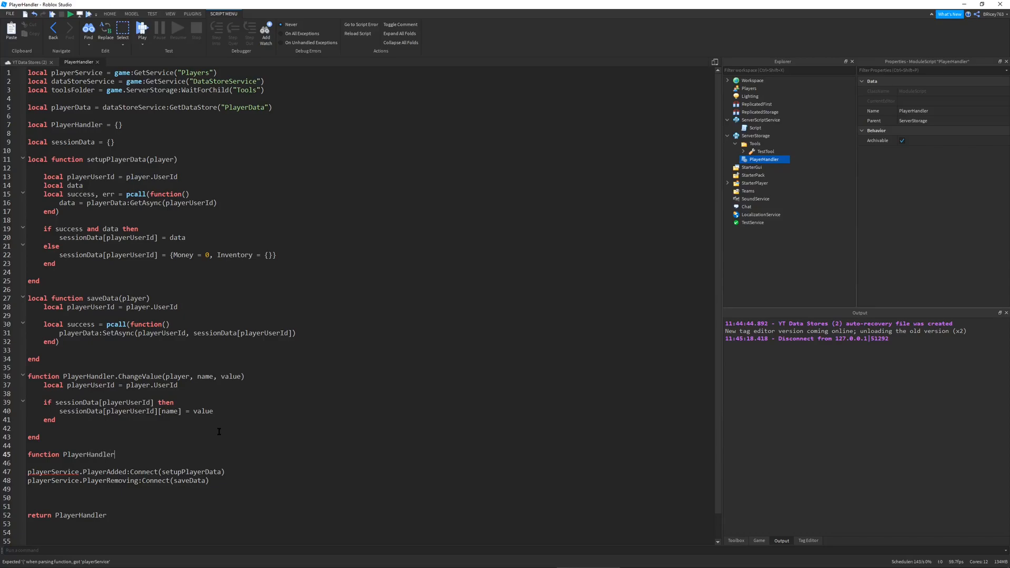
text(.)
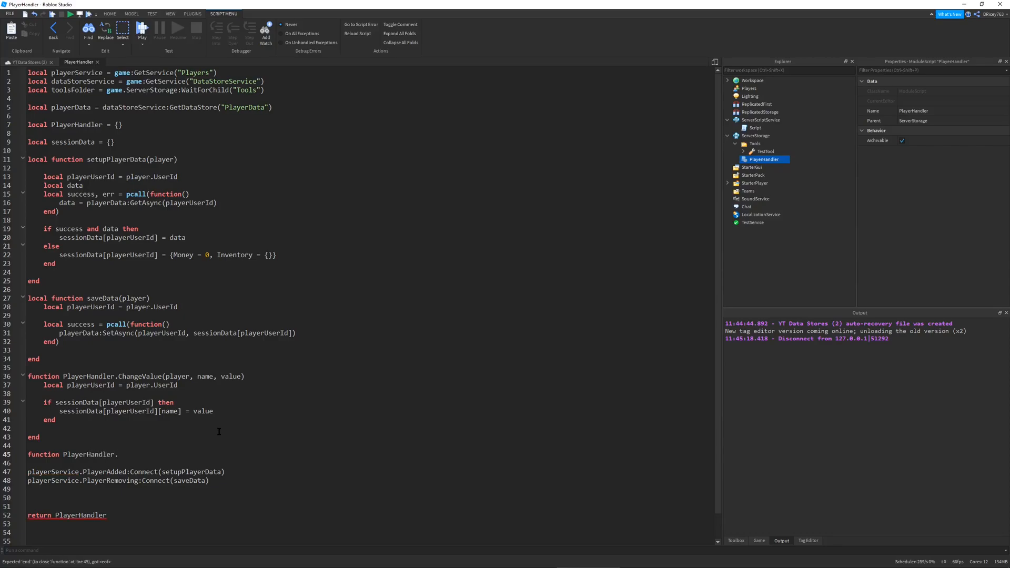
text(Create)
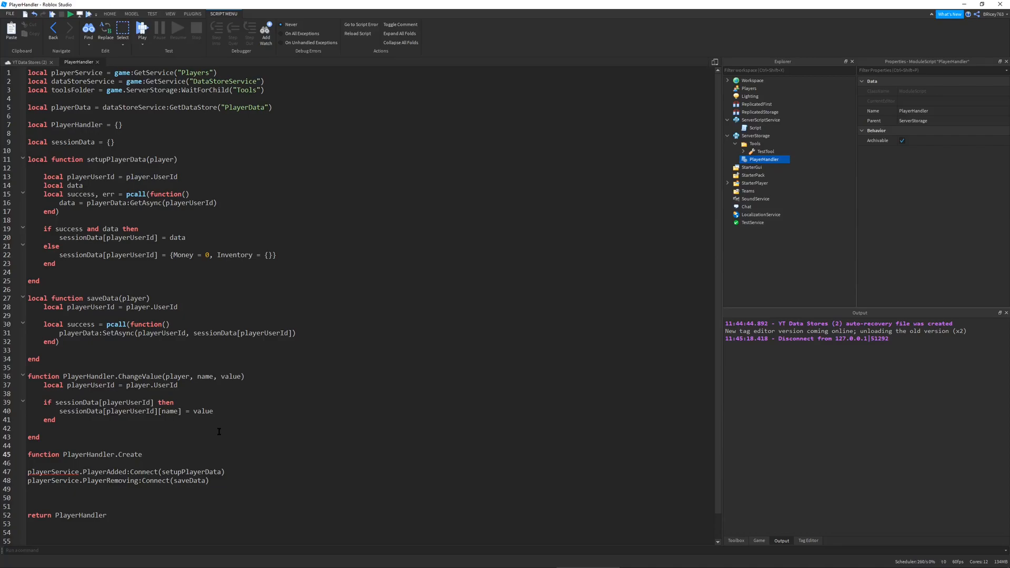
mouse_move(242, 421)
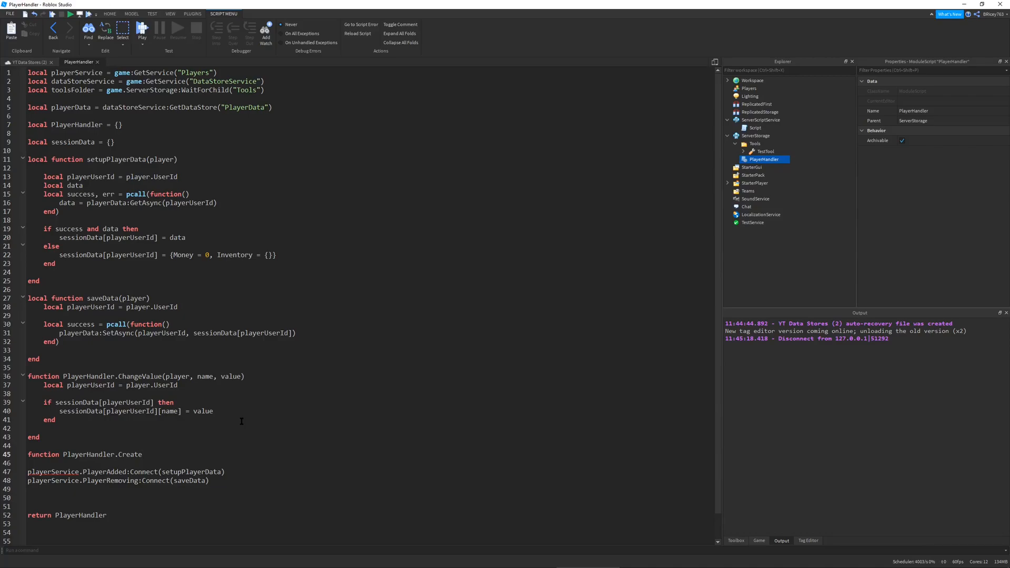
Step: Name the function CreateTool(player, name) and store local playerUserId = player.UserId
text(T)
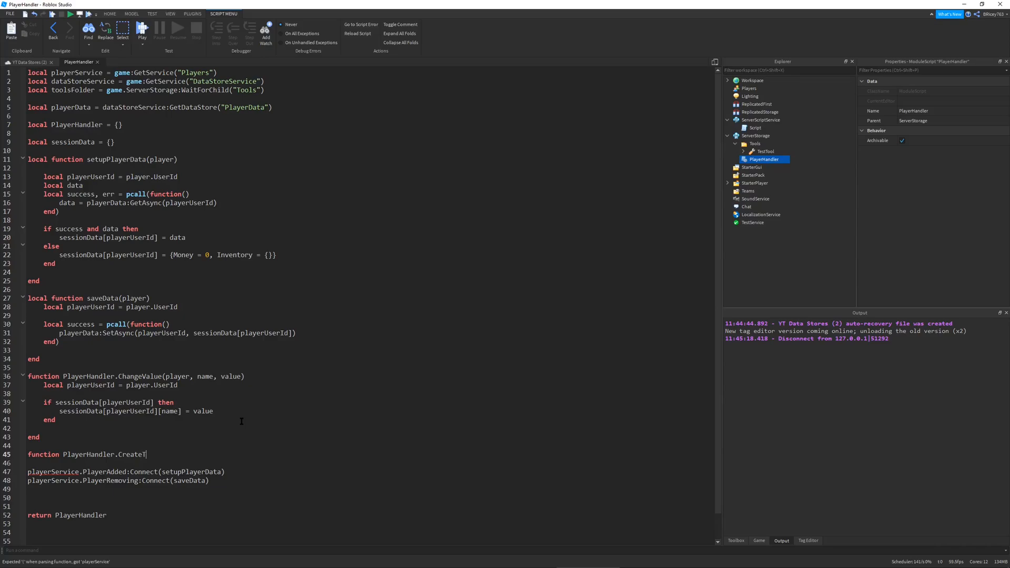
text(ool)
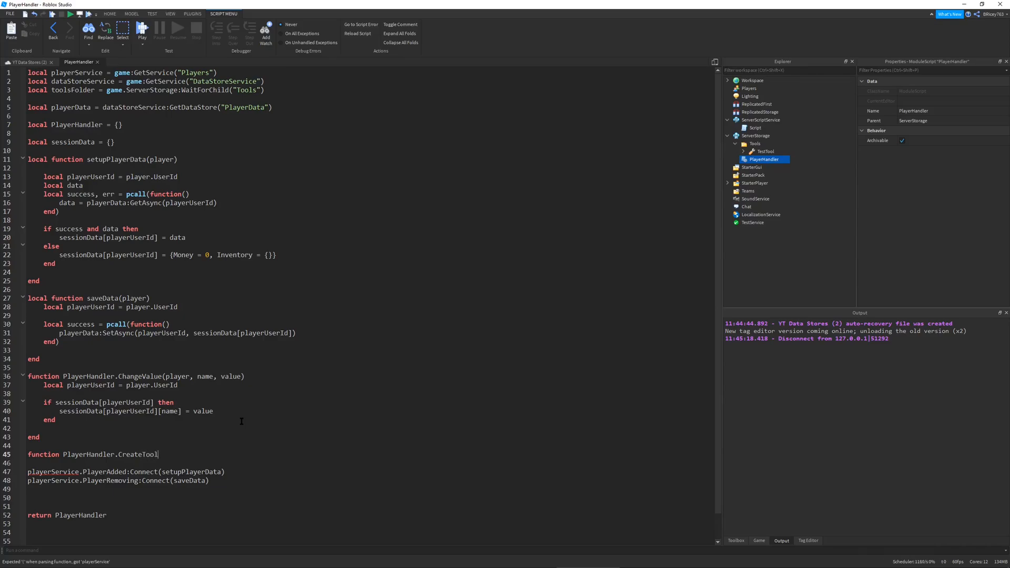
text((player))
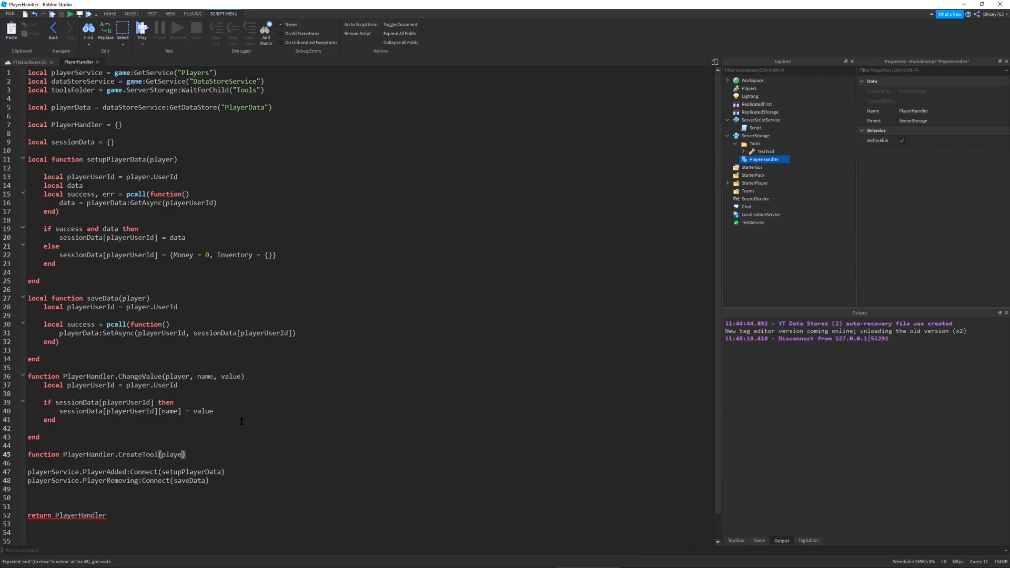
text(, a)
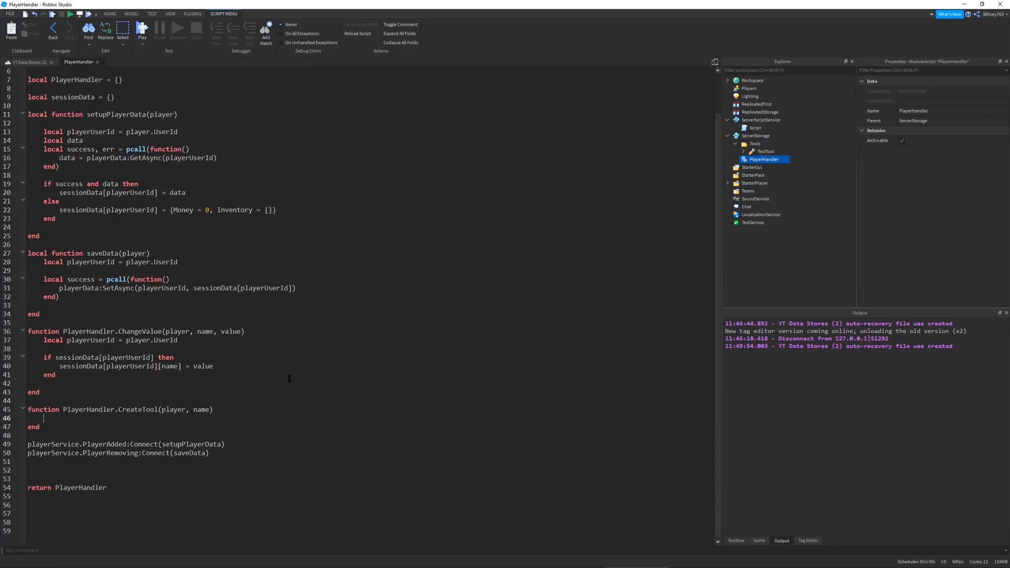
text(local)
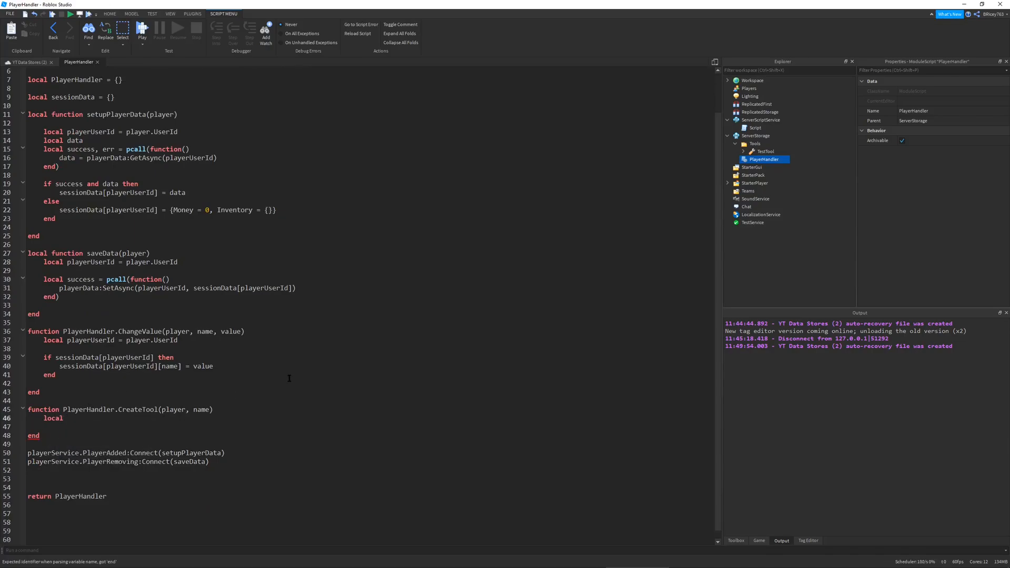
text(playerUserId = player.)
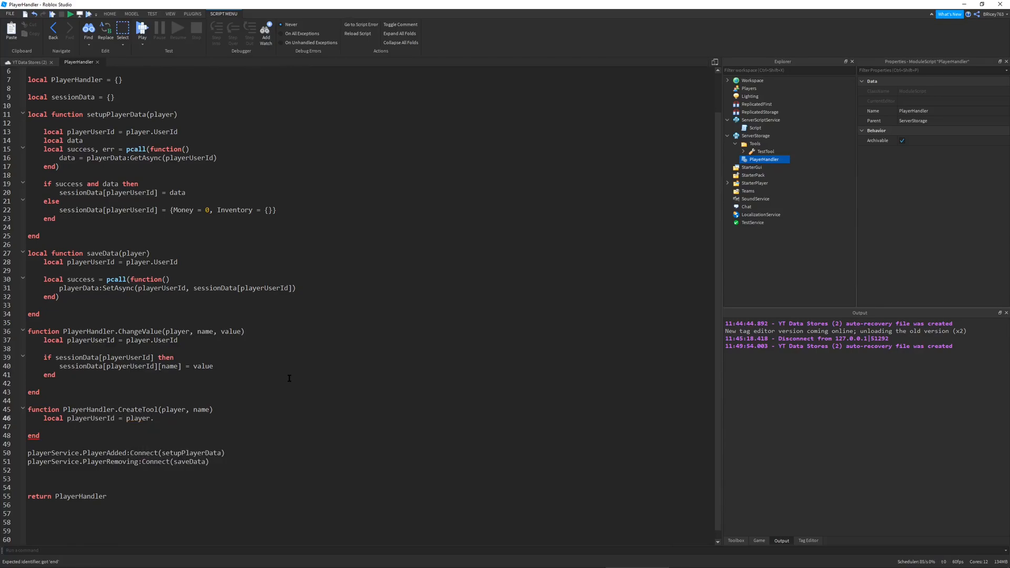
text(User)
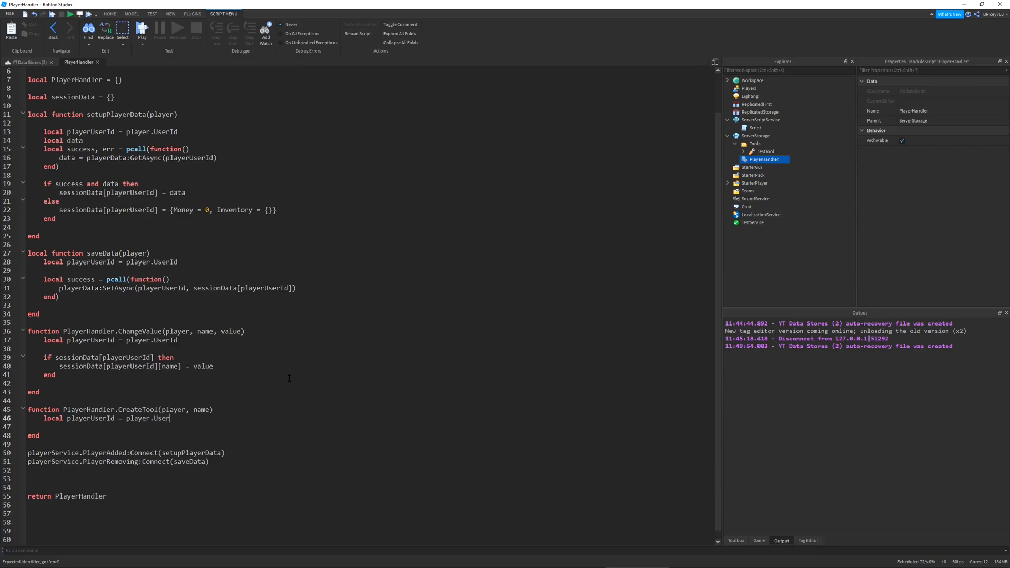
text(Id)
text(if)
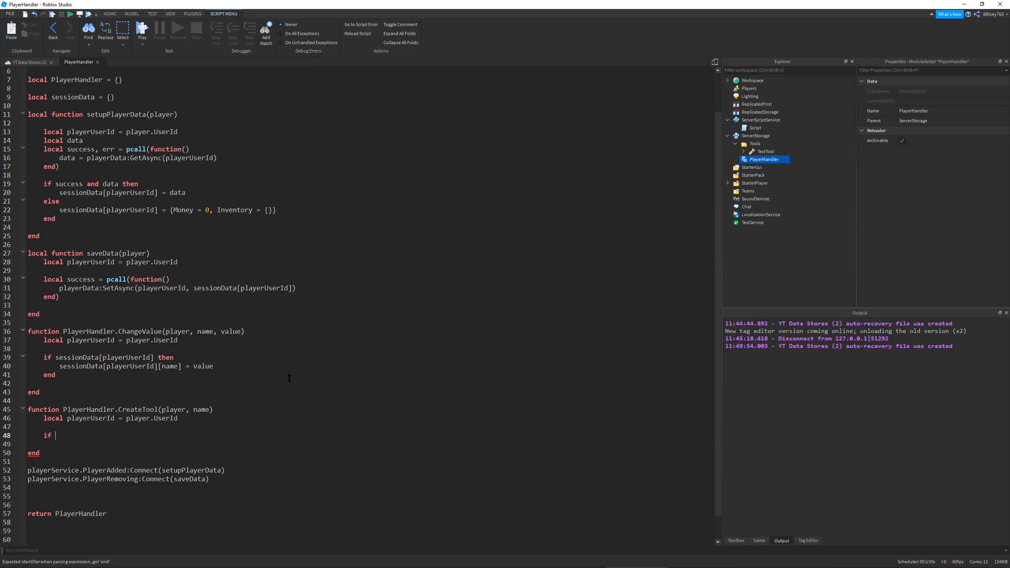
Step: Start an if-not condition checking player.Backpack:FindFirstChild for the tool
text(not)
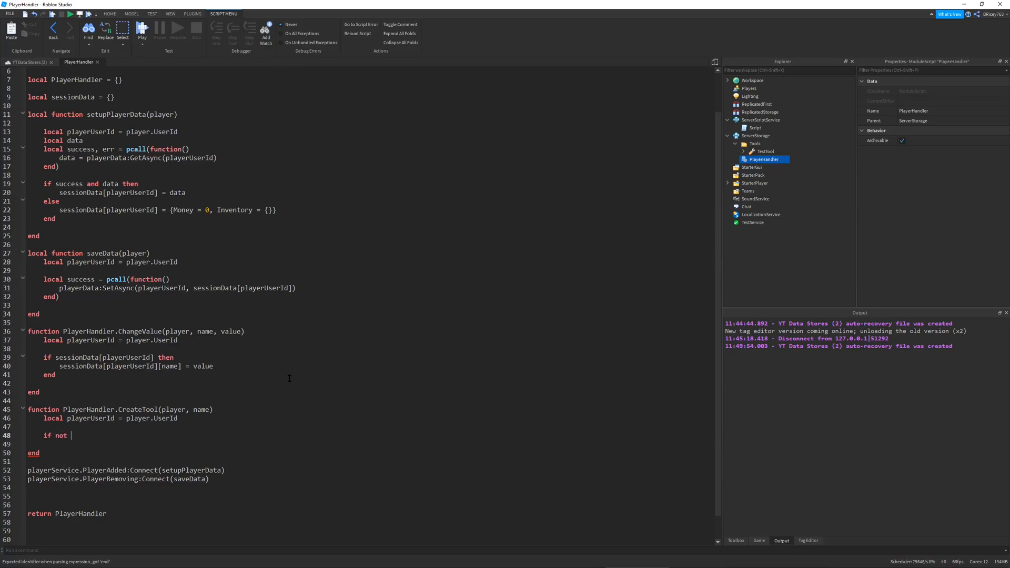
text(player.)
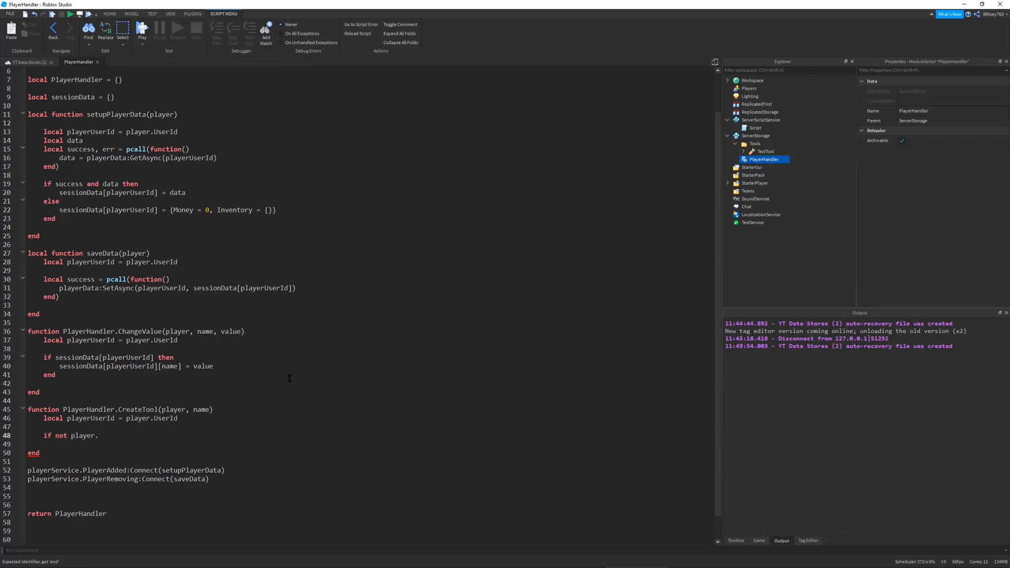
text(Backpack)
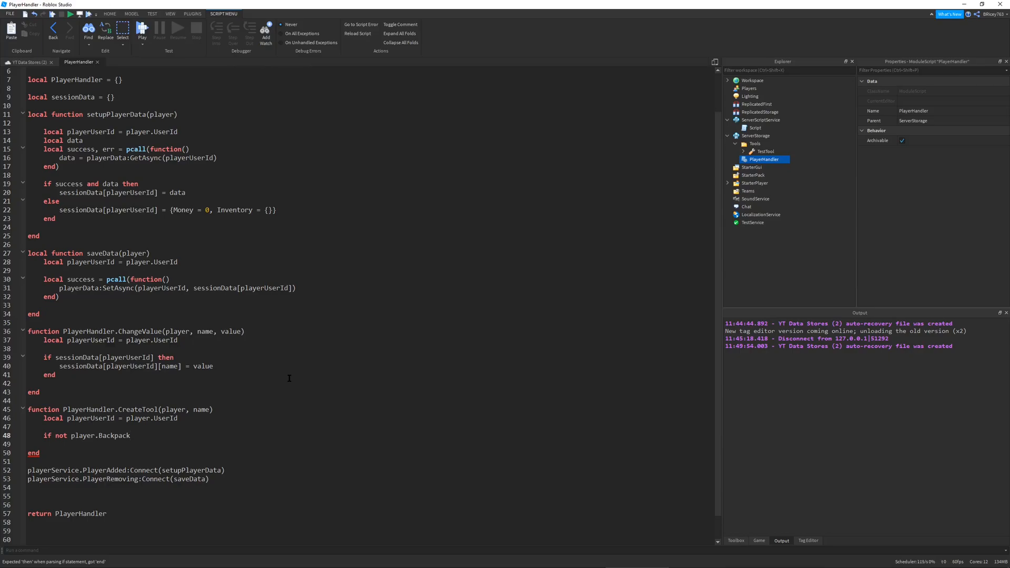
text(:Find)
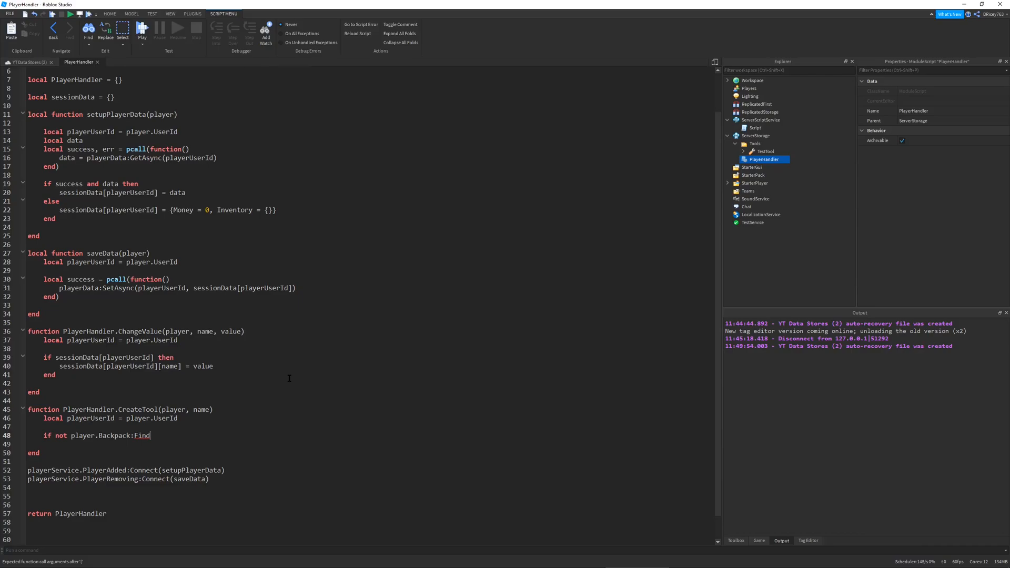
text(irc)
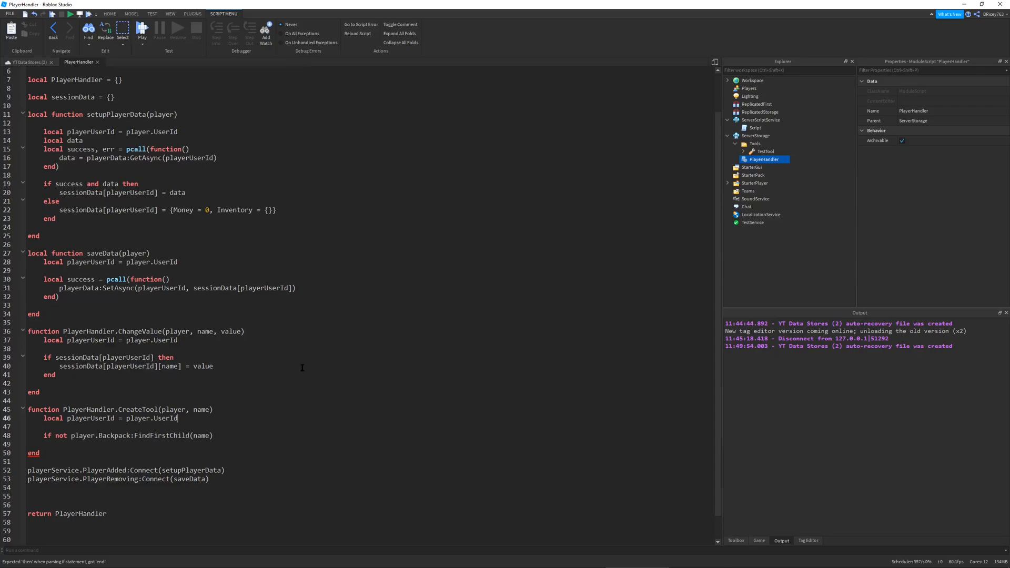
mouse_move(304, 439)
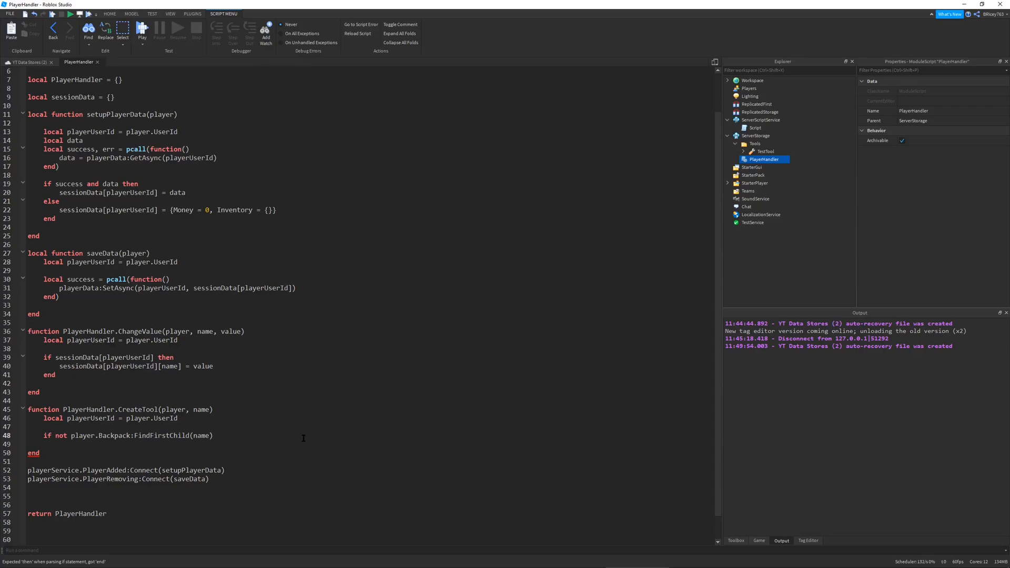
text(and player.)
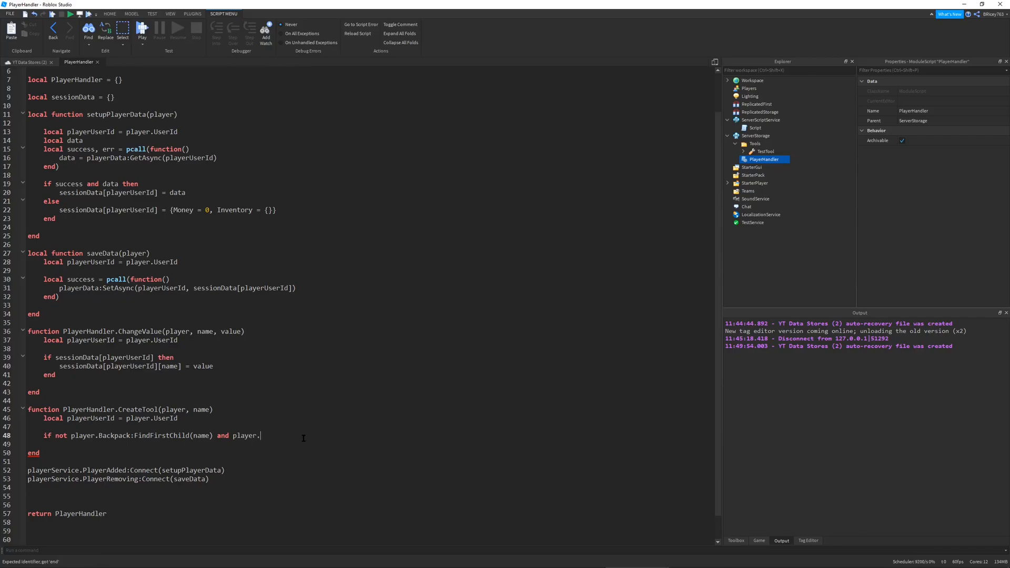
text(Character)
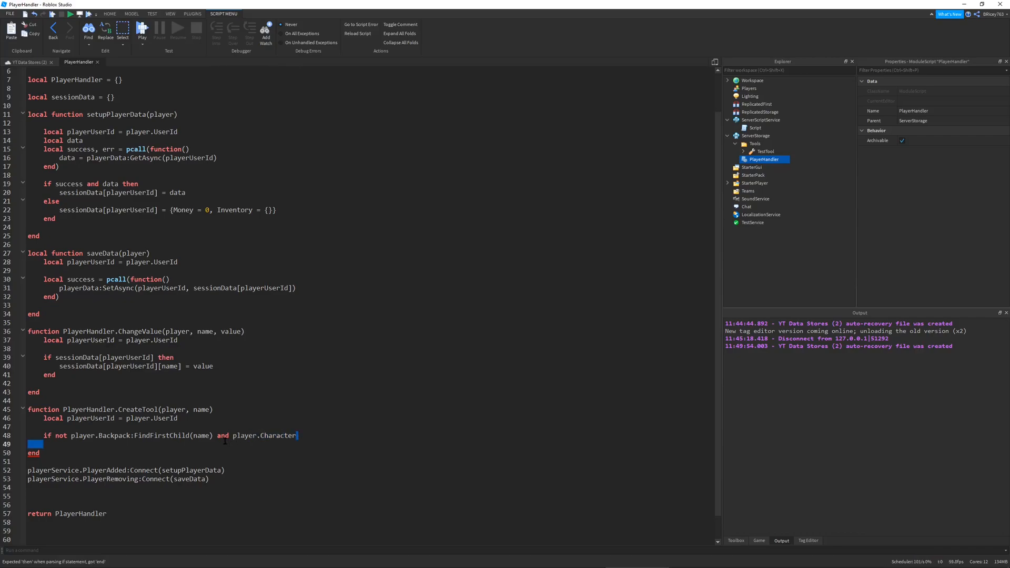
Step: Complete the condition with not player.Character:FindFirstChild(name)
click(298, 435)
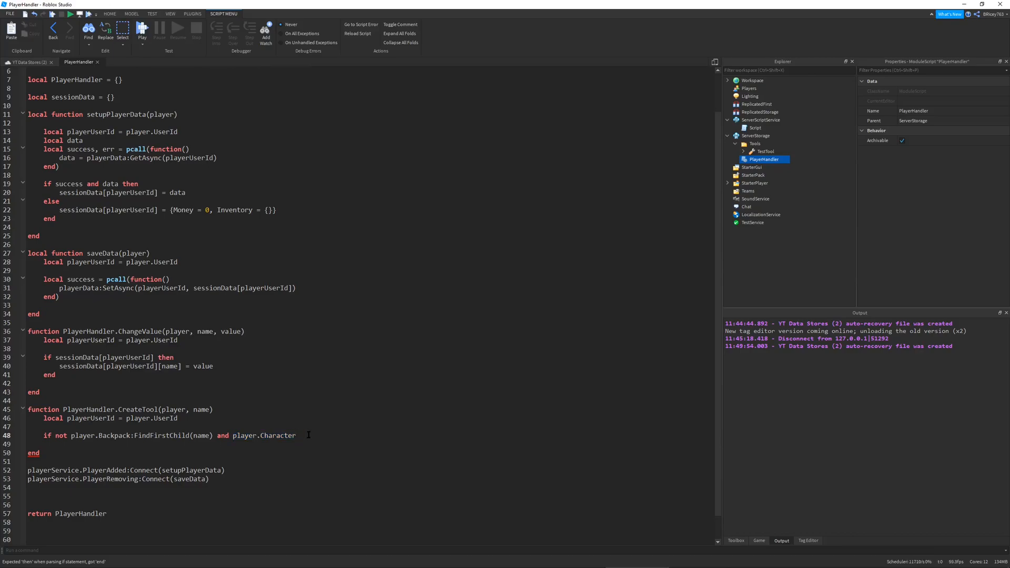
click(297, 436)
text( and)
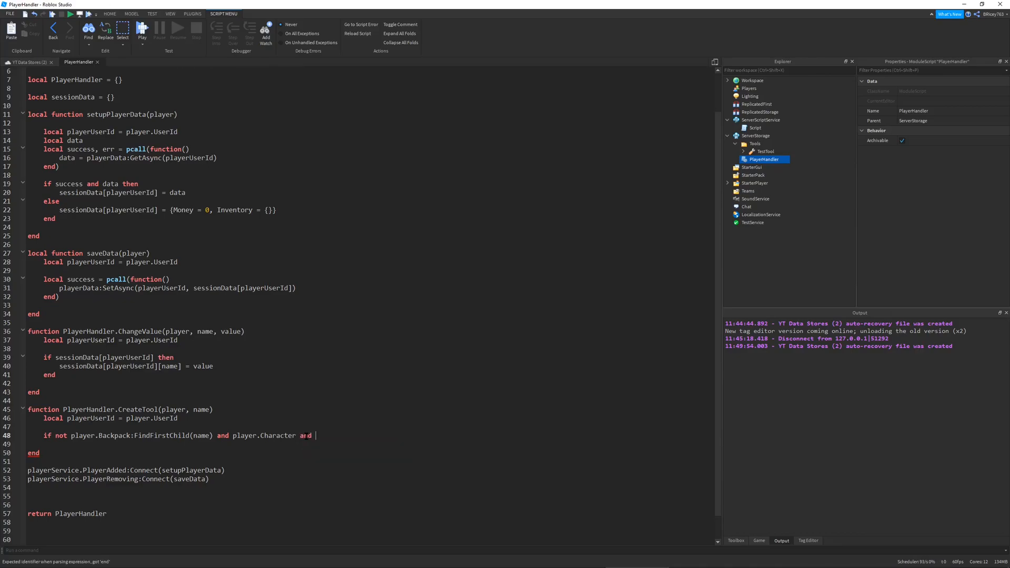
text(player.Char)
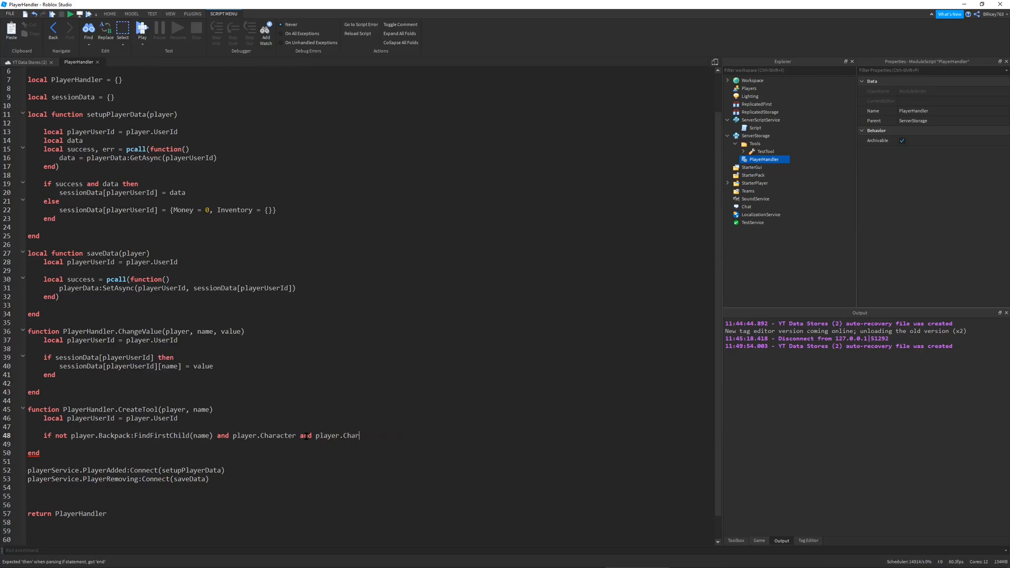
text(acter:FindFirstChild()
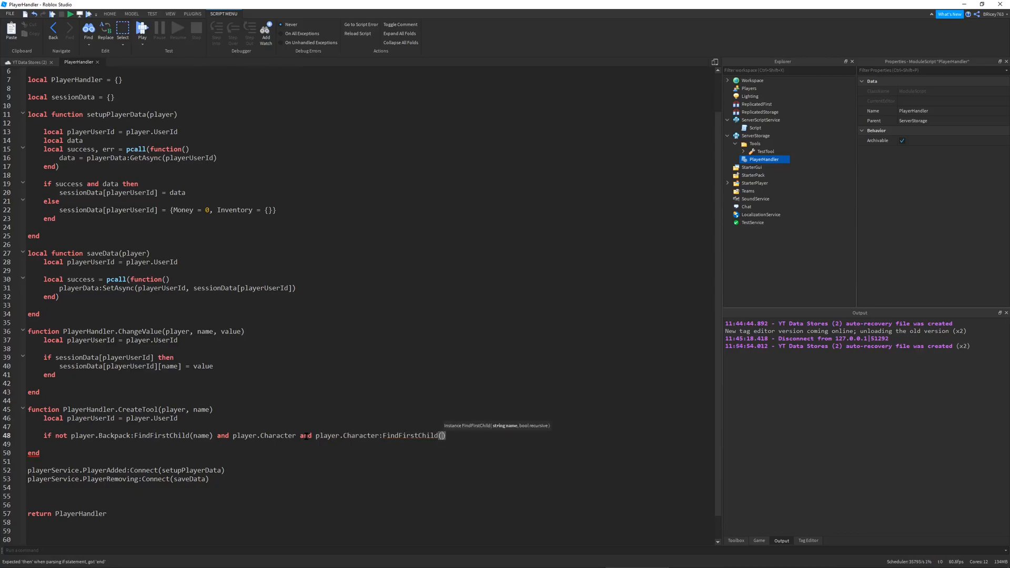
text(name)
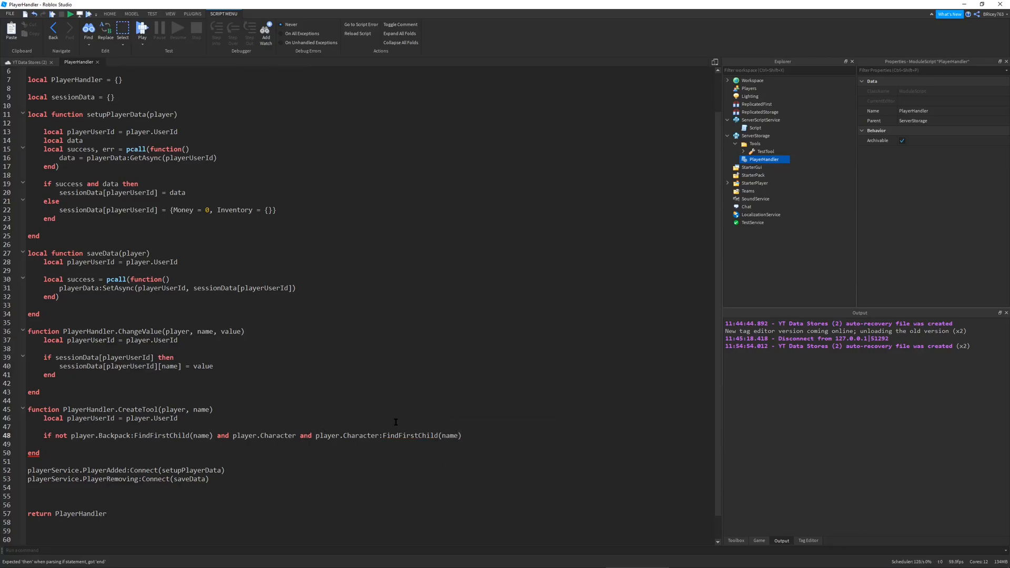
text(not)
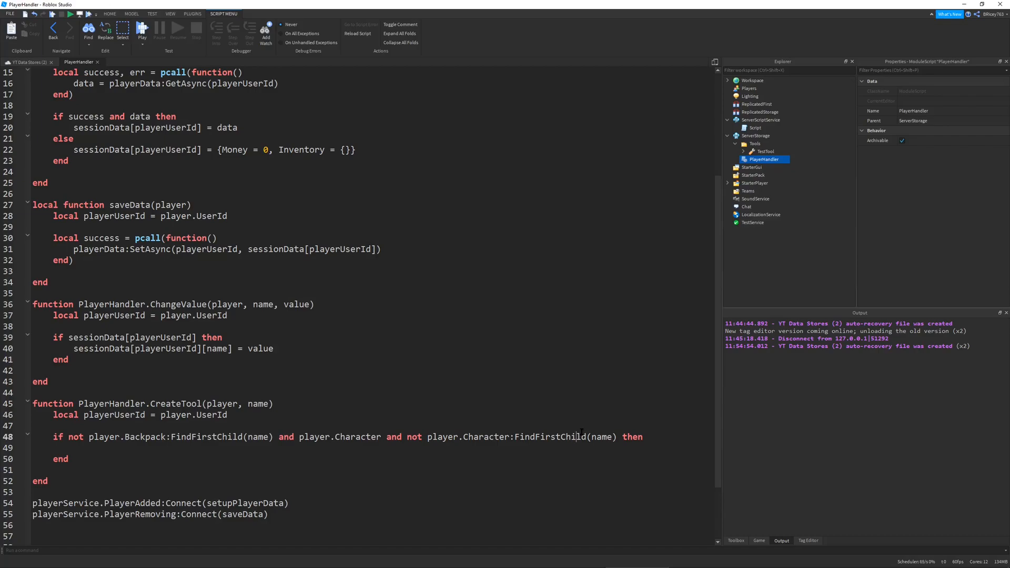
mouse_move(596, 432)
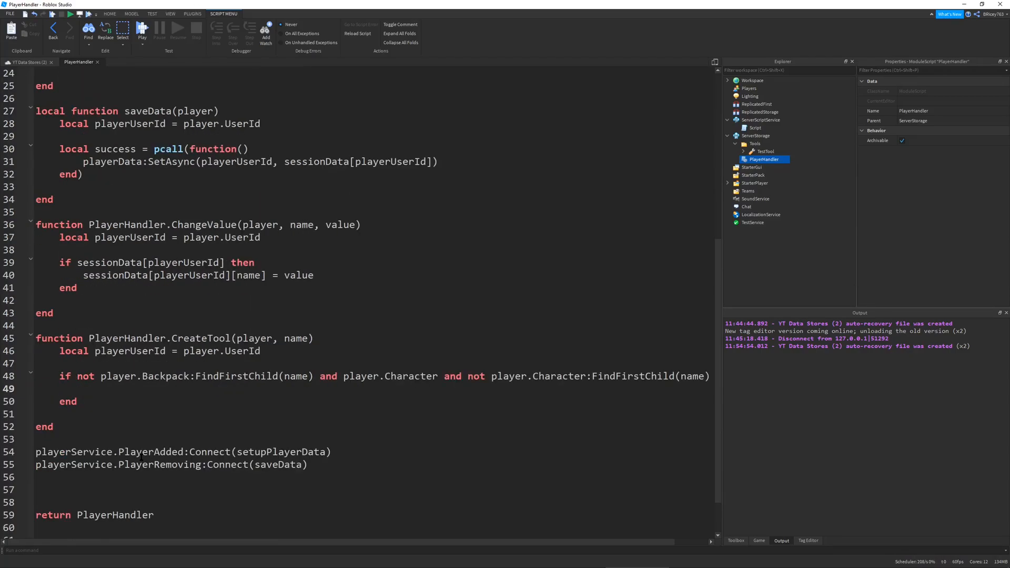
Step: Add local tool = toolsFolder:FindFirstChild(name):Clone() inside the if-block
text(local)
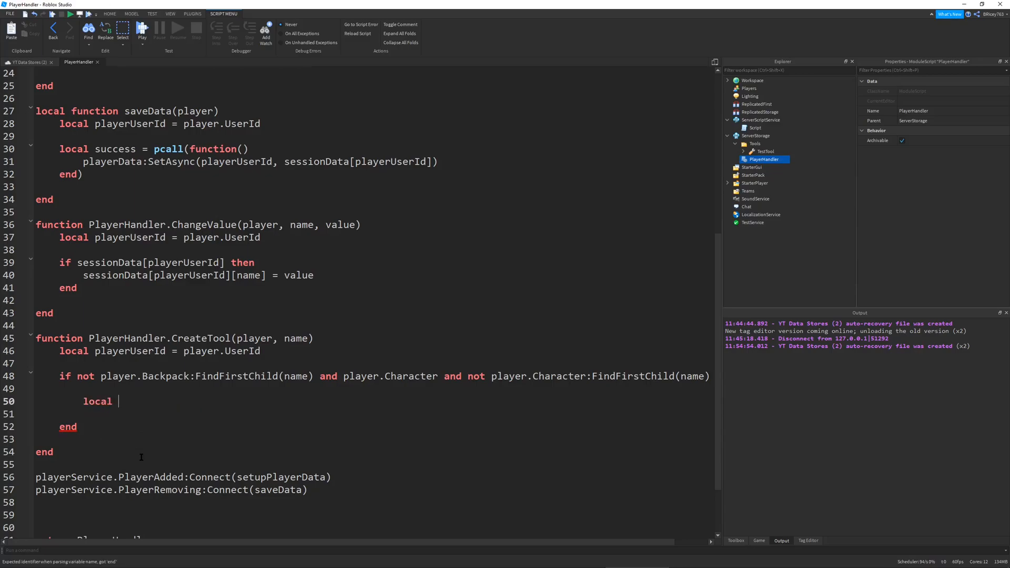
text(tool = too)
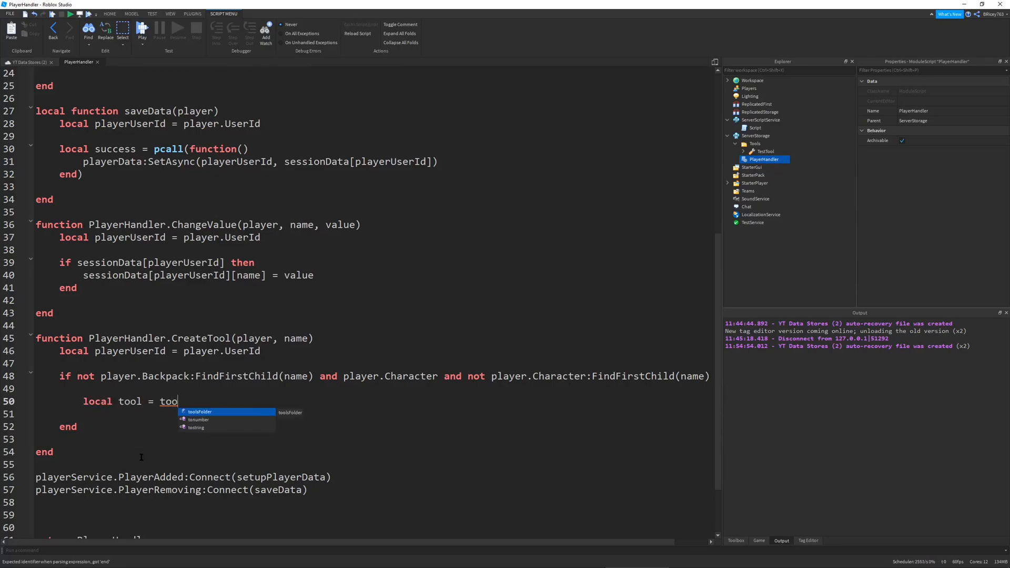
key(Tab)
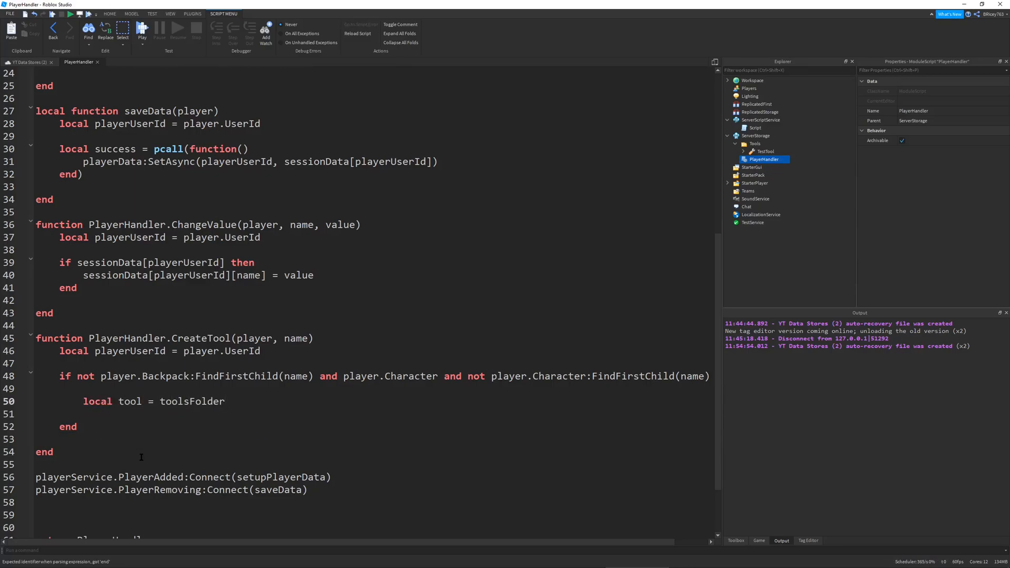
text(:FindFir)
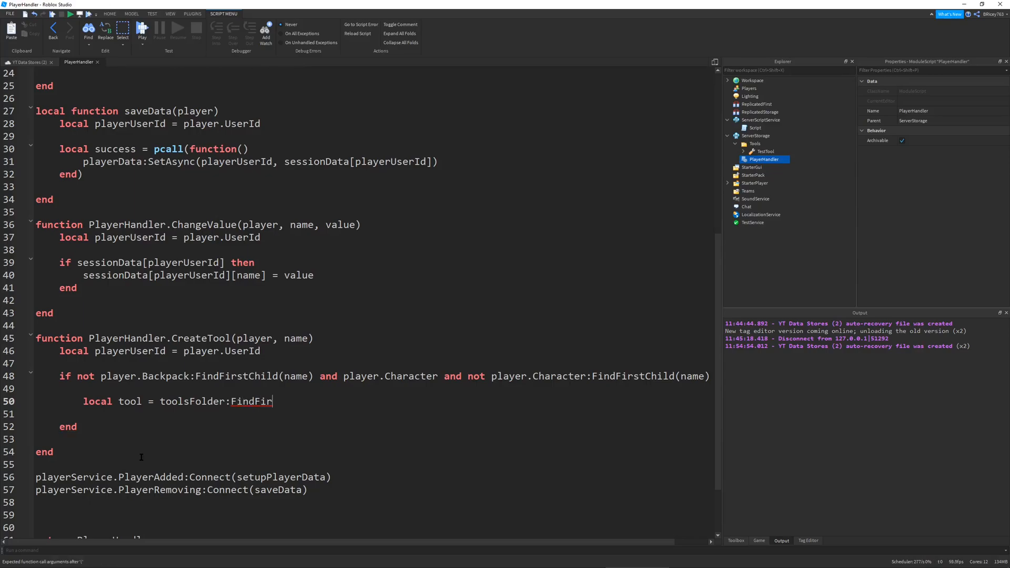
text(stChild())
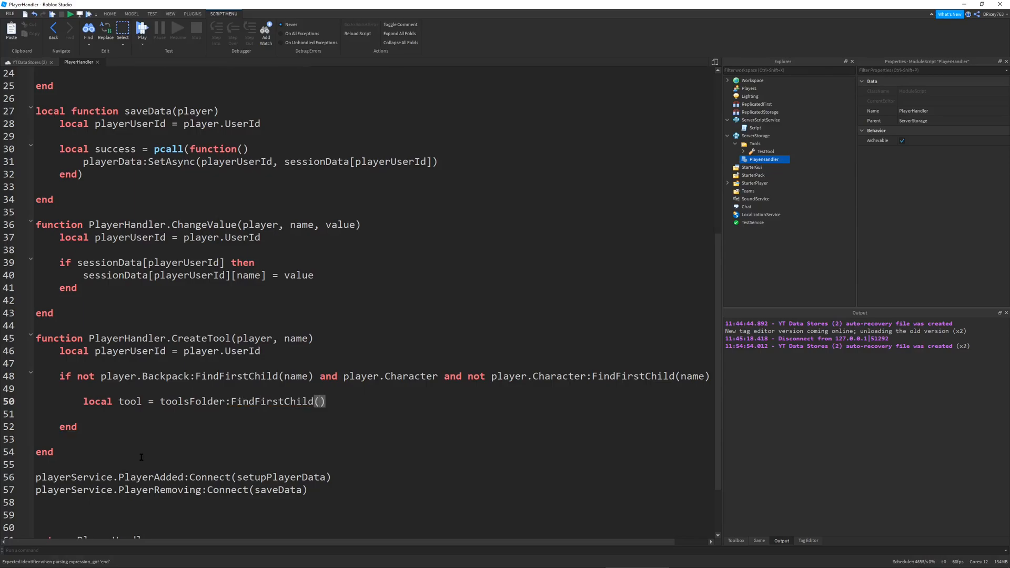
text(name)
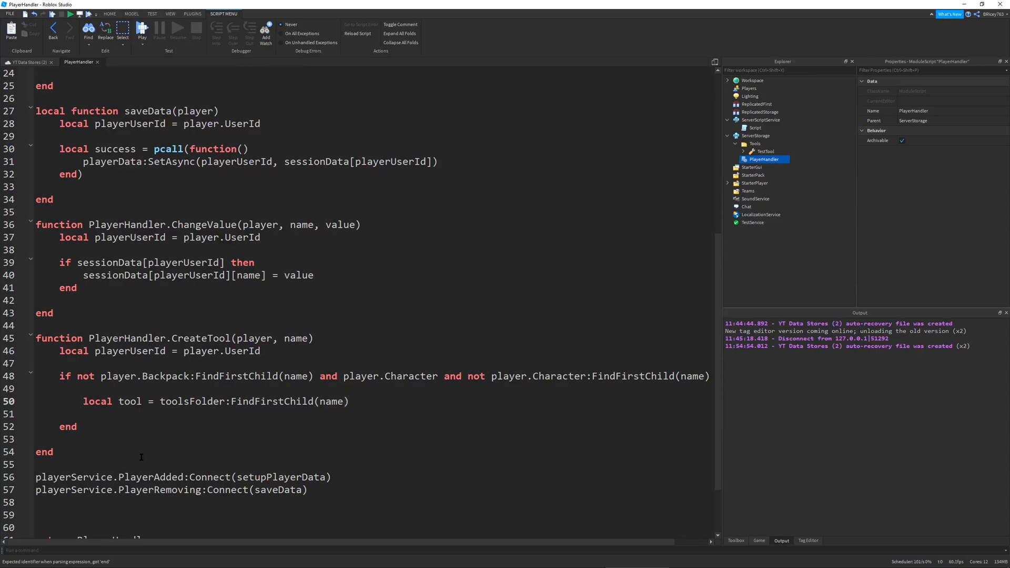
text(:Clone())
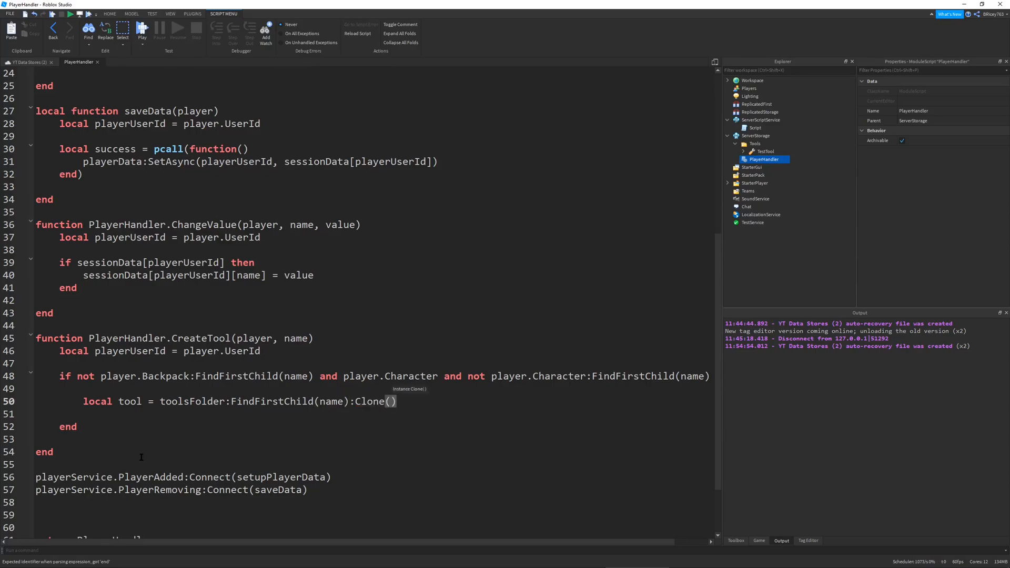
key(Enter)
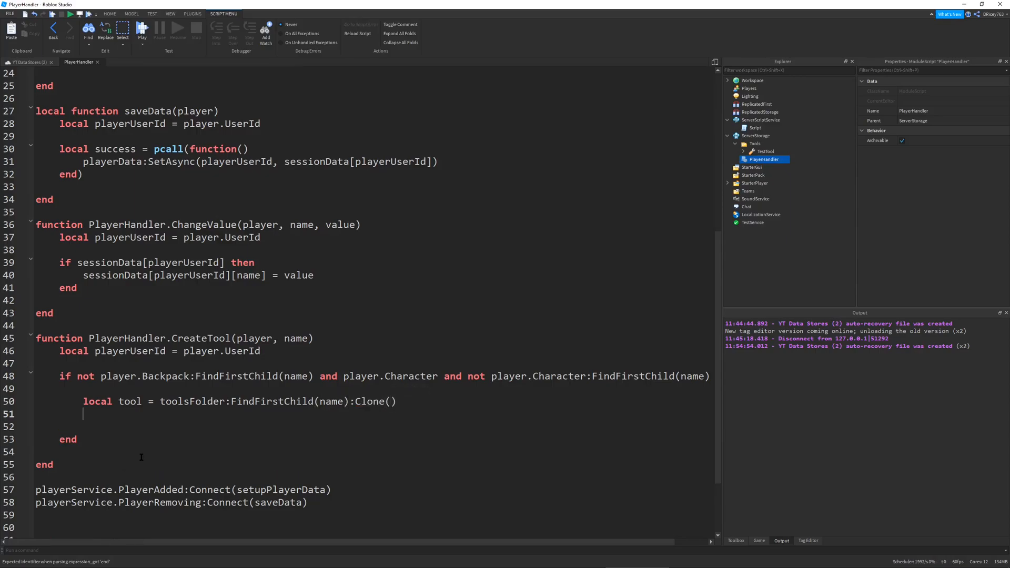
Step: Set tool.Parent = player.Backpack on the next line
text(tool)
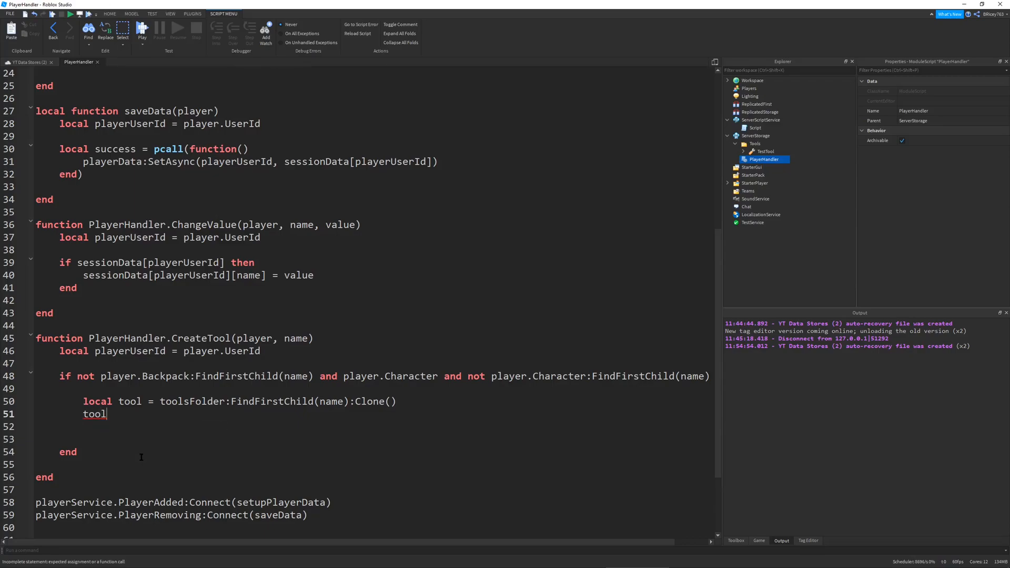
text(.)
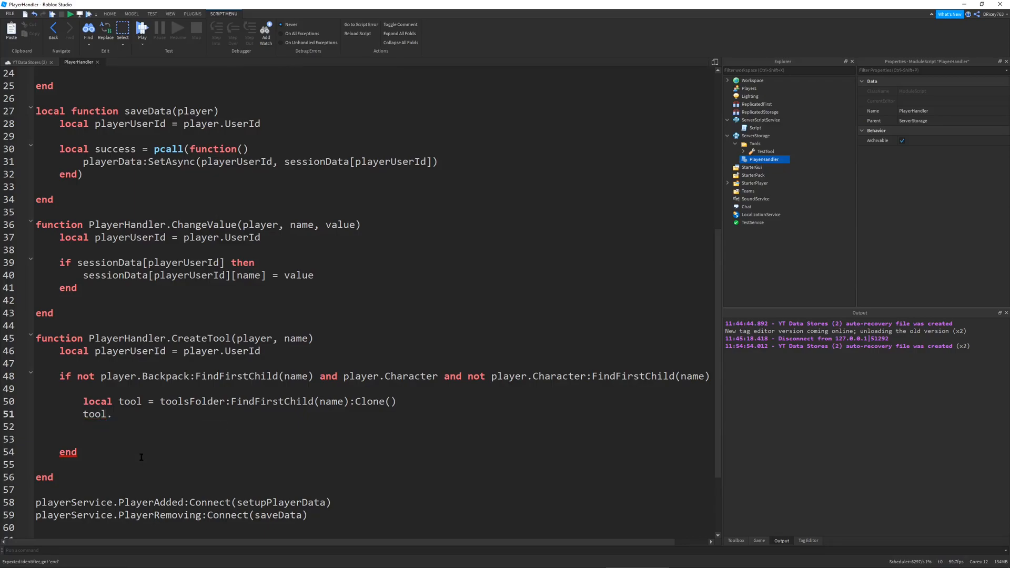
text(Parent)
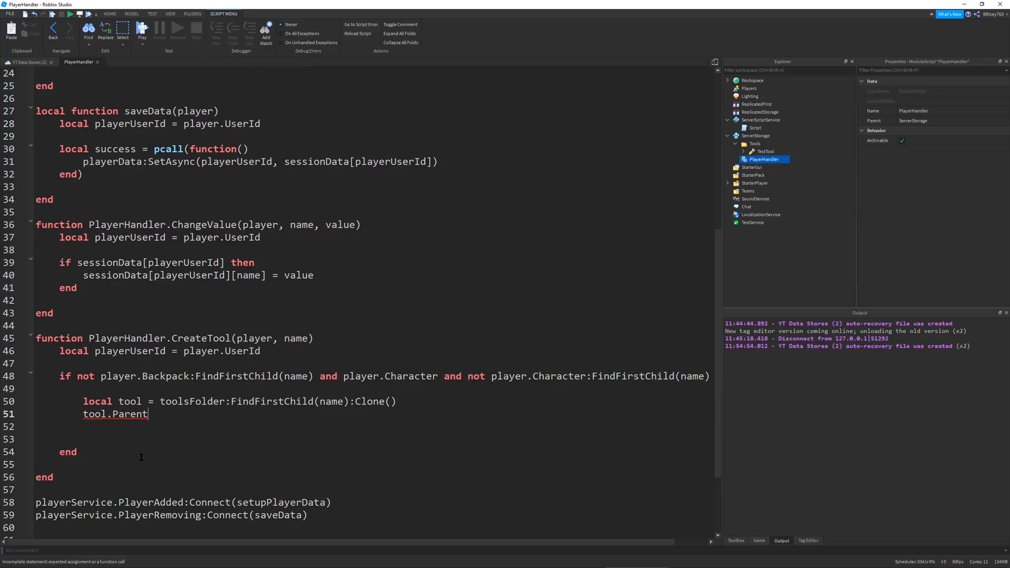
text(= player.B)
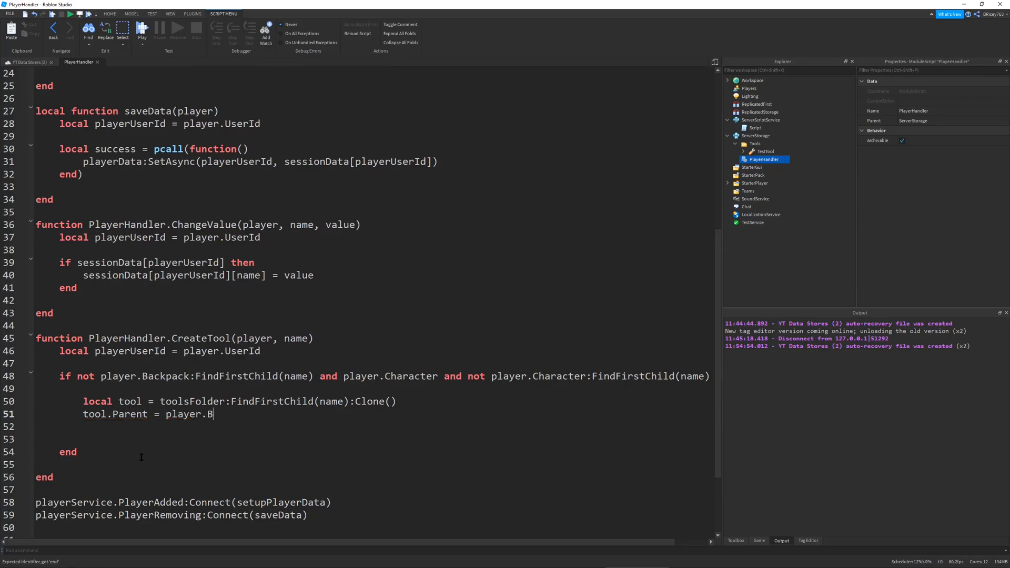
text(ackpack)
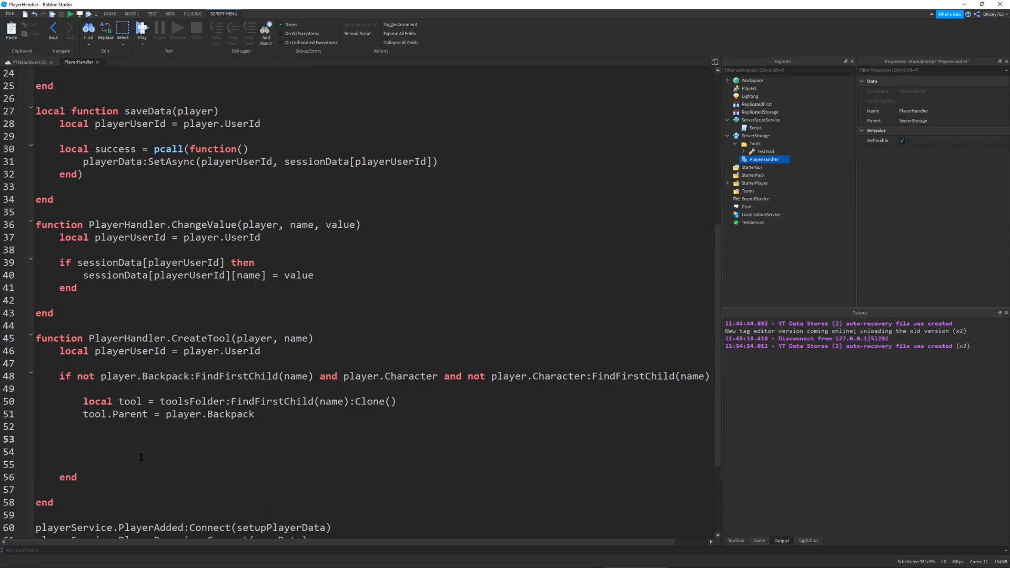
Step: Add local playerSessionData = sessionData[playerUserId] in CreateTool
text(if)
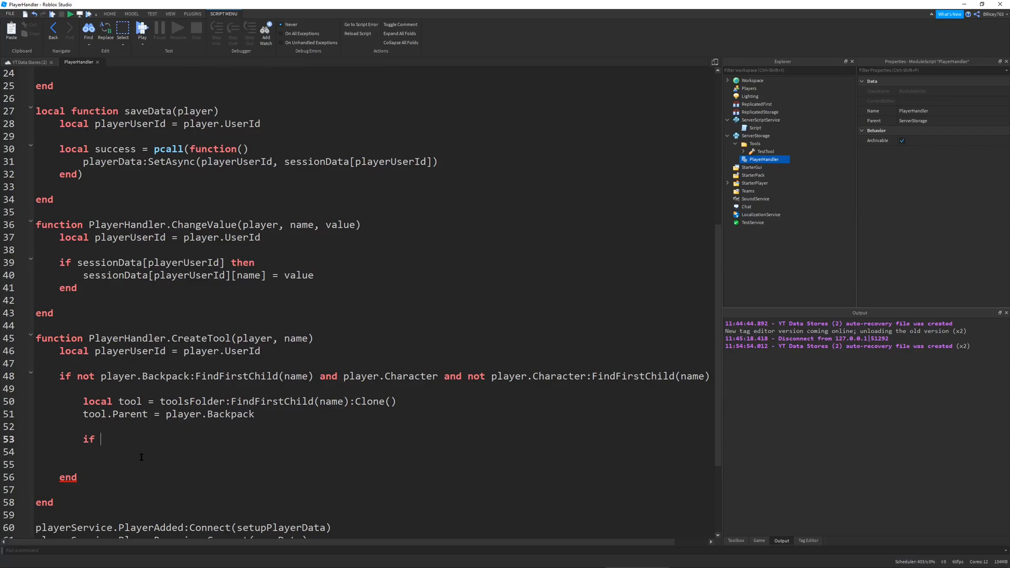
text(not table.find()
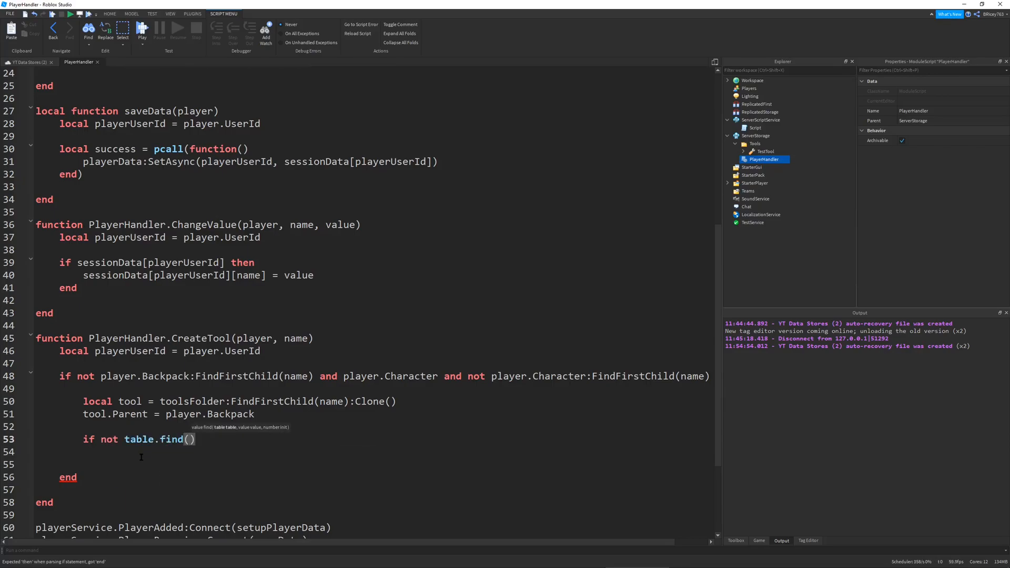
text(l)
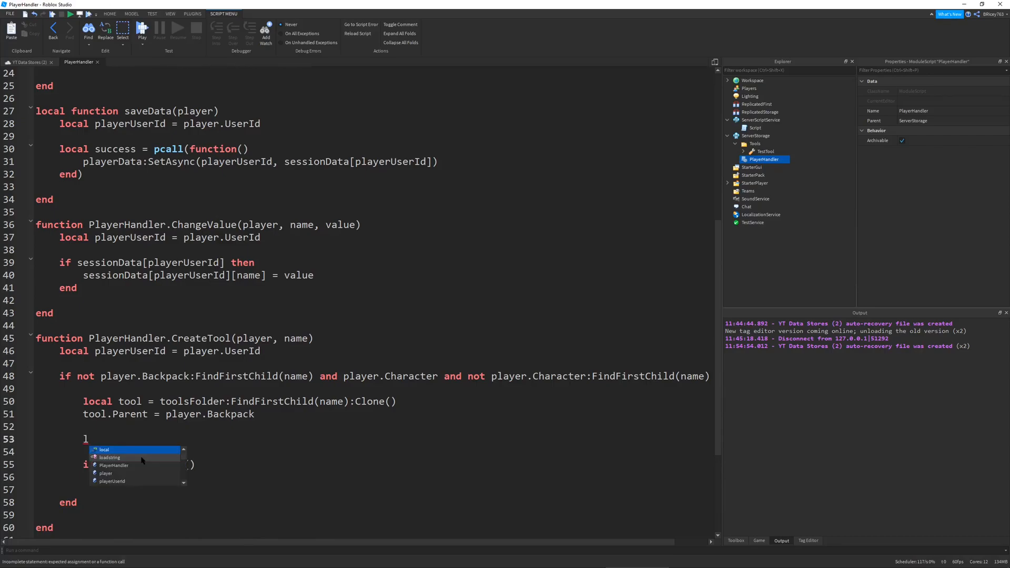
text(local player)
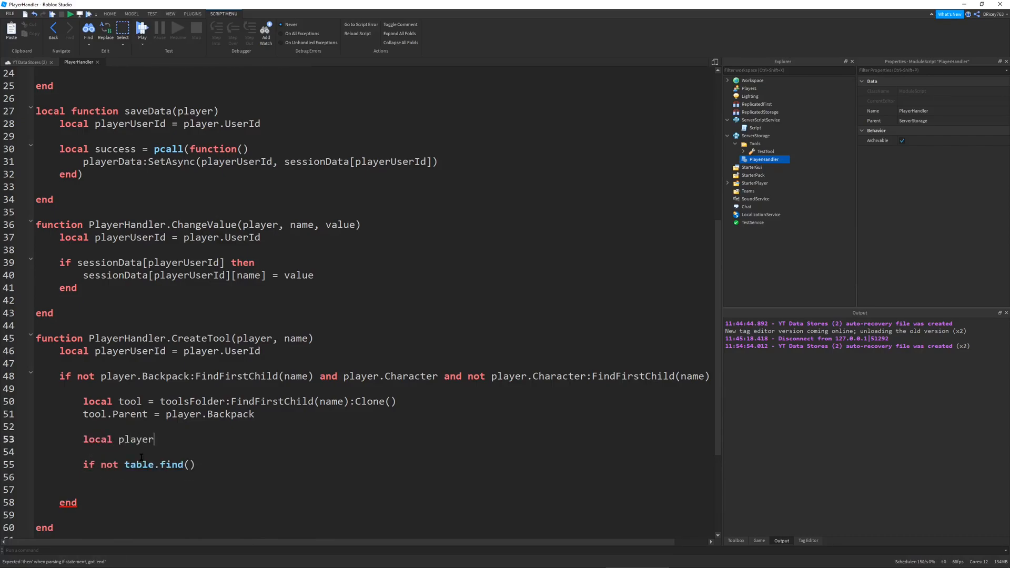
text(SessionData =)
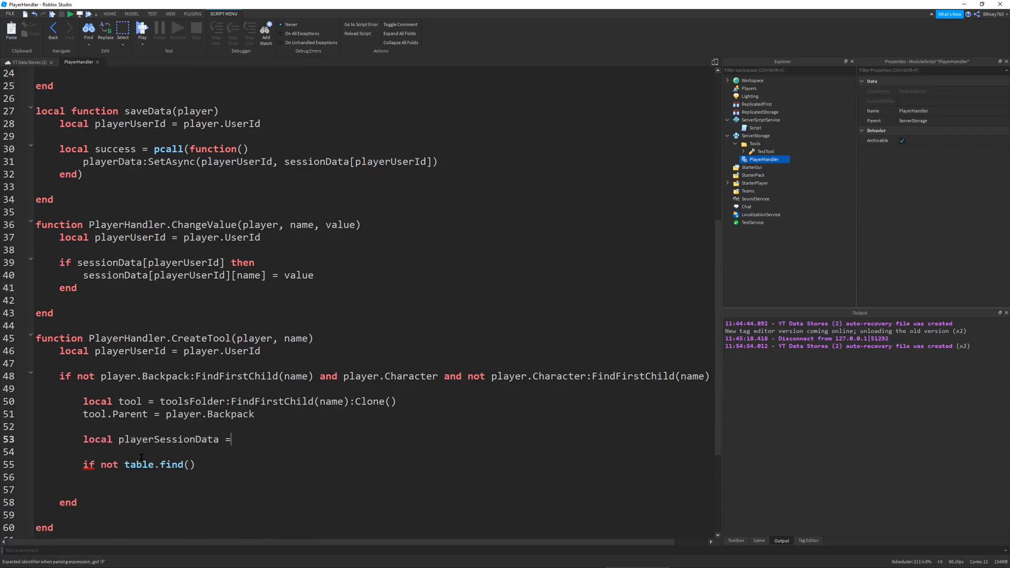
text(sessionData)
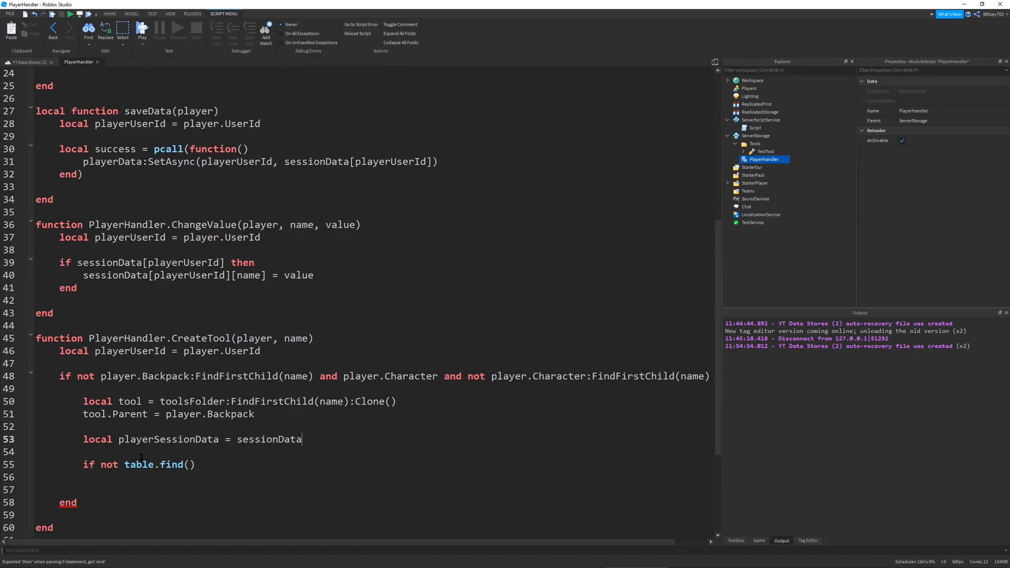
text([playerUserId)
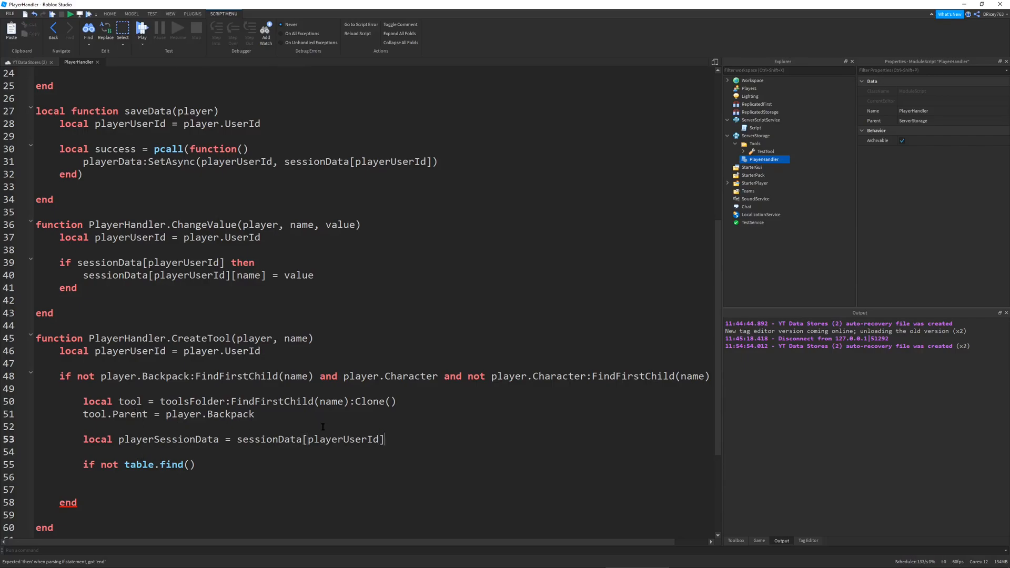
mouse_move(337, 453)
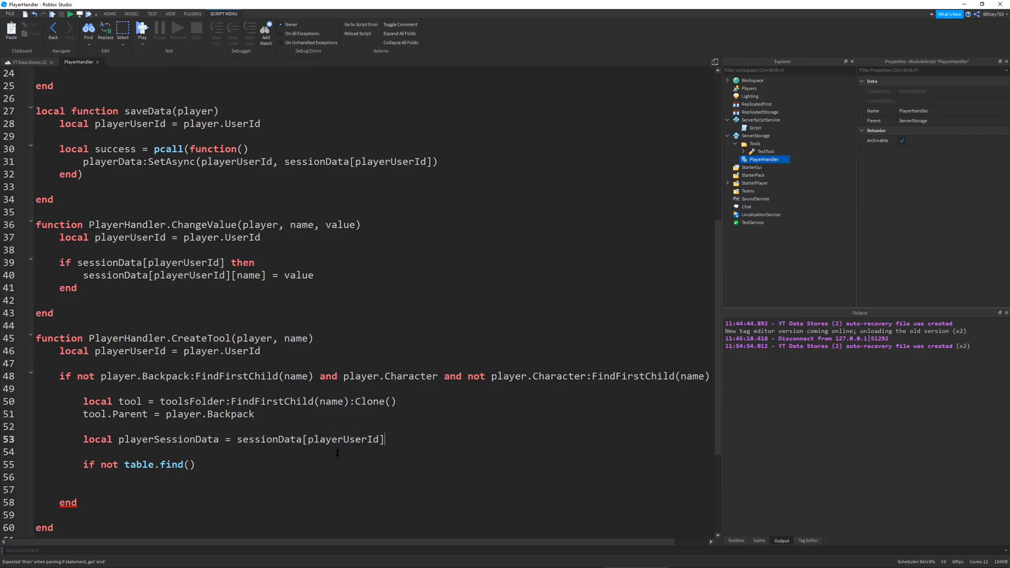
Step: Write if not table.find(playerSessionData.Inventory, name) then
click(190, 465)
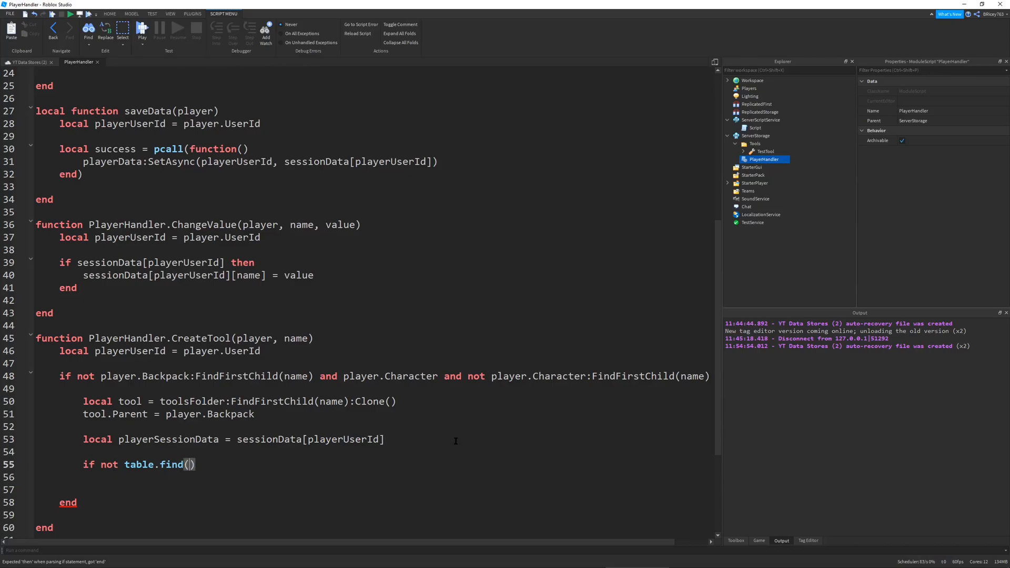
text(playerSessionData.I)
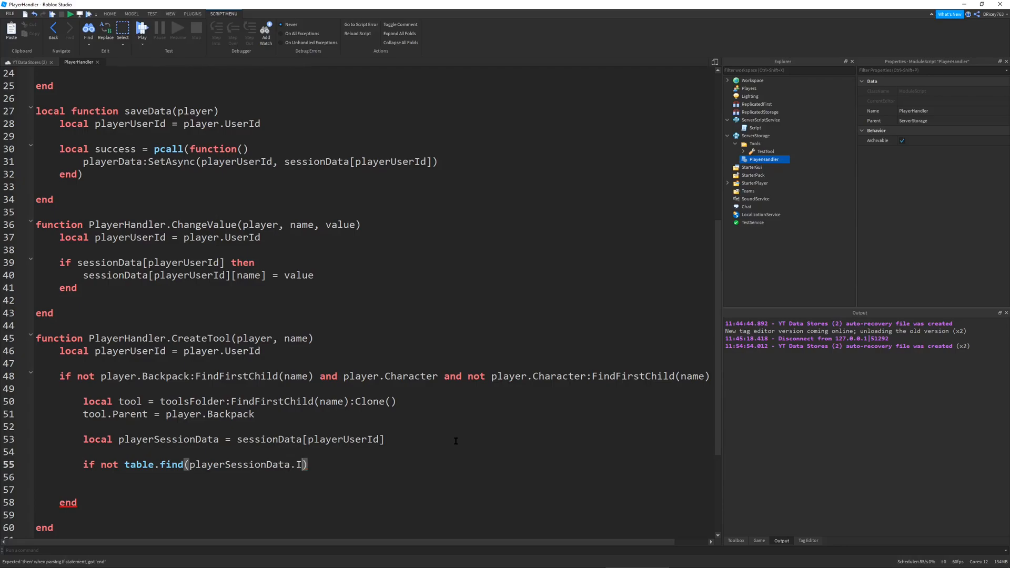
text(nventory,)
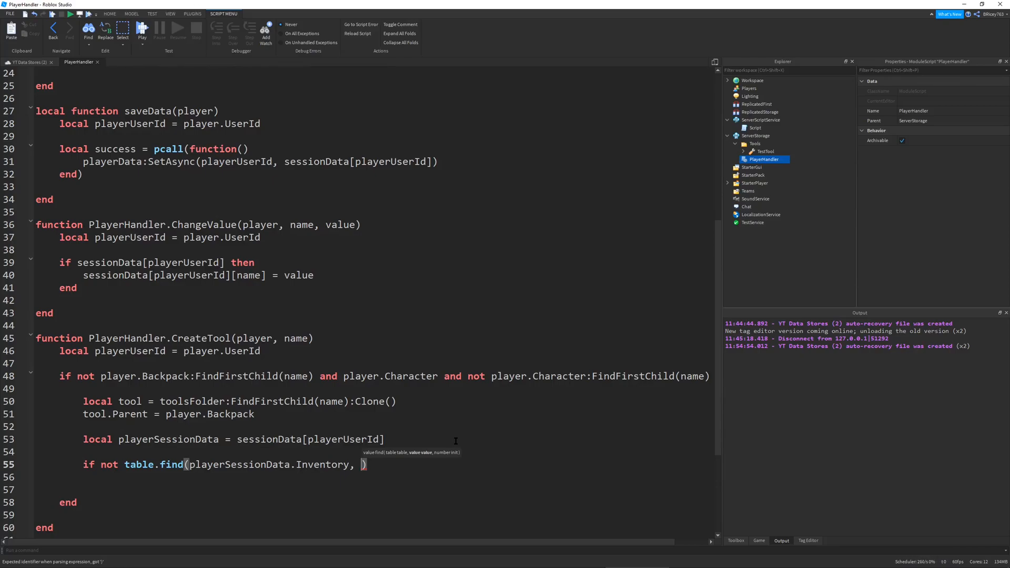
text(name)
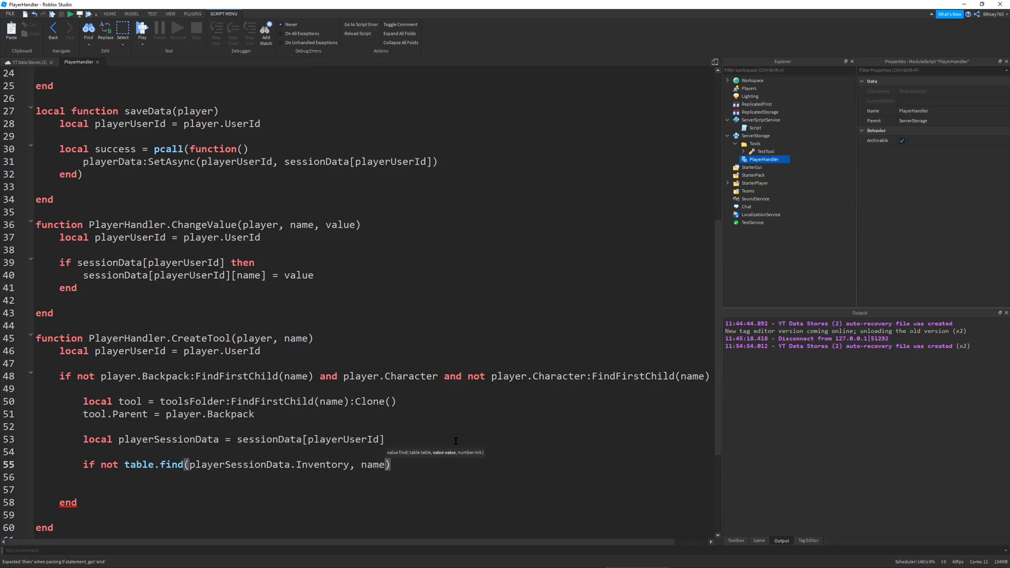
text(then)
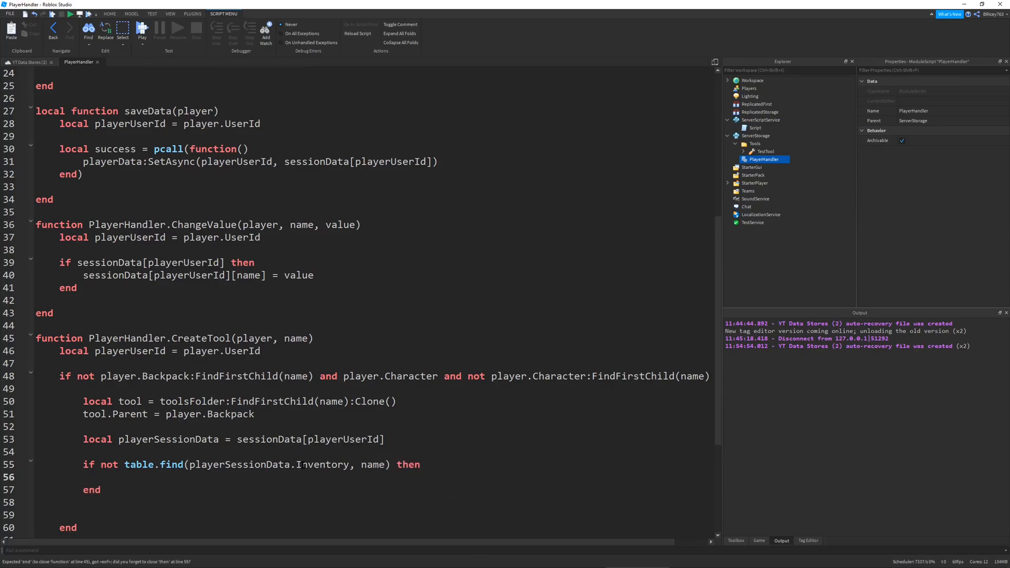
double_click(322, 464)
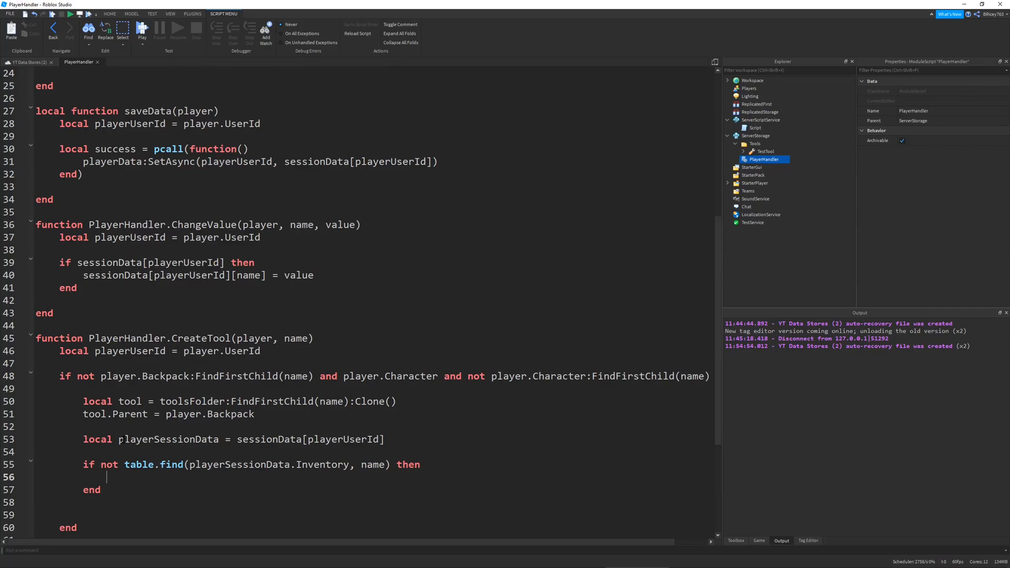
Step: Inside that block, call table.insert(playerSessionData.Inventory, name)
double_click(202, 301)
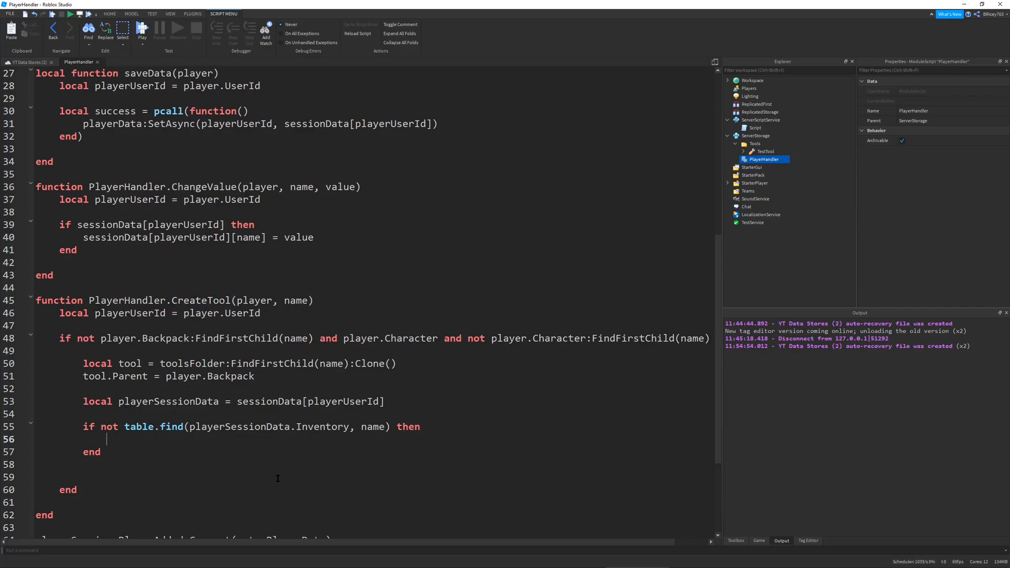
text(table.inse)
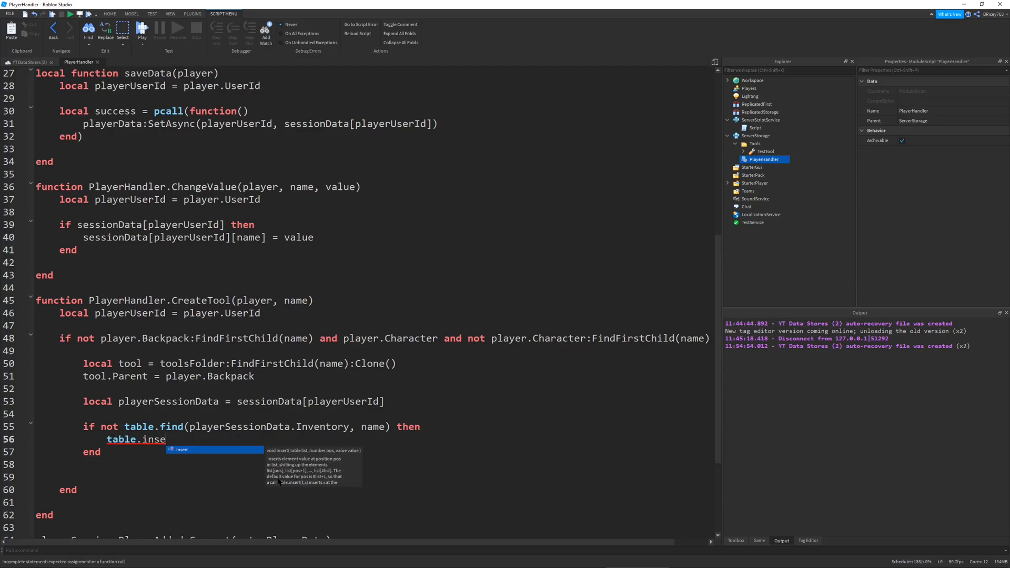
text(rt(p)
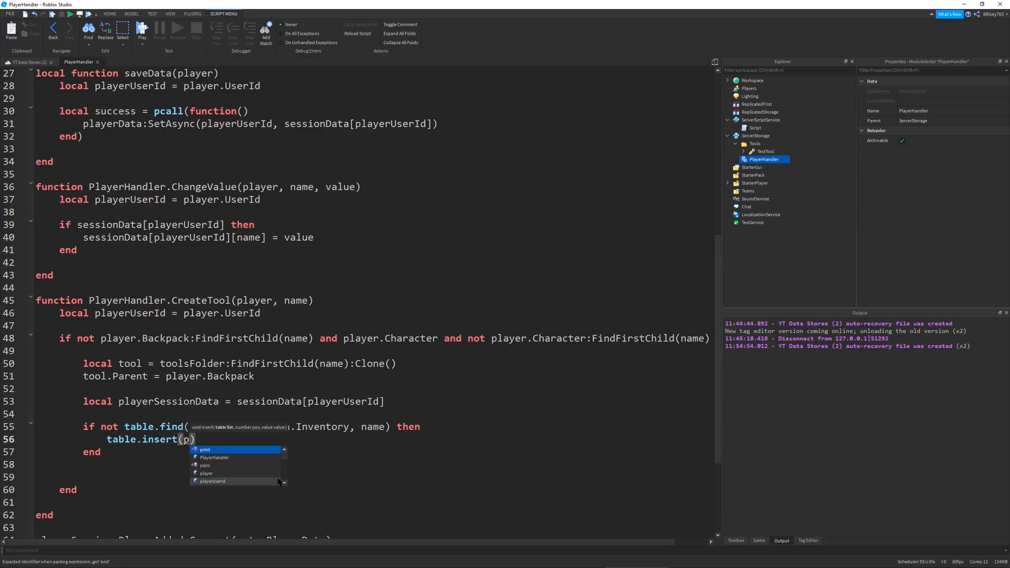
text(playerSessionData)
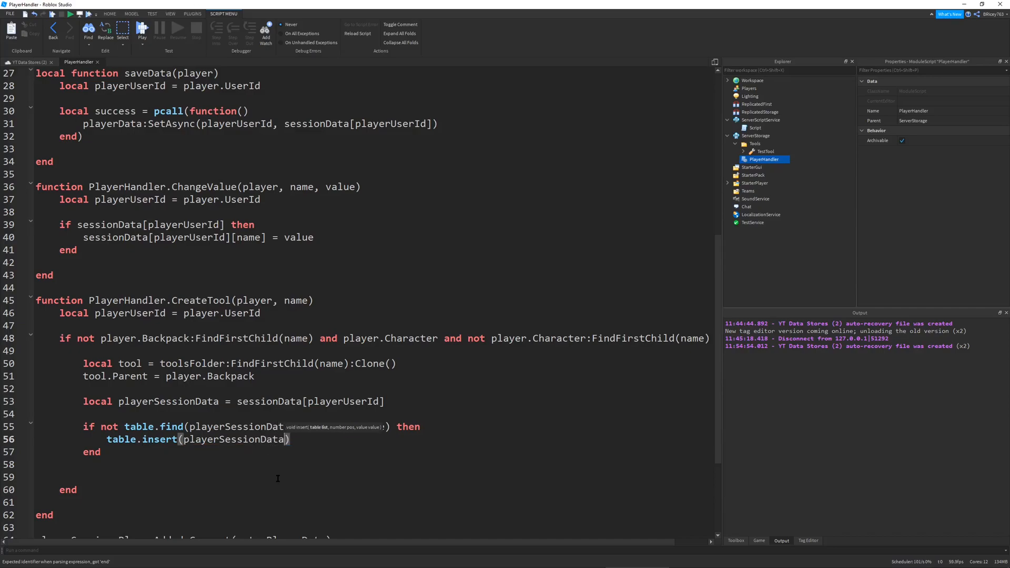
text(.Inventory)
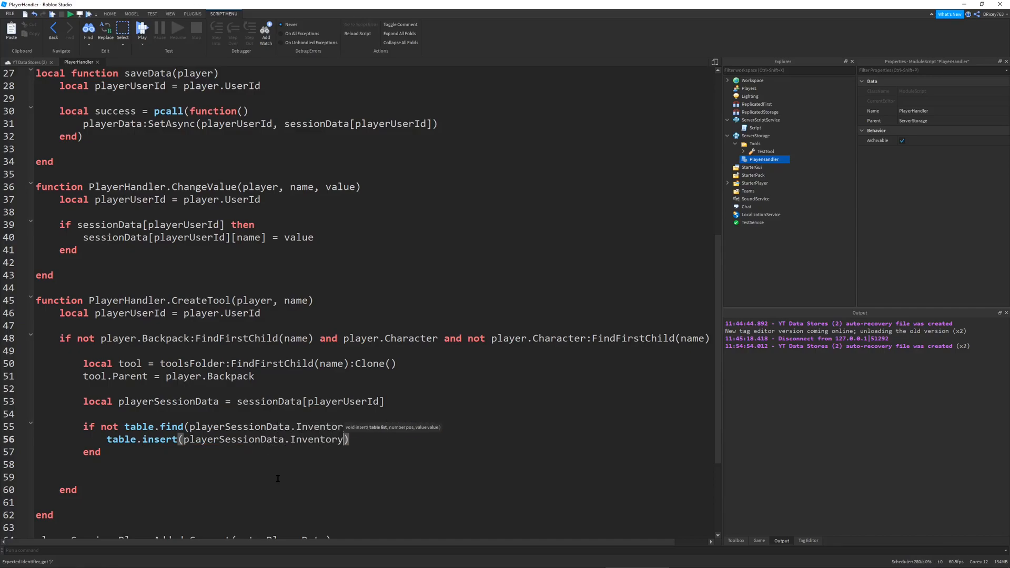
text(,)
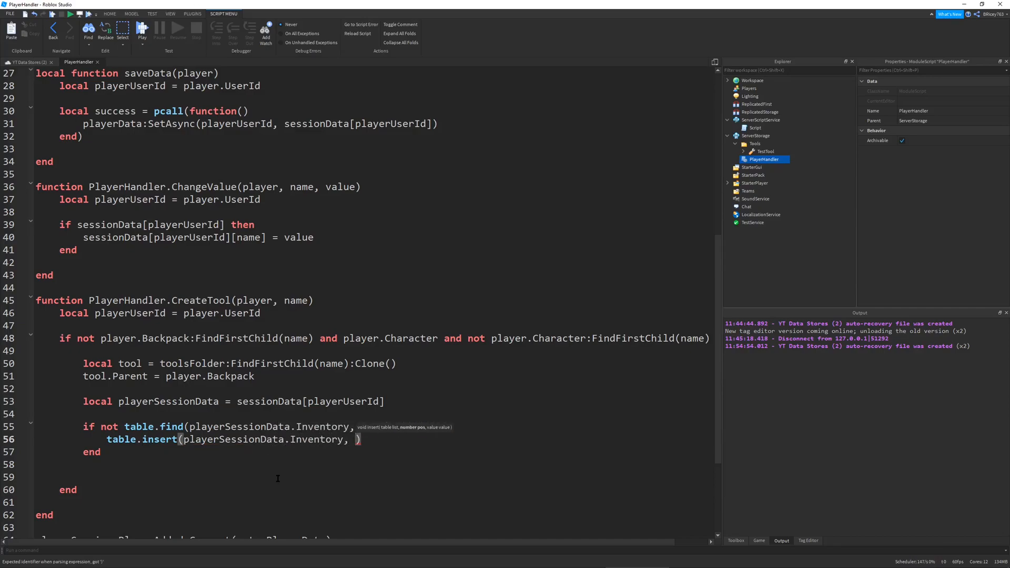
text(name)
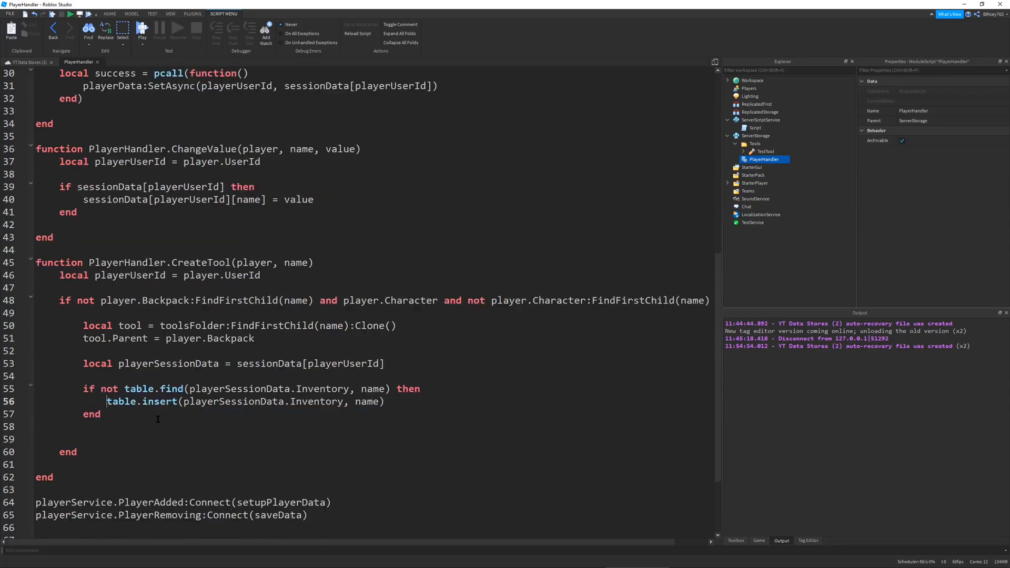
scroll(down, 3)
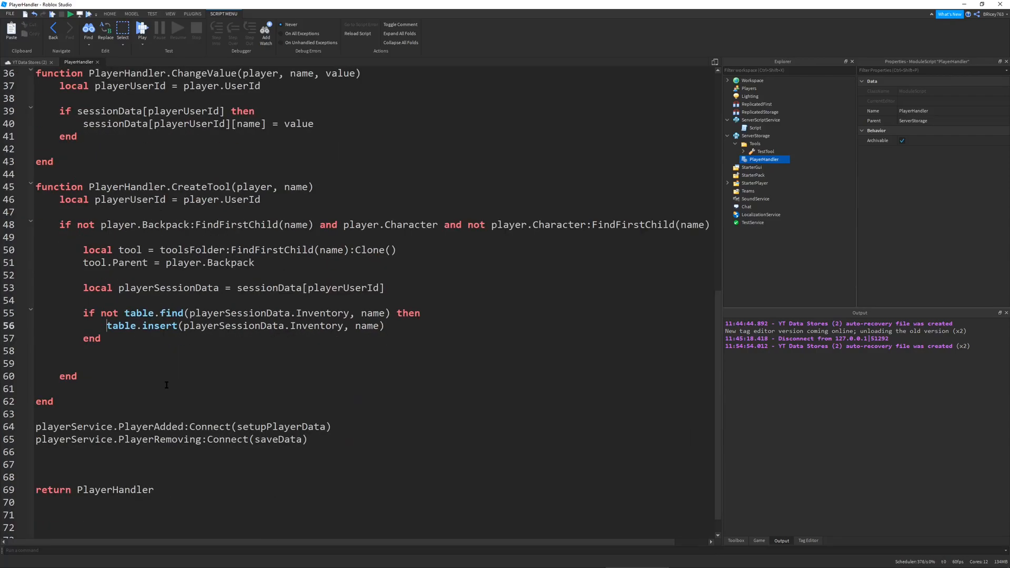
Step: Write function PlayerHandler.LoadTools(player) starting with local playerUserId = player.UserId
click(755, 128)
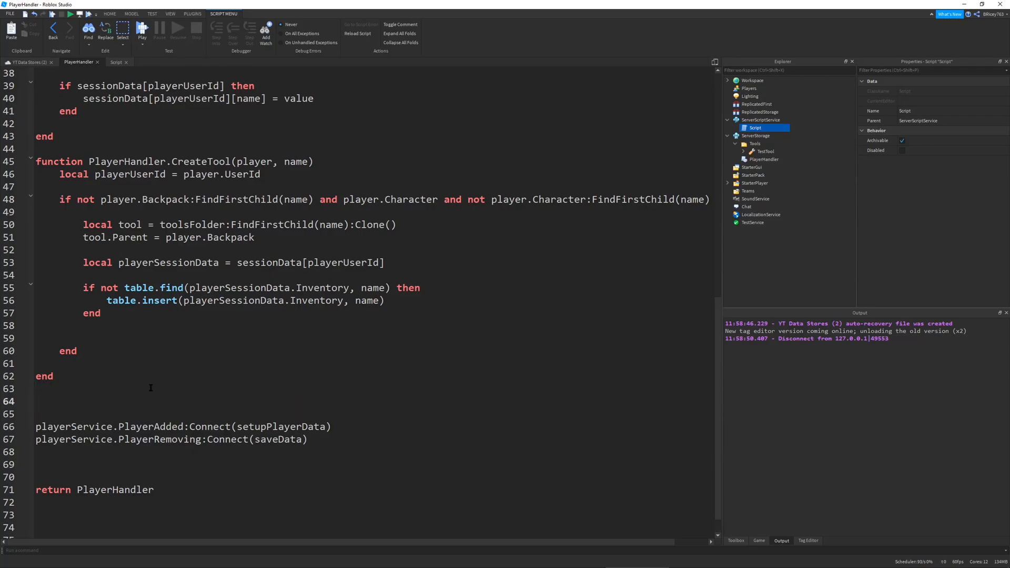
text(function P)
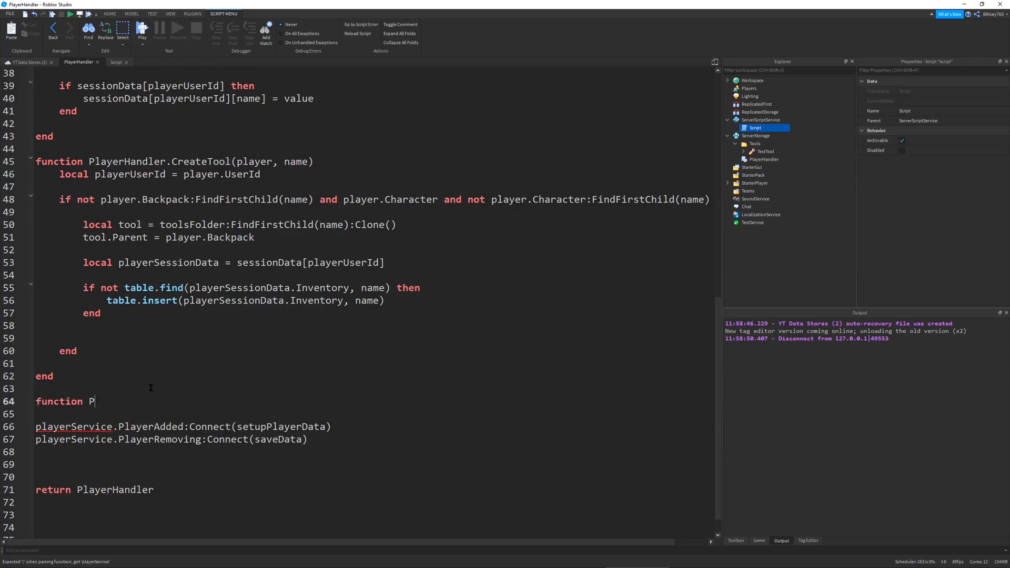
text(layerHandler)
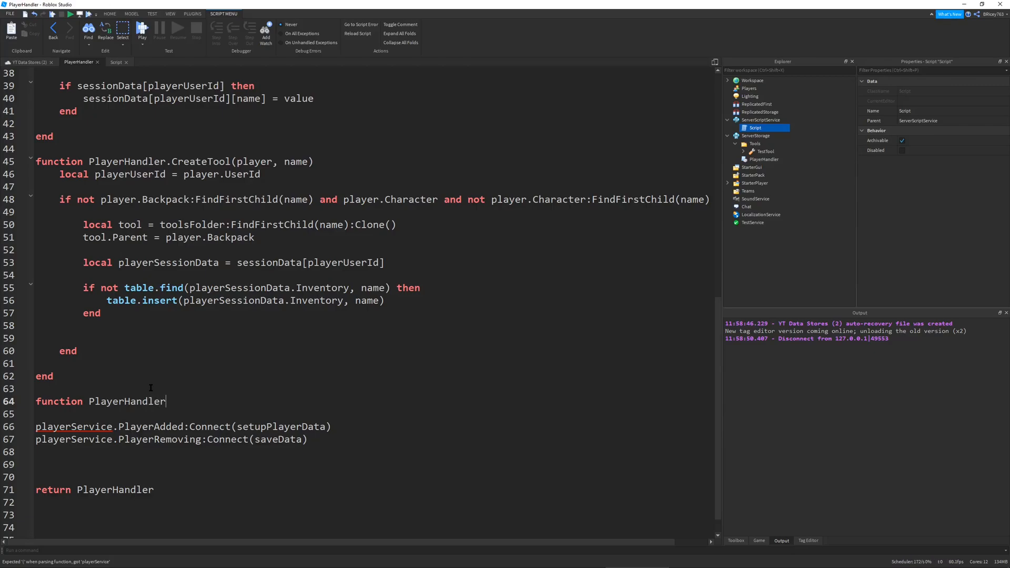
text(.LoadTools(player)
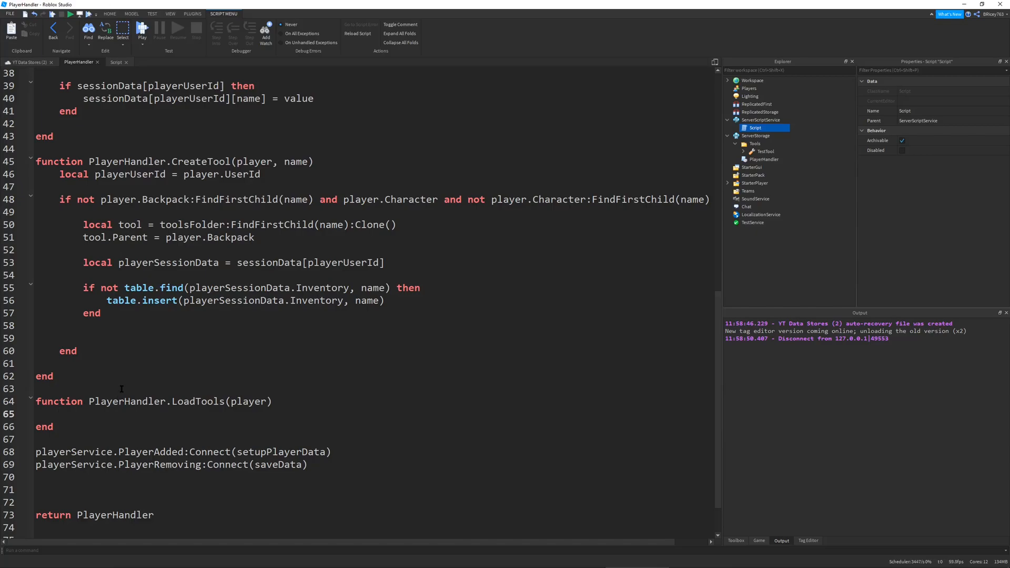
click(59, 414)
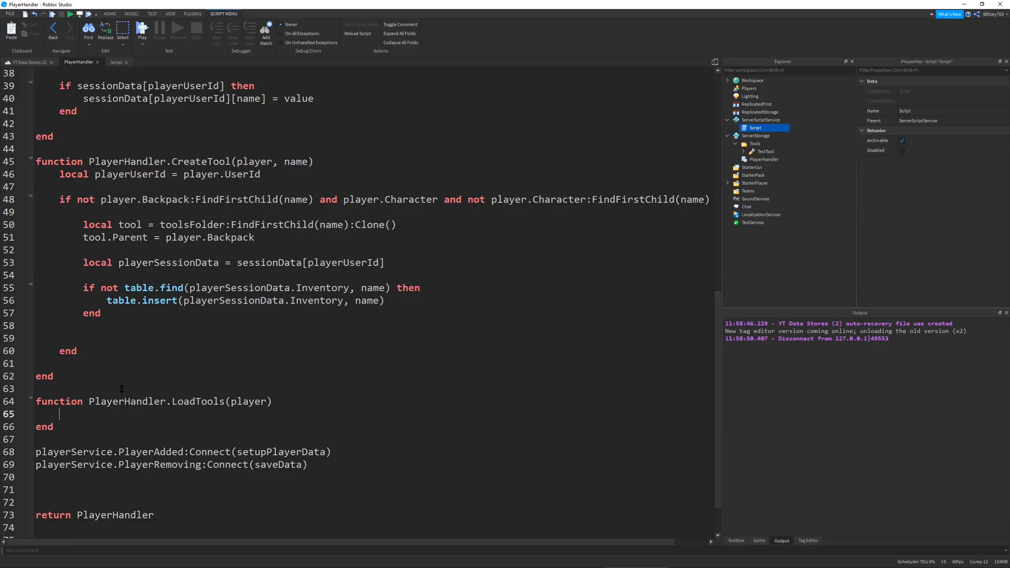
key(Enter)
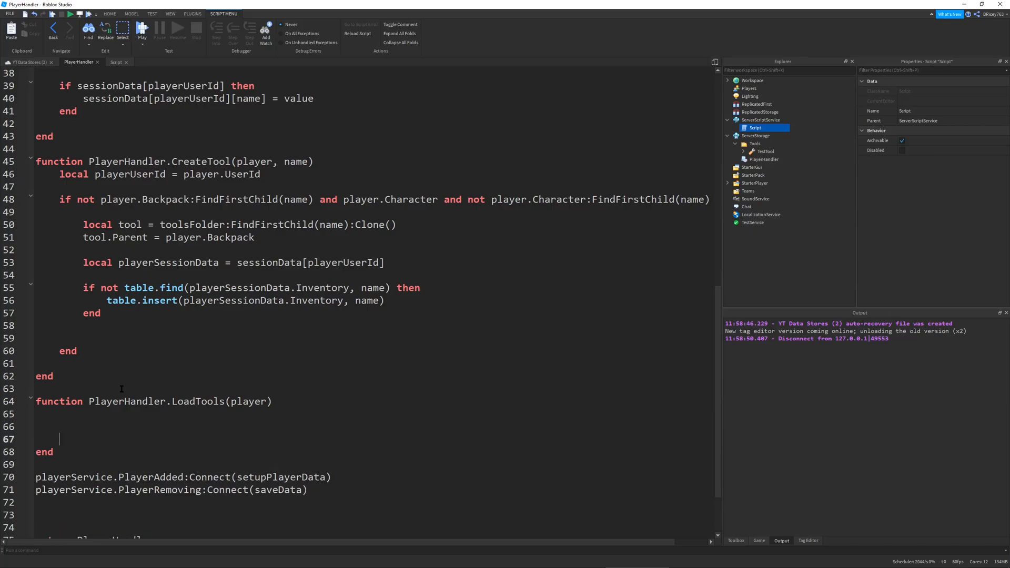
text(local playerUserId = player.UserId)
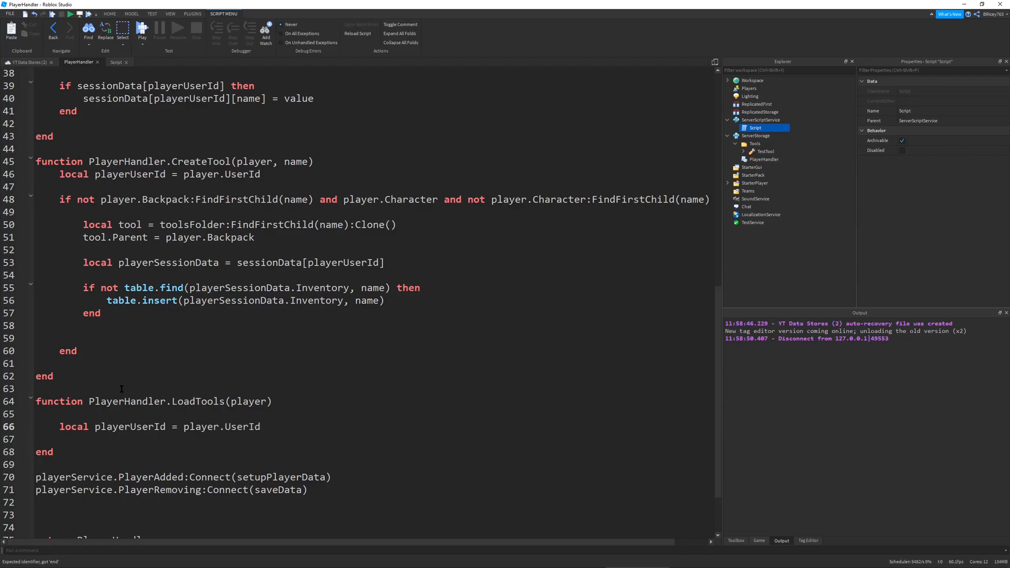
Step: Write for i, toolName in pairs(sessionData[playerUserId].Inventory) do in LoadTools
text(for i)
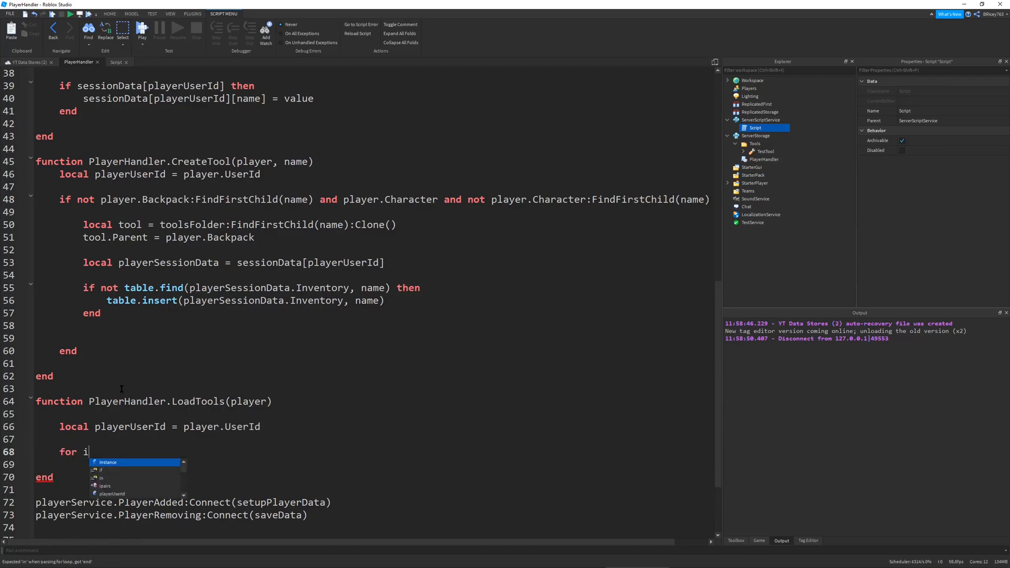
text(, toolNa)
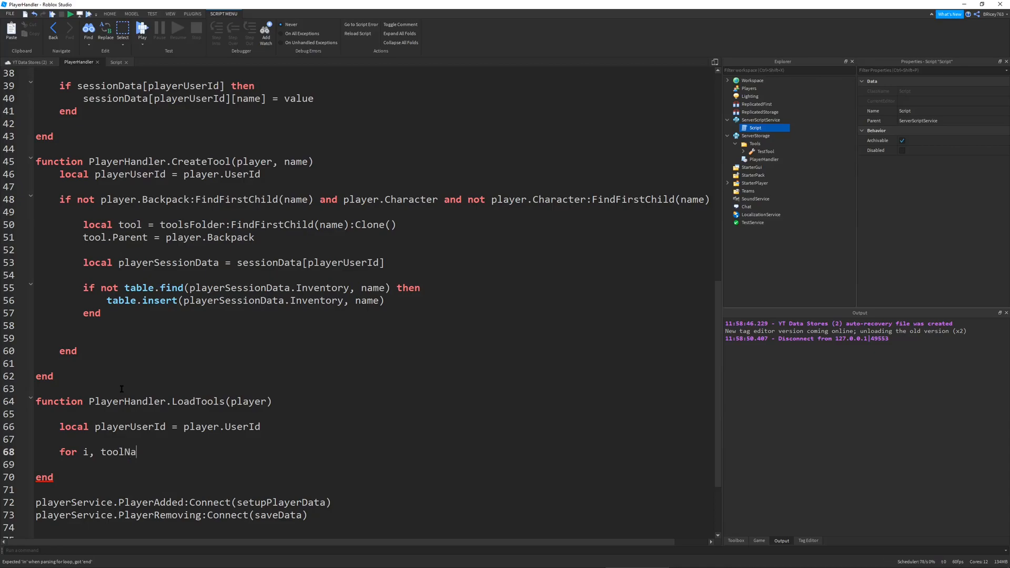
text(me)
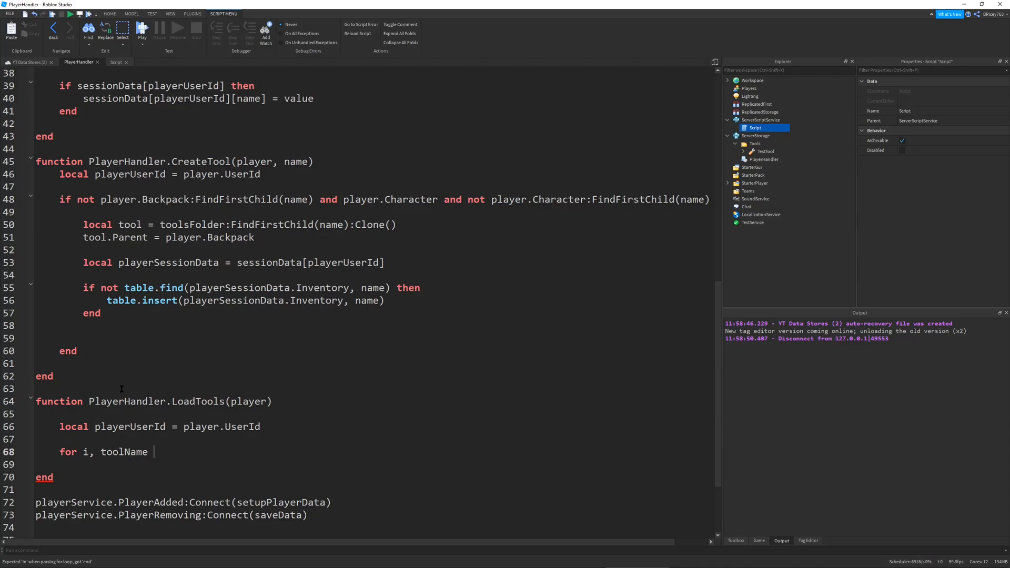
text(in pairs())
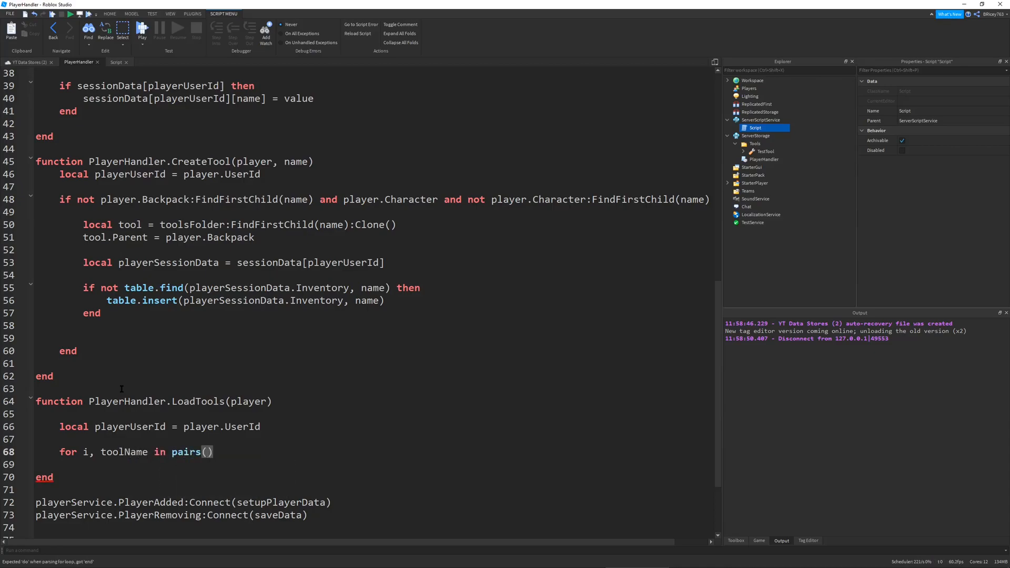
text(sessionDat)
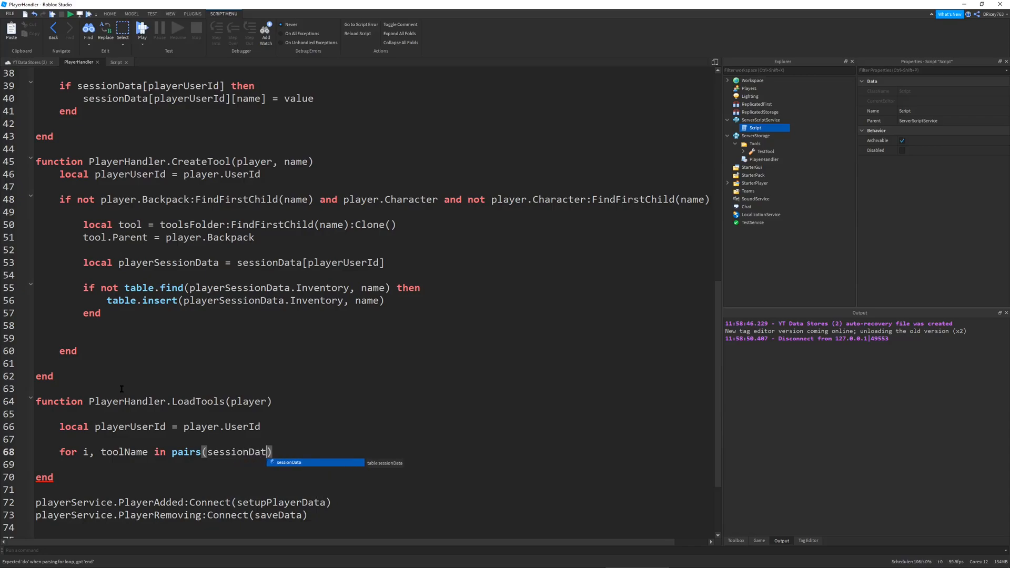
text([playerUserI)
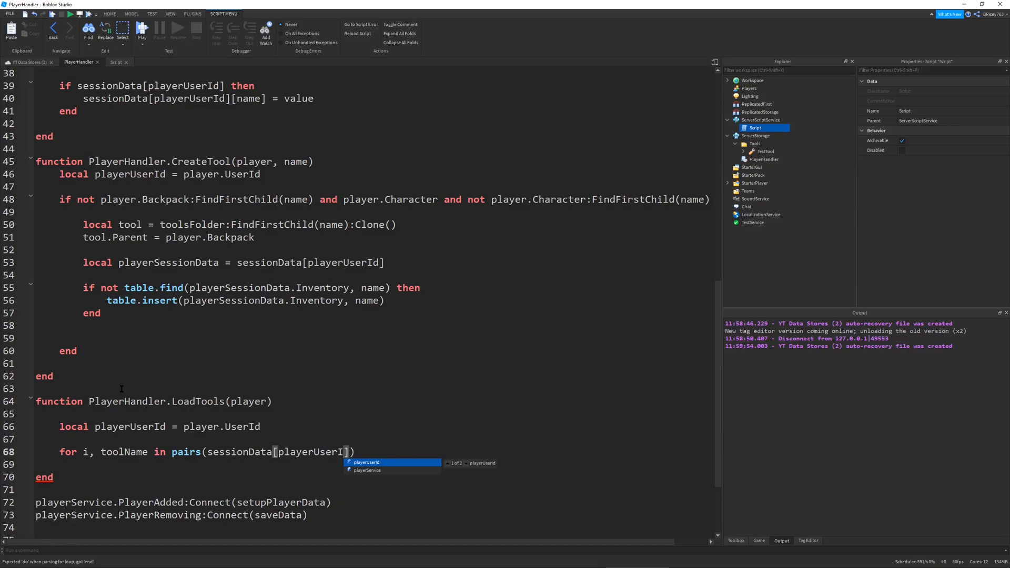
text(].Inve)
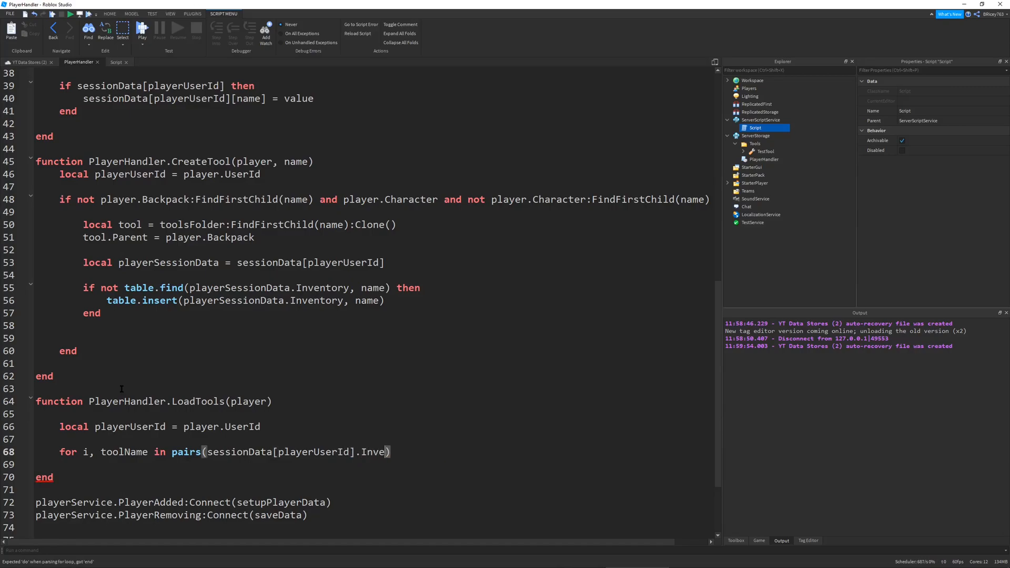
text(ntory)
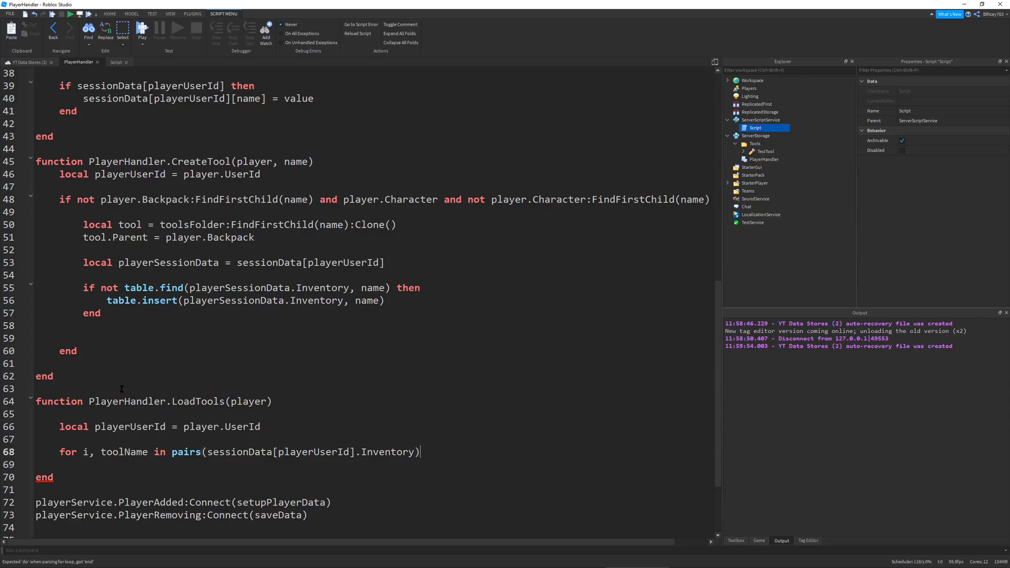
text(do)
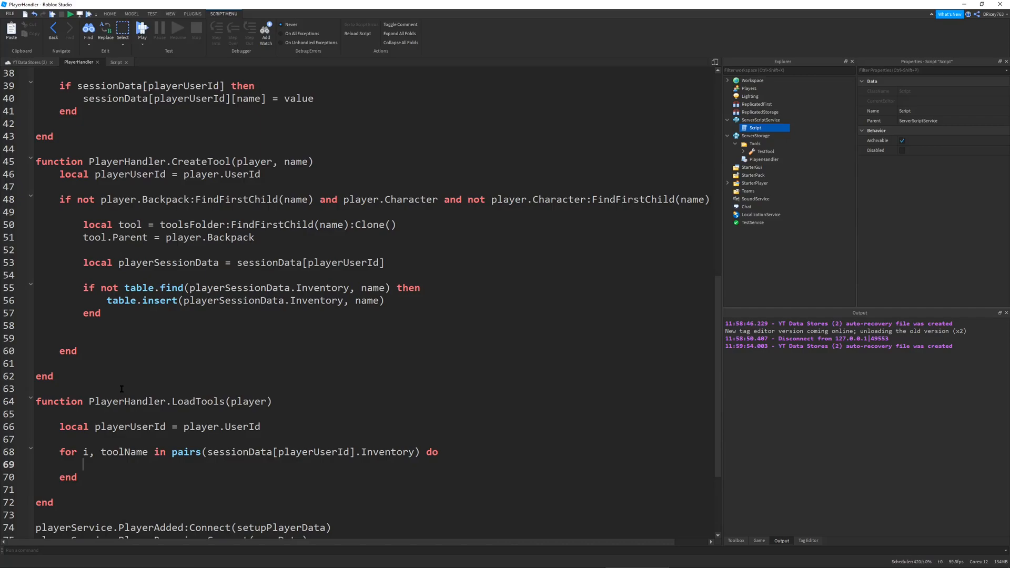
Step: Call PlayerHandler.CreateTool(player, toolName) inside the loop
text(PlayerHandler)
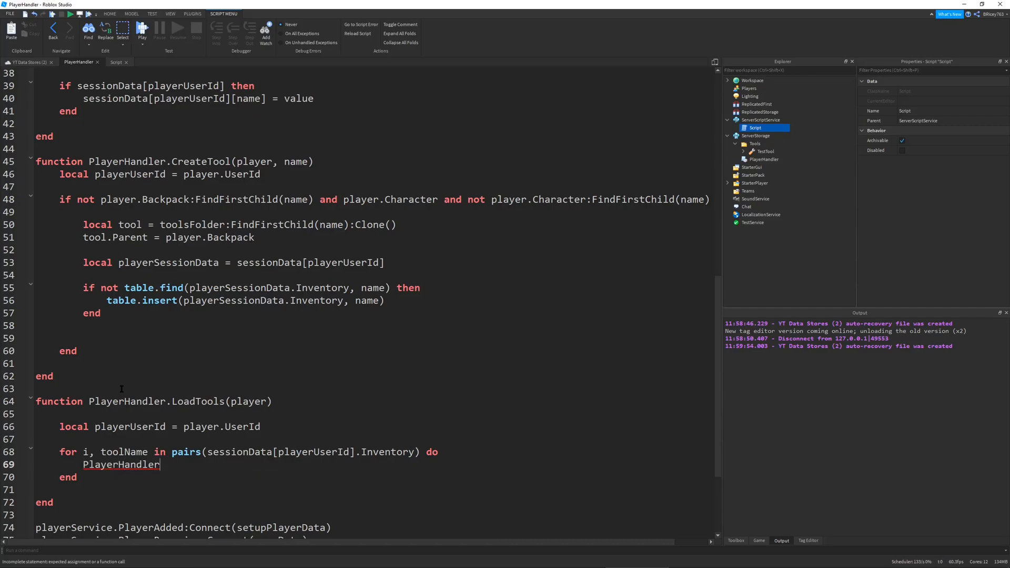
text(.CreateTool)
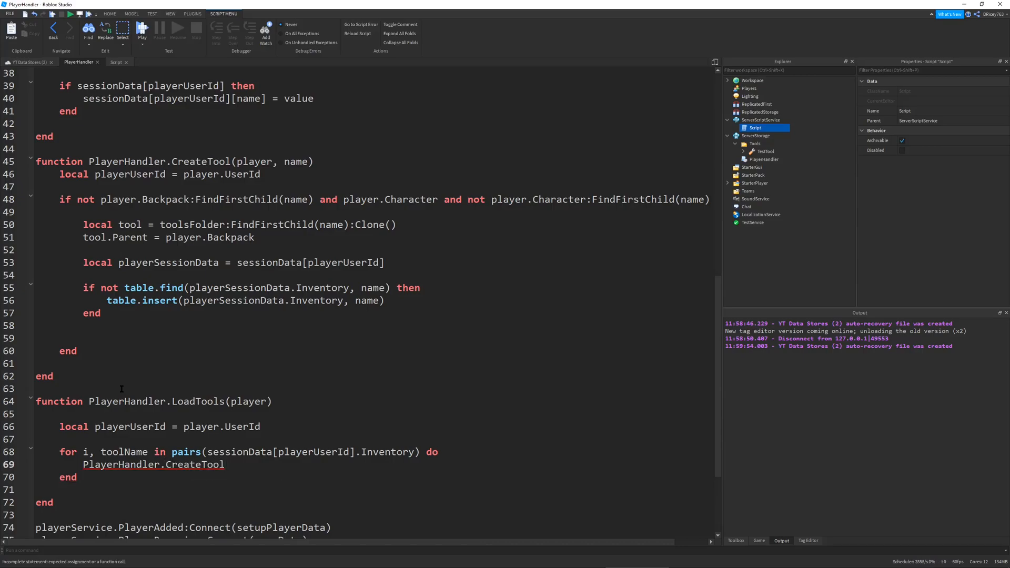
text((player)
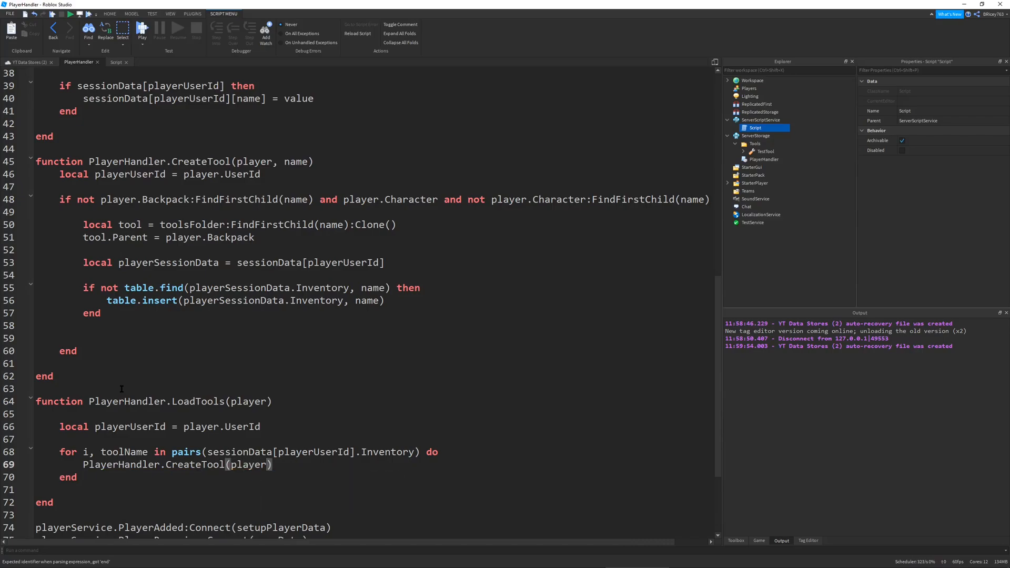
text(, toolName)
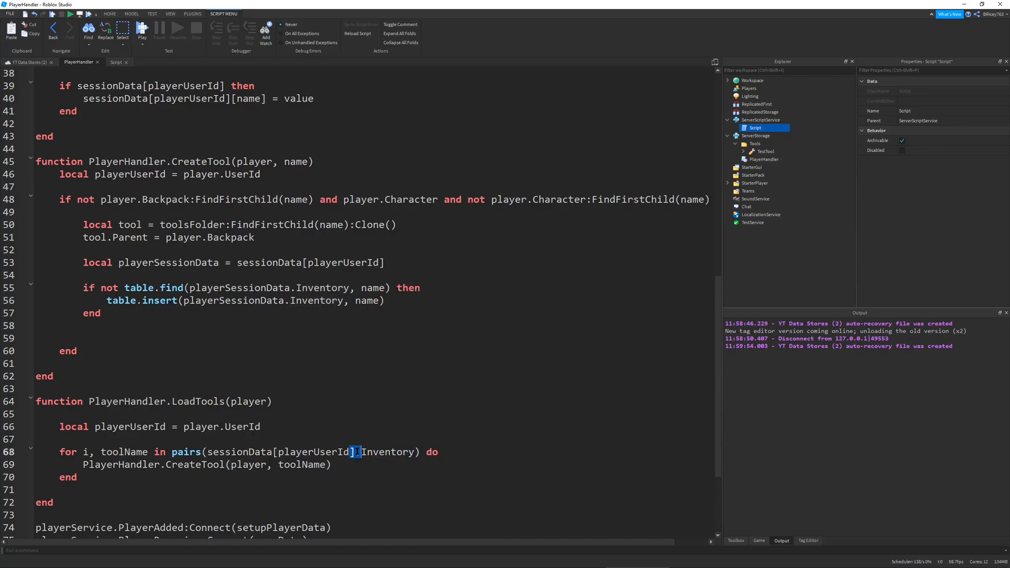
drag(207, 451, 414, 451)
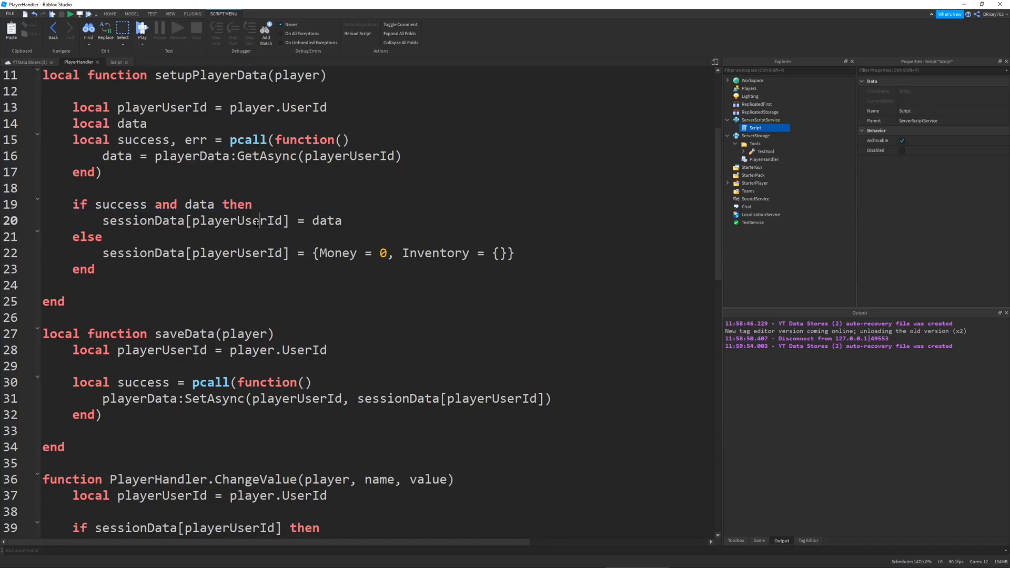
Step: Add a PlayerHandler.LoadTools(player) call after the data-loading if block in setupPlayerData
double_click(237, 221)
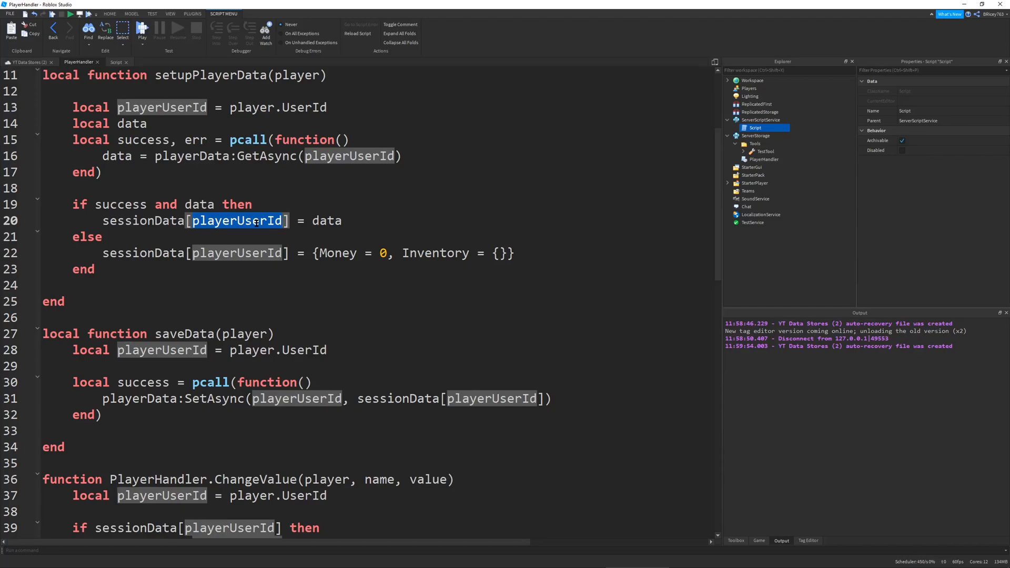
click(228, 283)
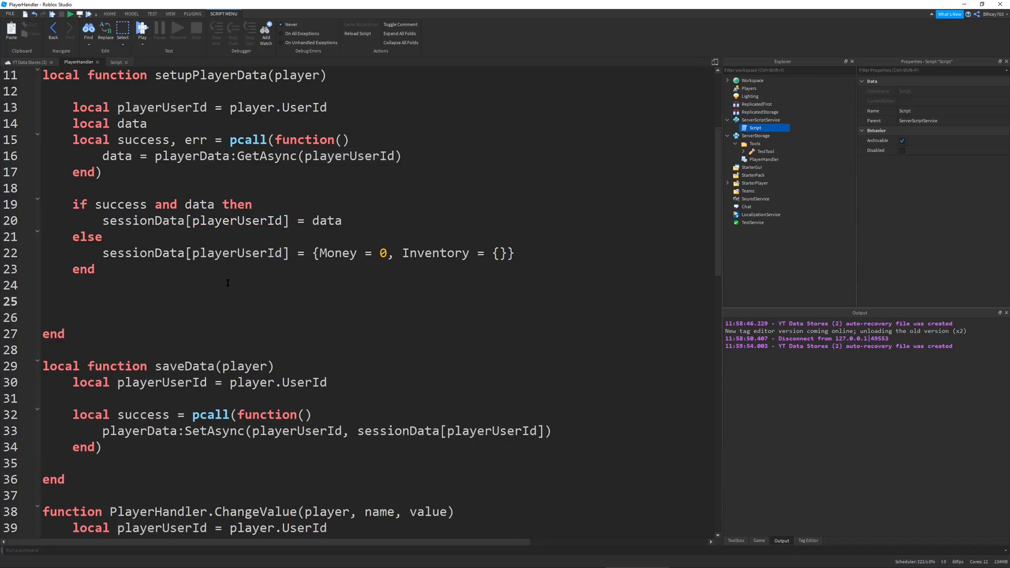
click(74, 301)
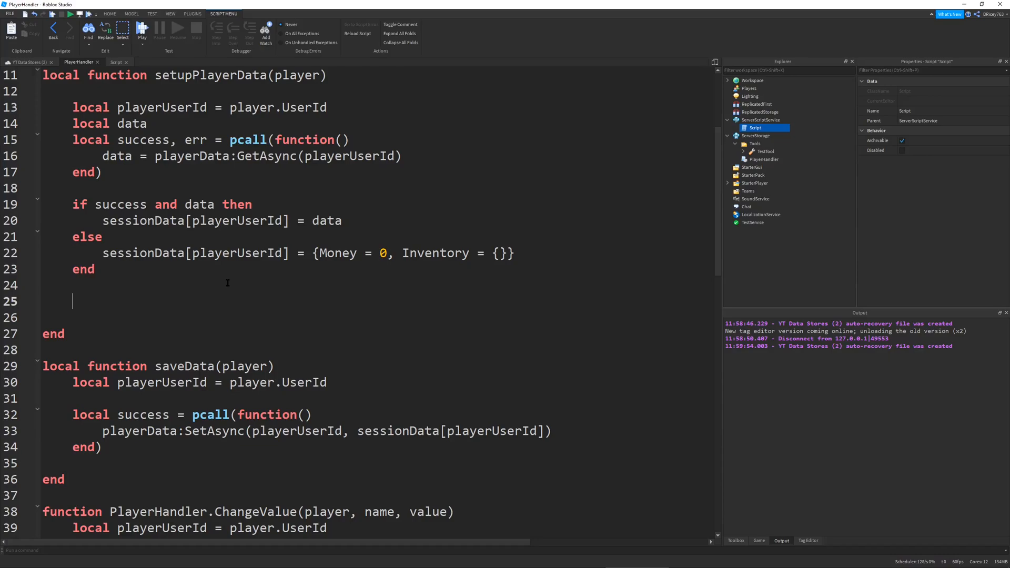
text(PlayerHanl)
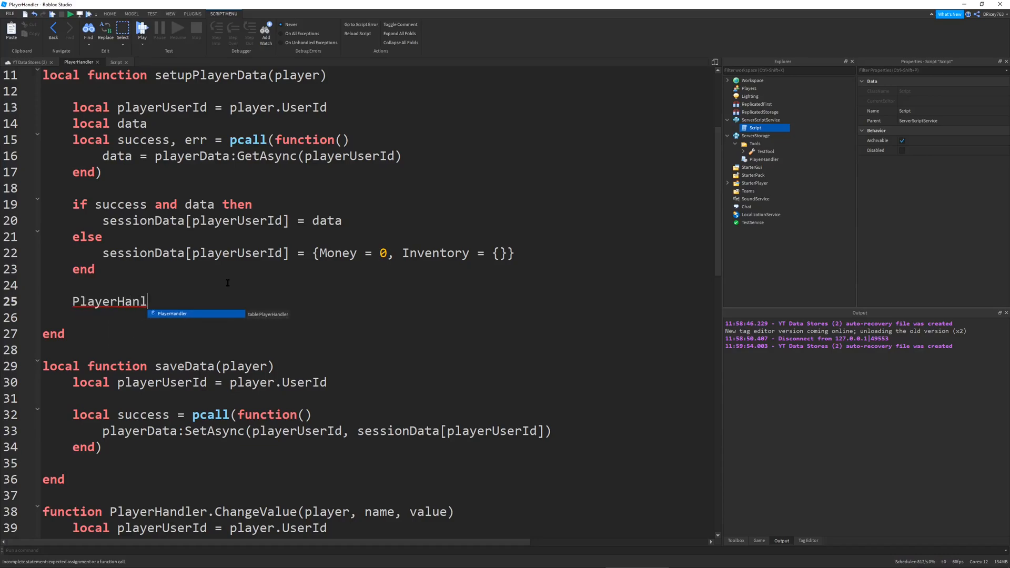
key(Backspace)
text(dler.LoadTools)
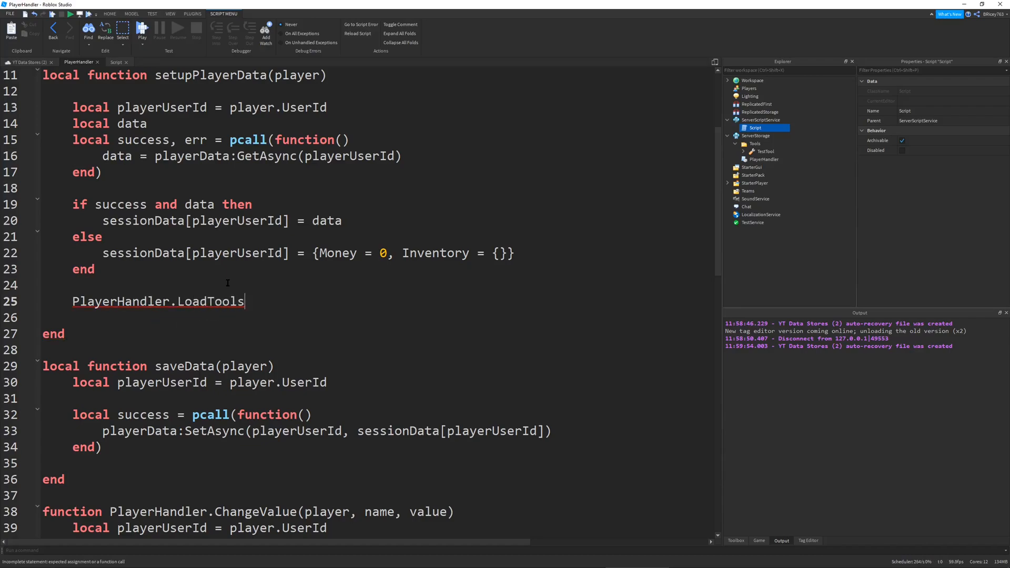
text((player))
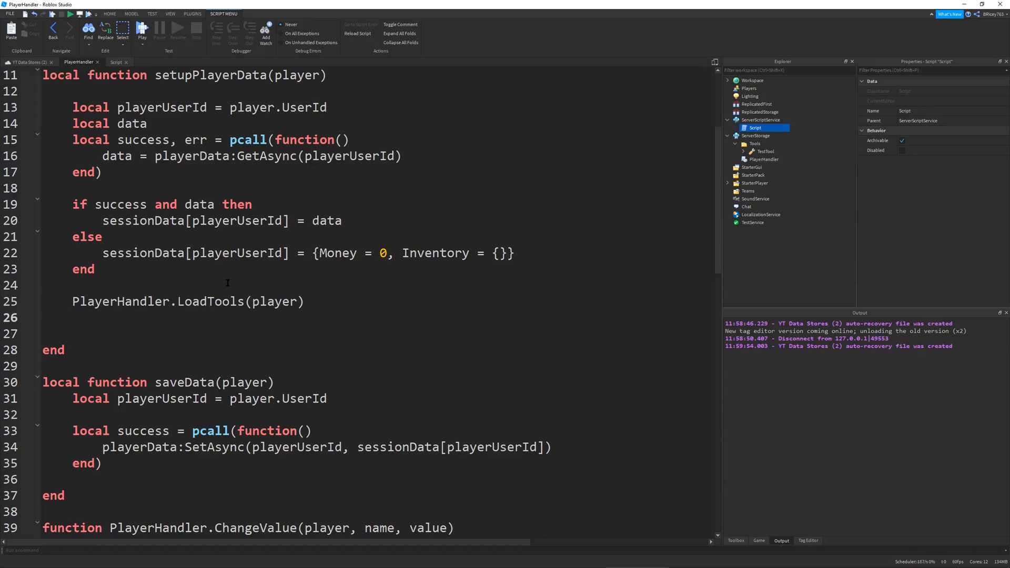
drag(254, 155, 400, 155)
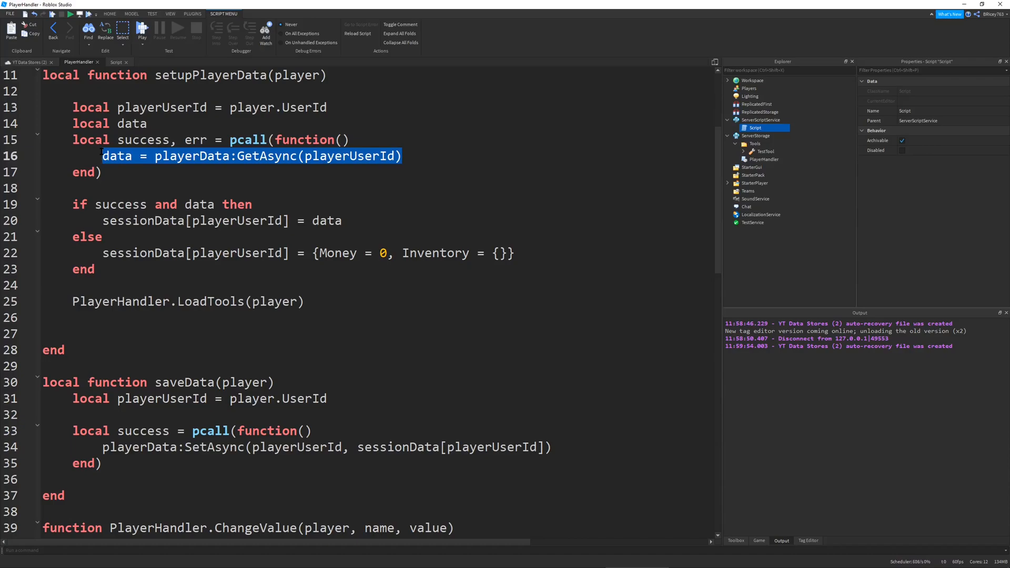
Step: Connect player.CharacterAdded to a function calling PlayerHandler.LoadTools(player) on every respawn
click(118, 320)
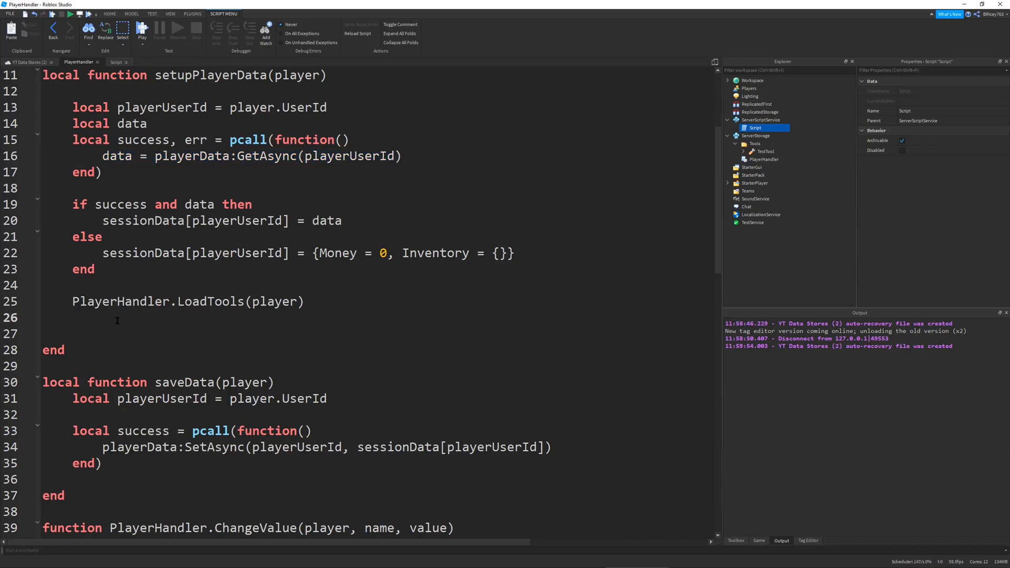
text(player)
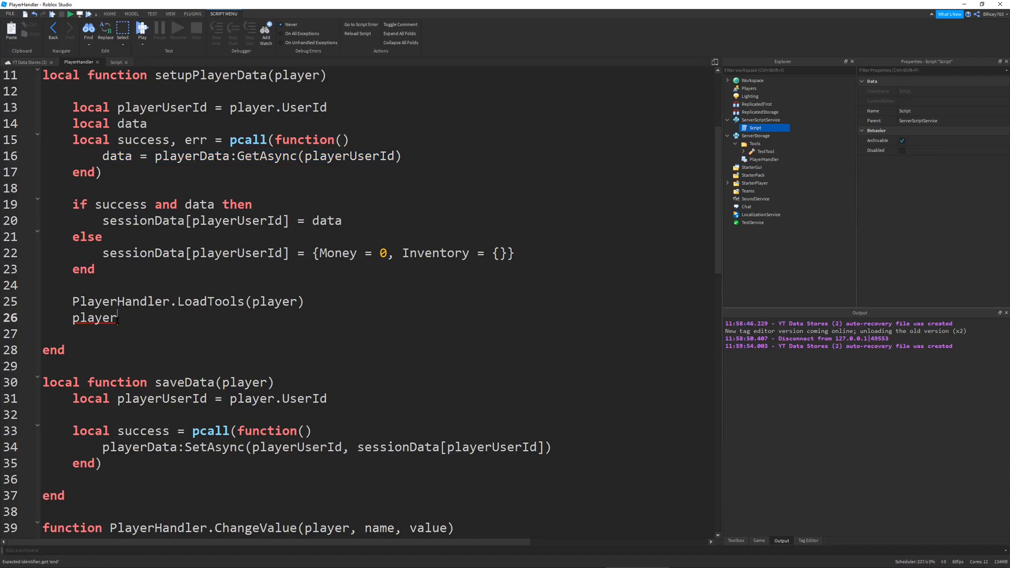
text(.Character)
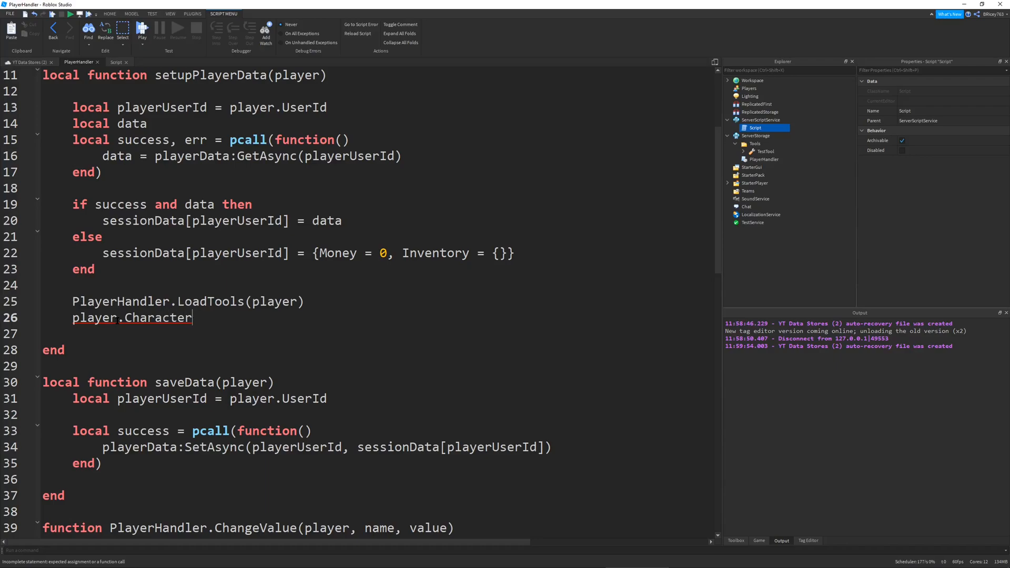
text(Added:Connec)
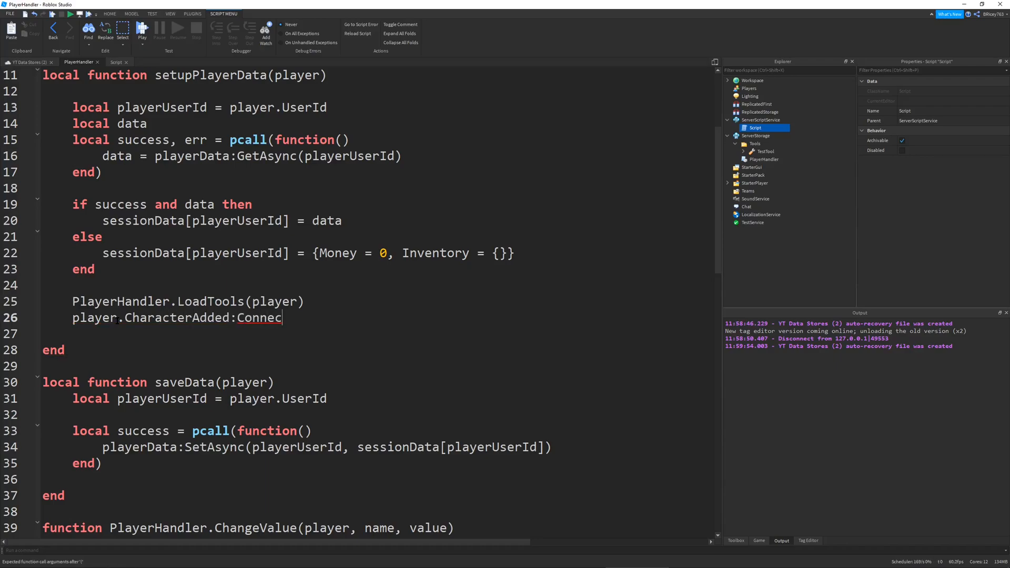
text(t(function())
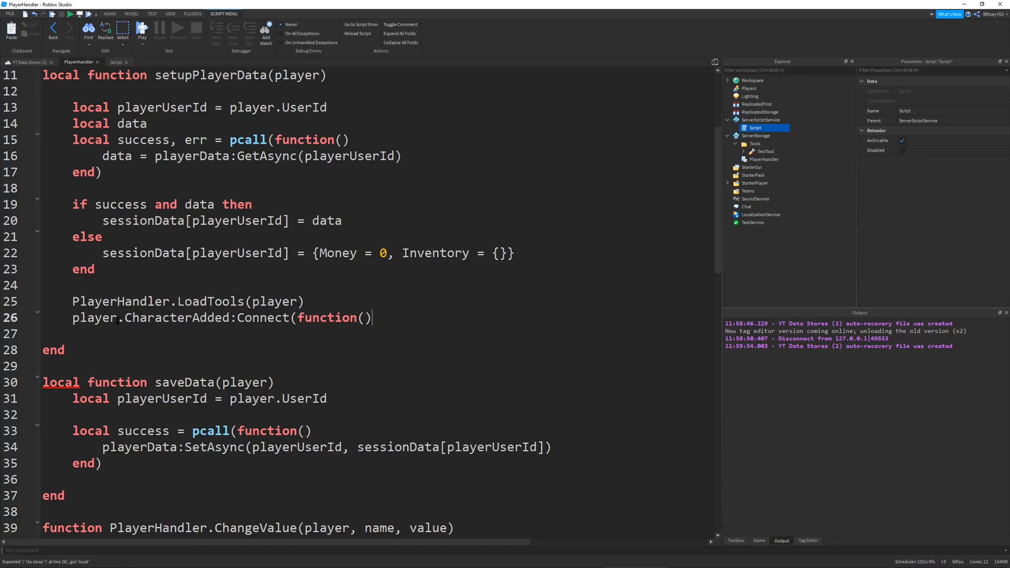
key(enter)
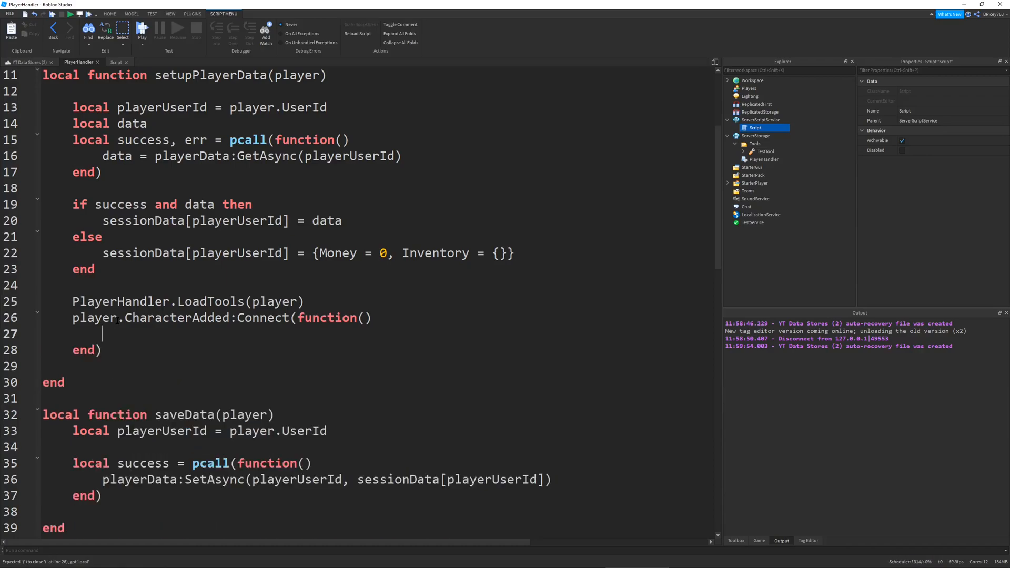
text(PlayerHandl)
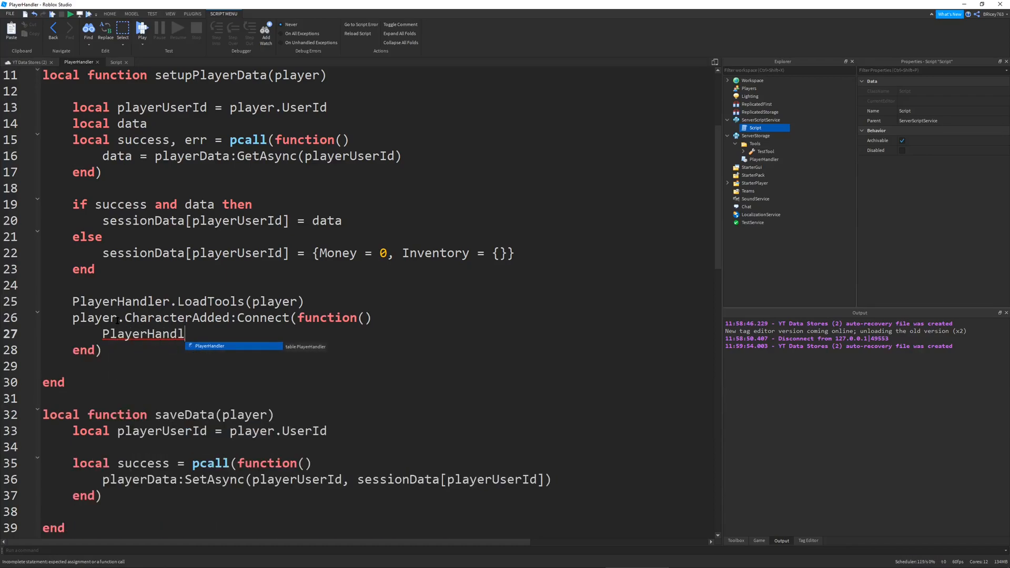
text(.LoadTol)
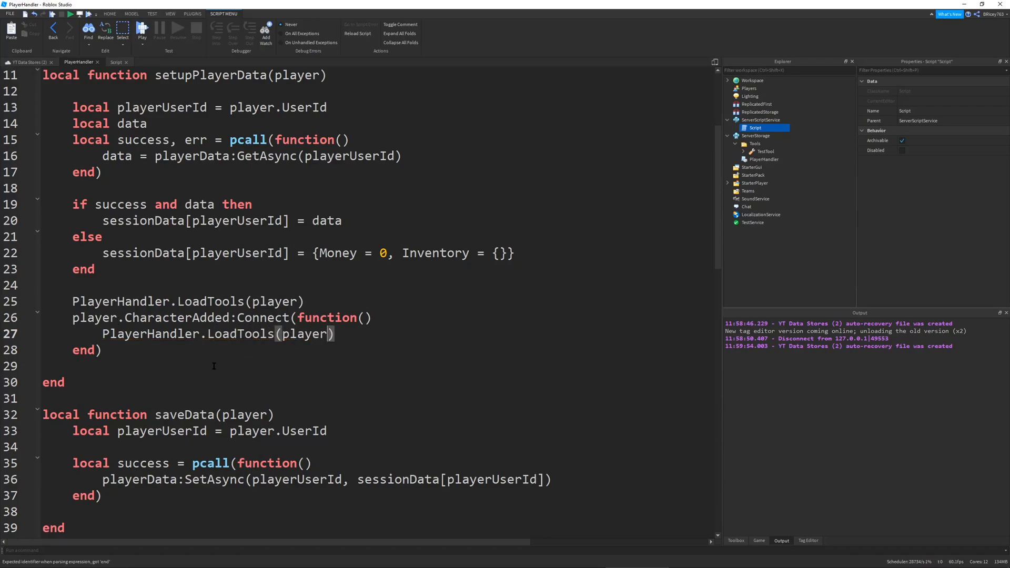
scroll(down, 3)
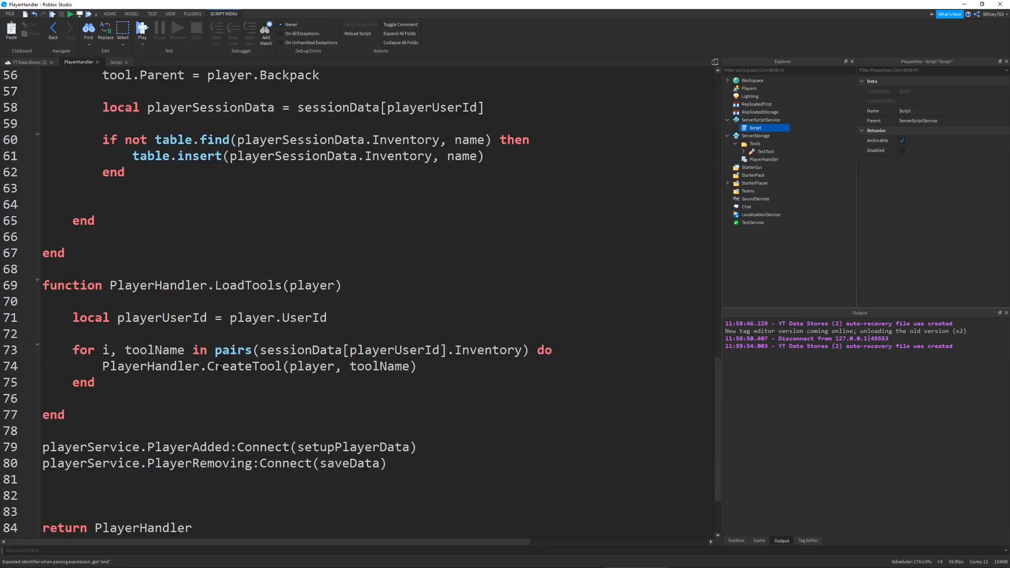
scroll(down, 3)
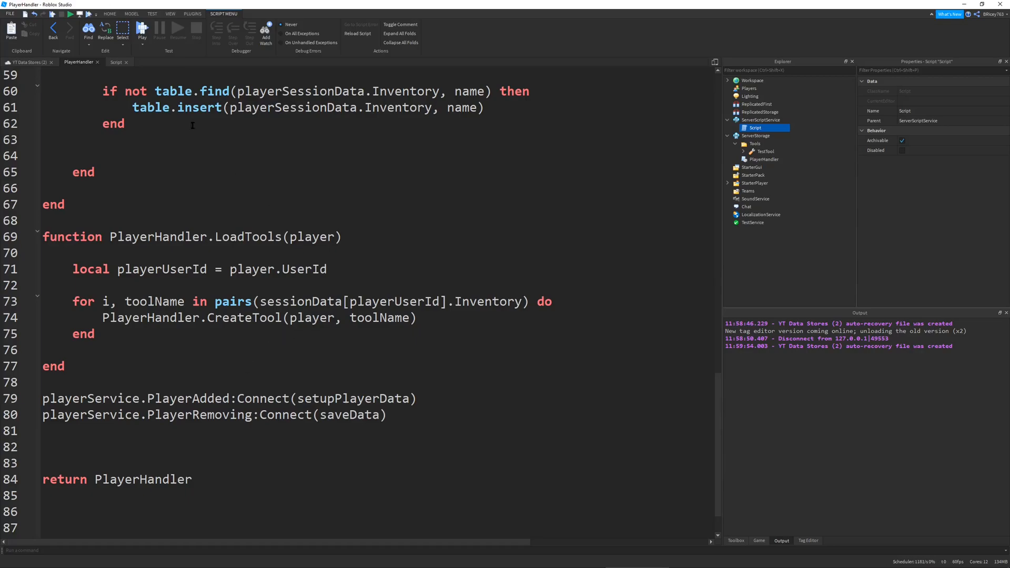
mouse_move(117, 62)
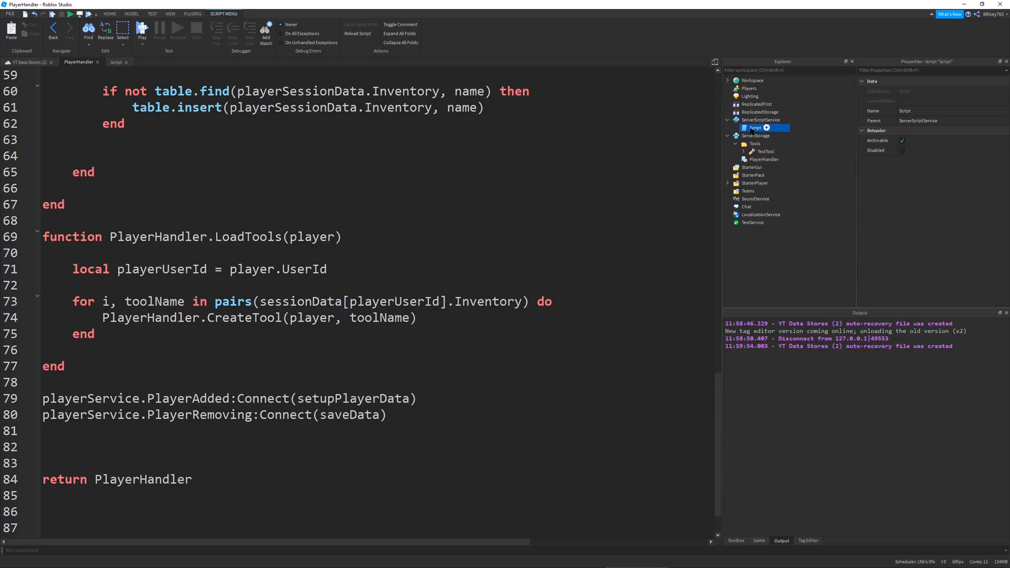
Step: Add wait(3) then playerHandler.CreateTool(player, "TestTool") inside the PlayerAdded function
click(116, 61)
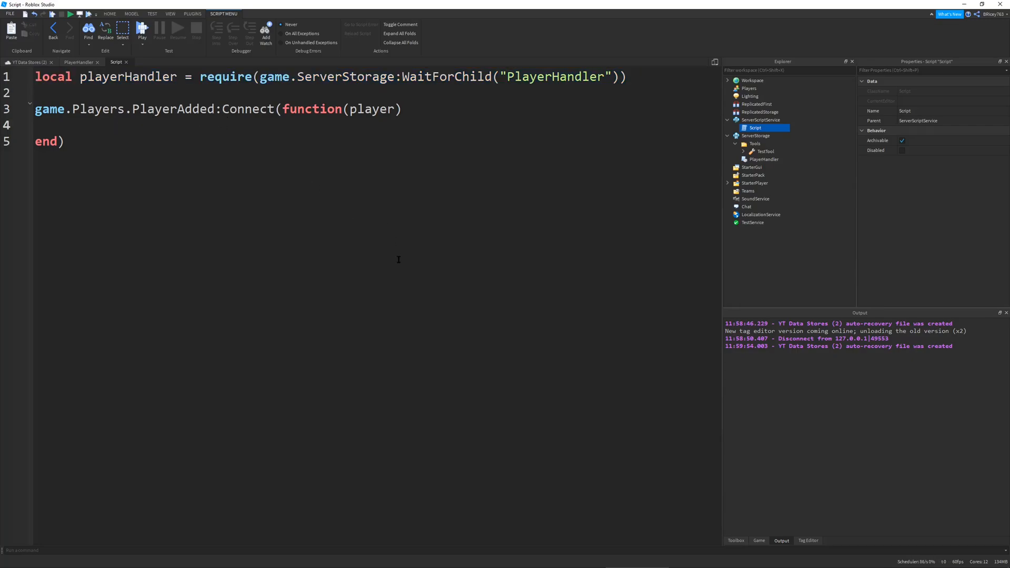
text(wait())
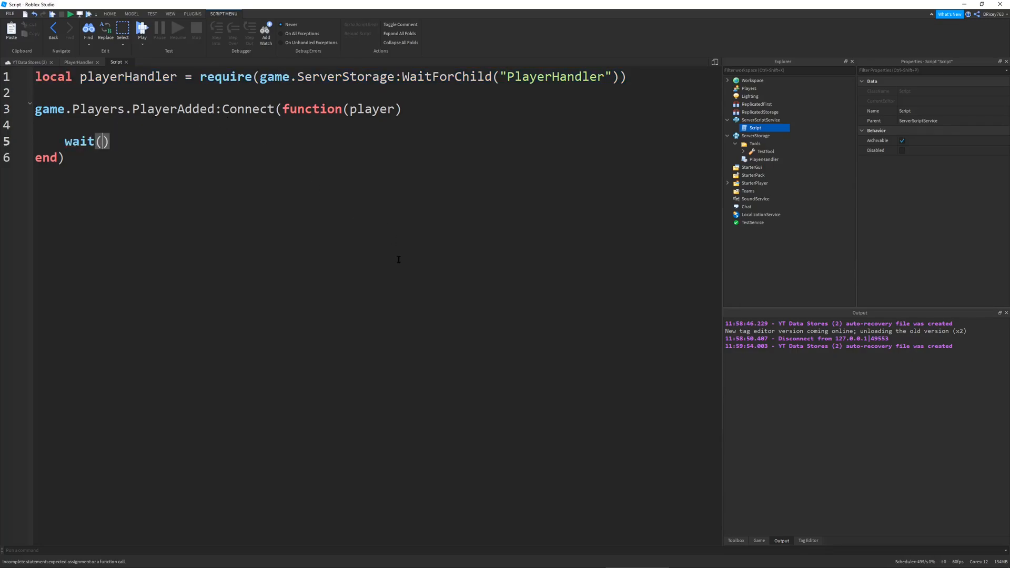
text(3)
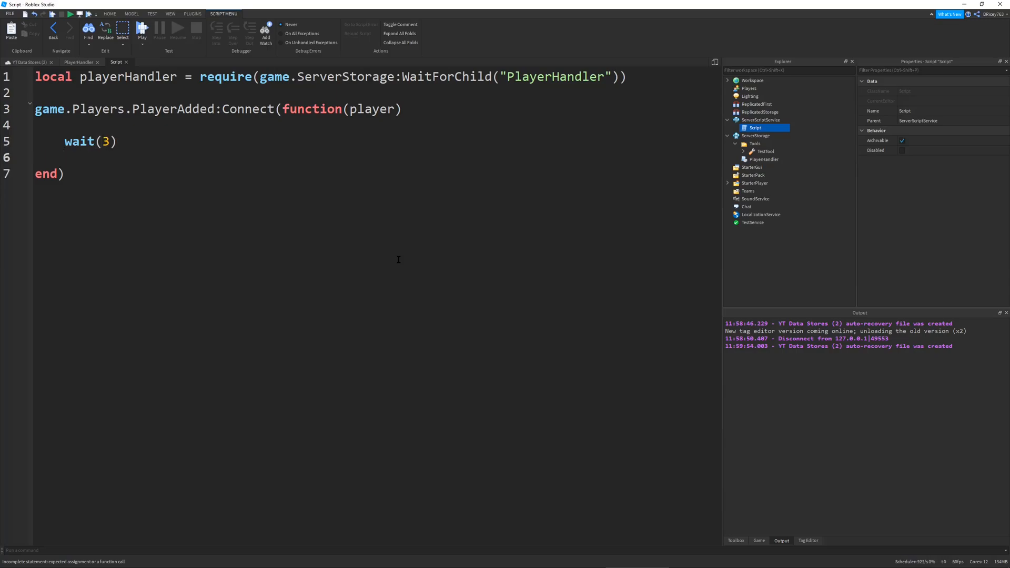
text(player)
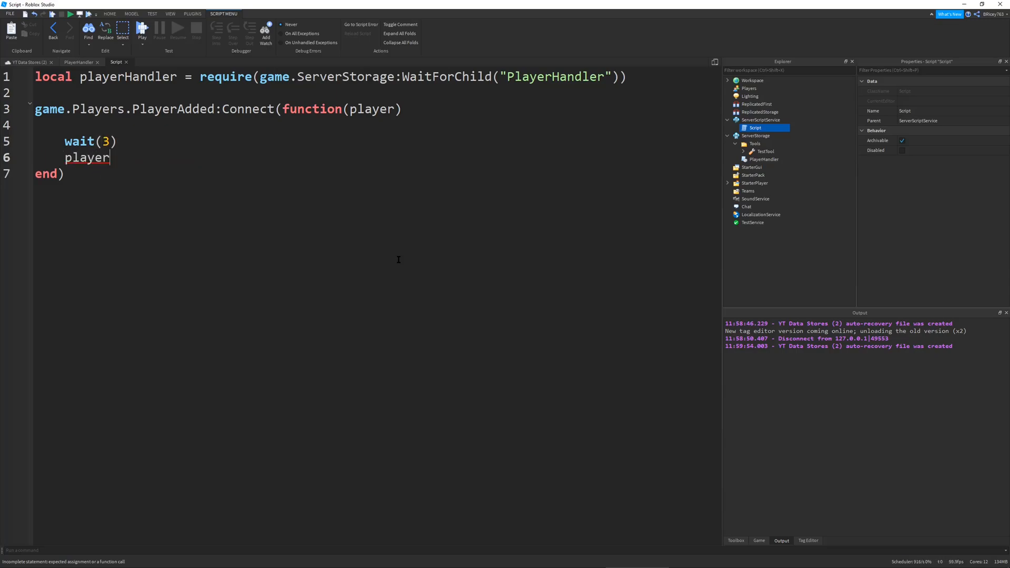
text(Handler.C)
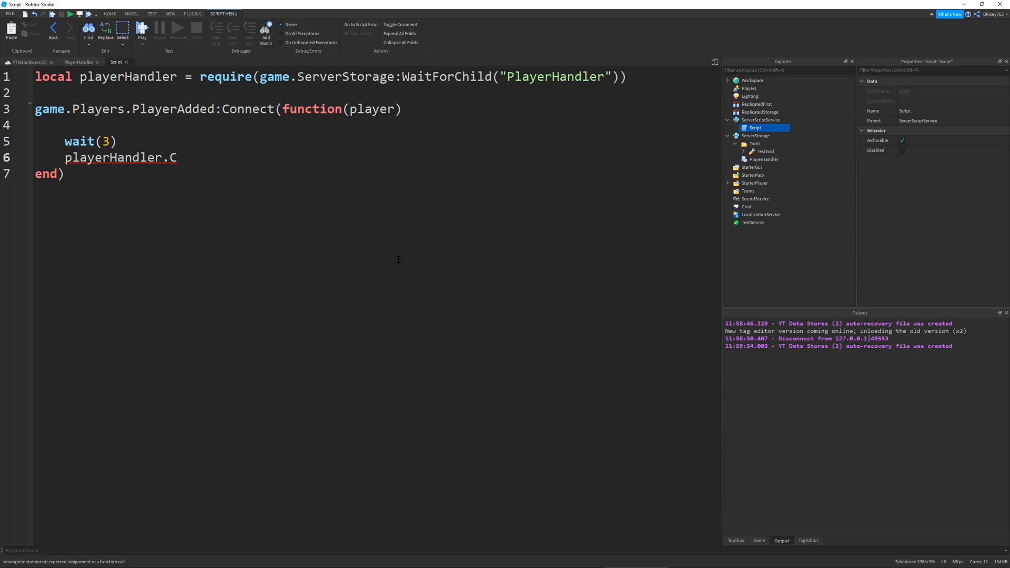
text(reateTool(player, "TestTool)
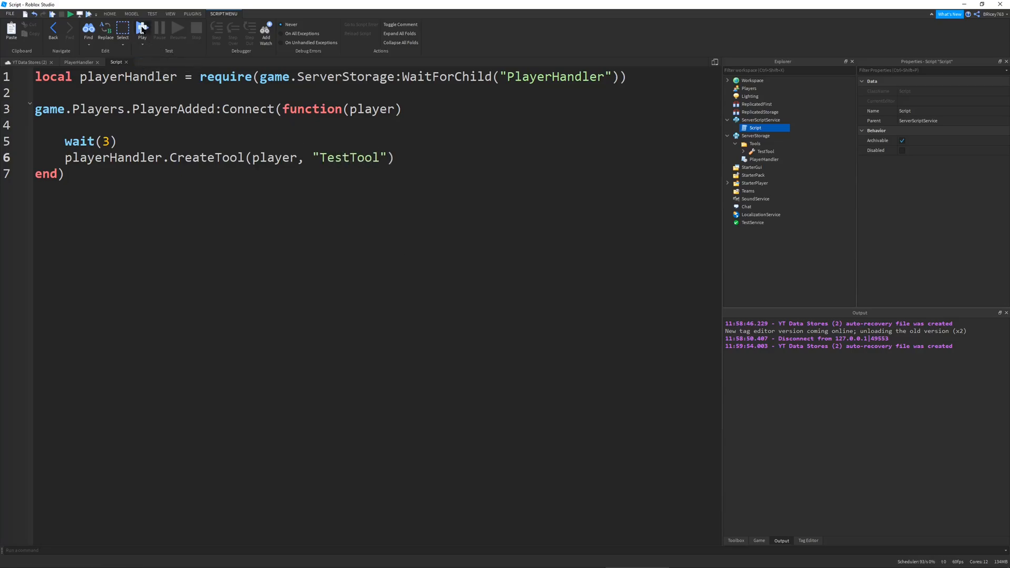
Step: Playtest, confirm TestTool is in the hotbar, and reset the character from the Esc menu
click(141, 29)
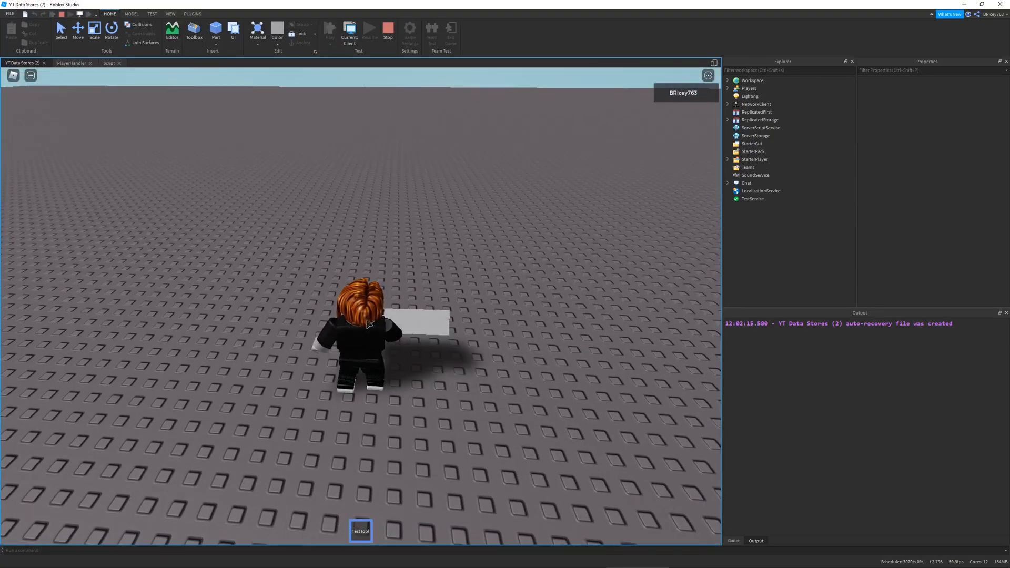
key(Escape)
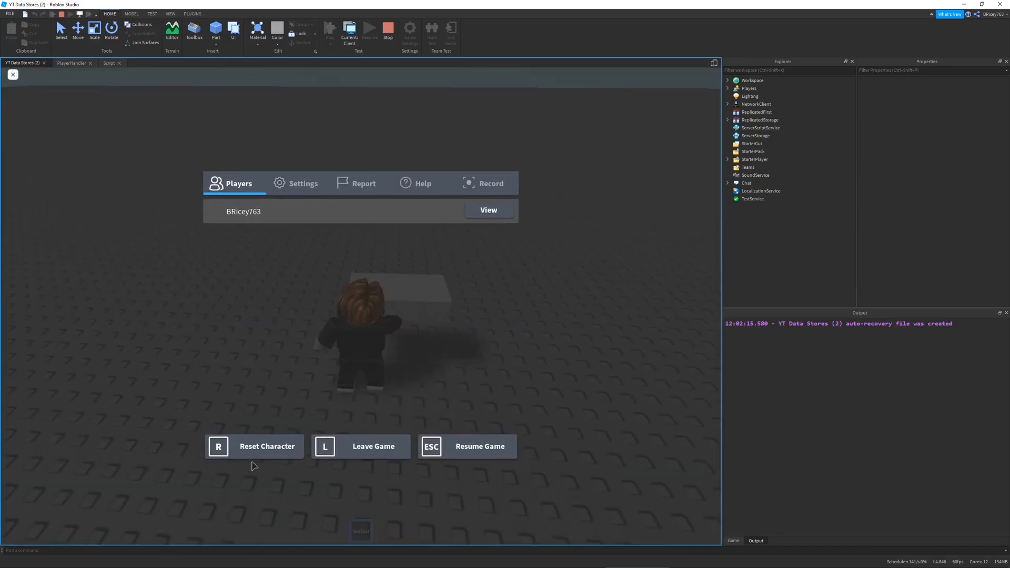
click(481, 446)
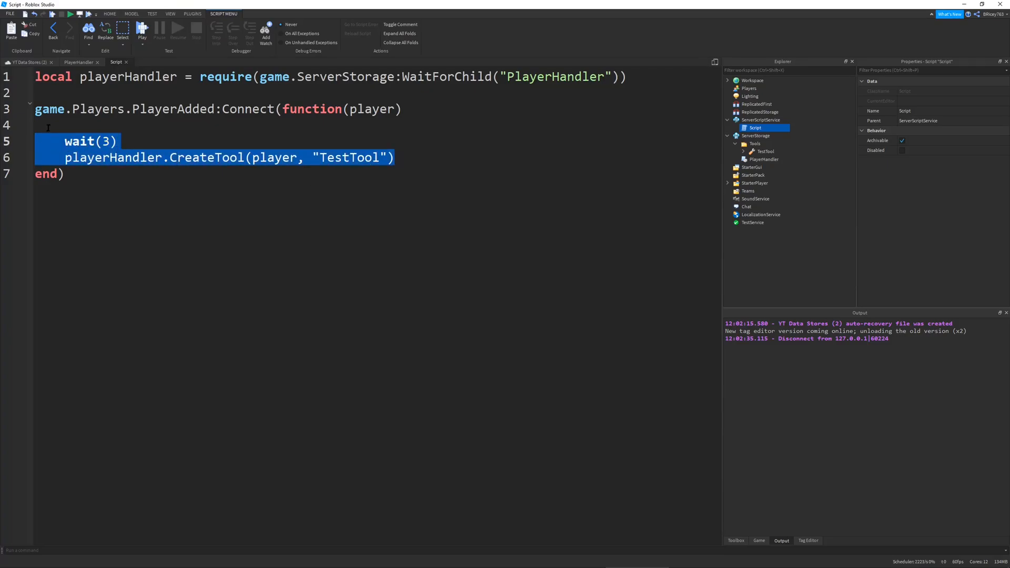
Step: Toggle-comment the wait(3) and CreateTool(player, "TestTool") lines with Ctrl+/ and stop the playtest
key(ctrl+/)
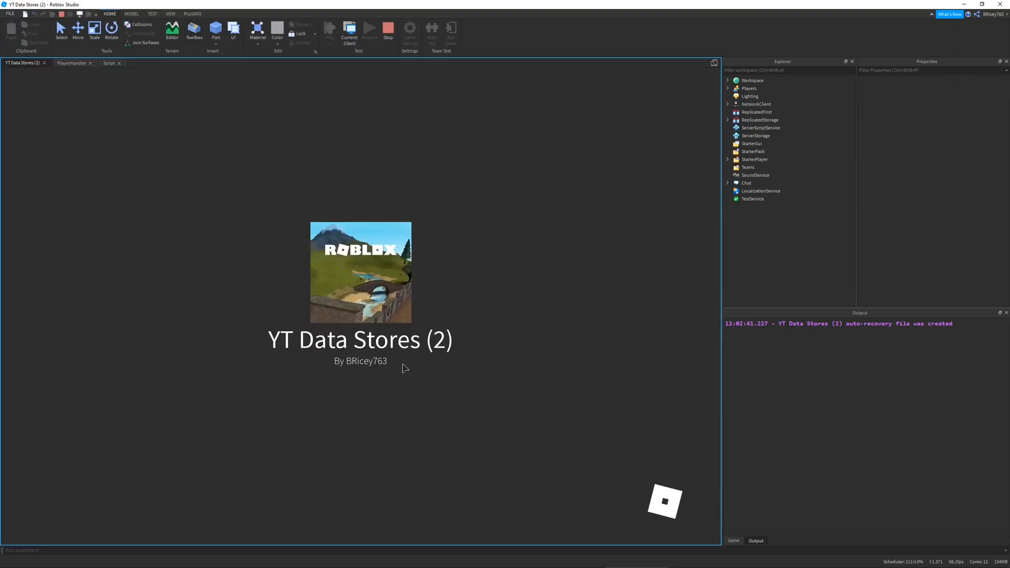
click(350, 31)
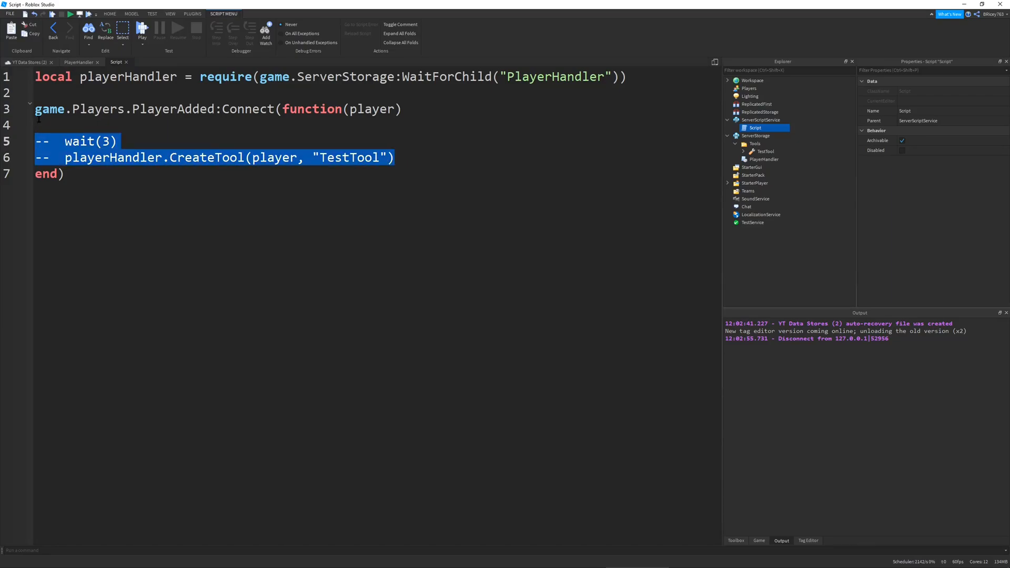
Step: Add print(toolName) inside LoadTools' loop in PlayerHandler and start a playtest
click(80, 62)
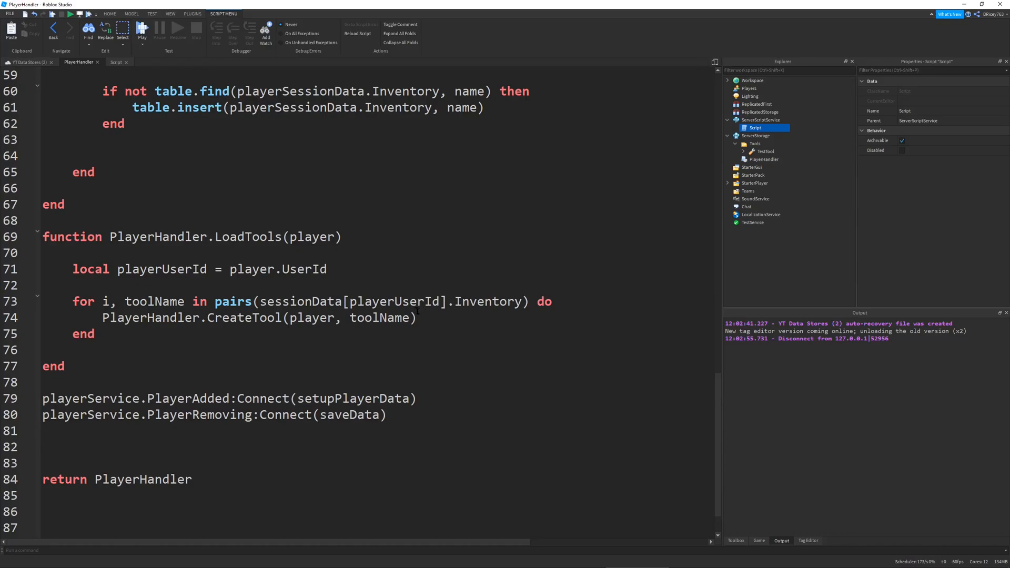
mouse_move(589, 282)
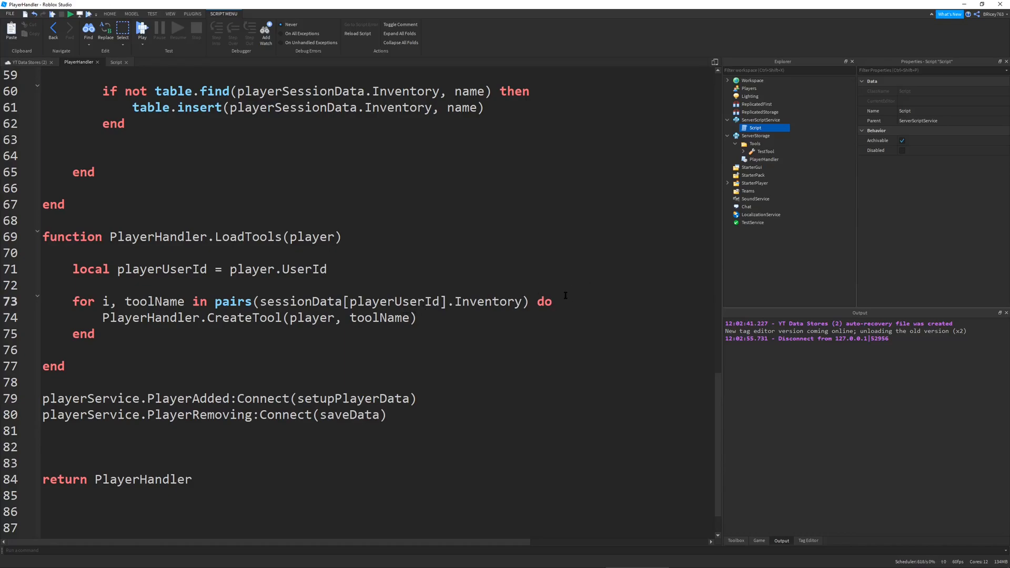
text(print(toolName)
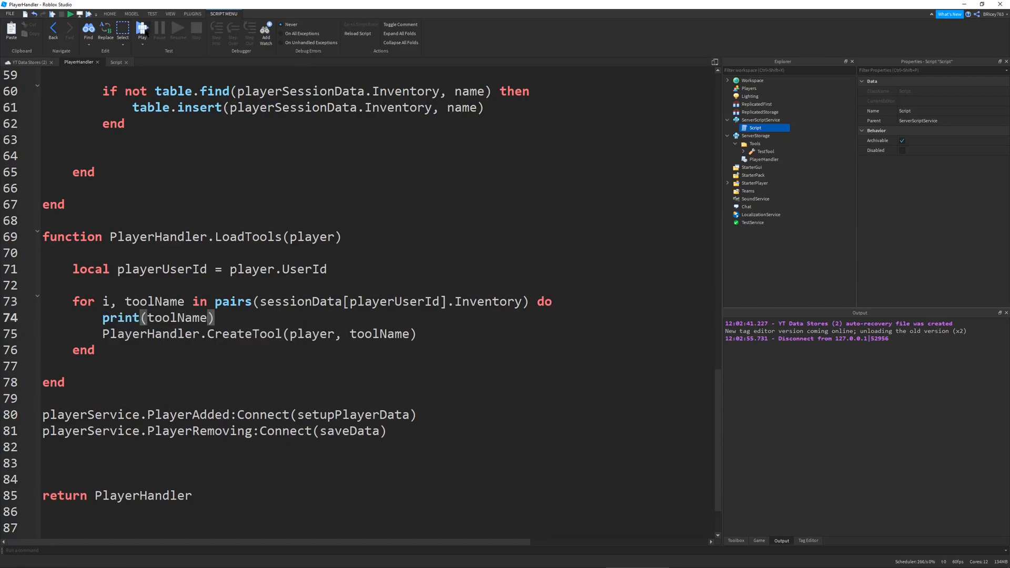
click(25, 63)
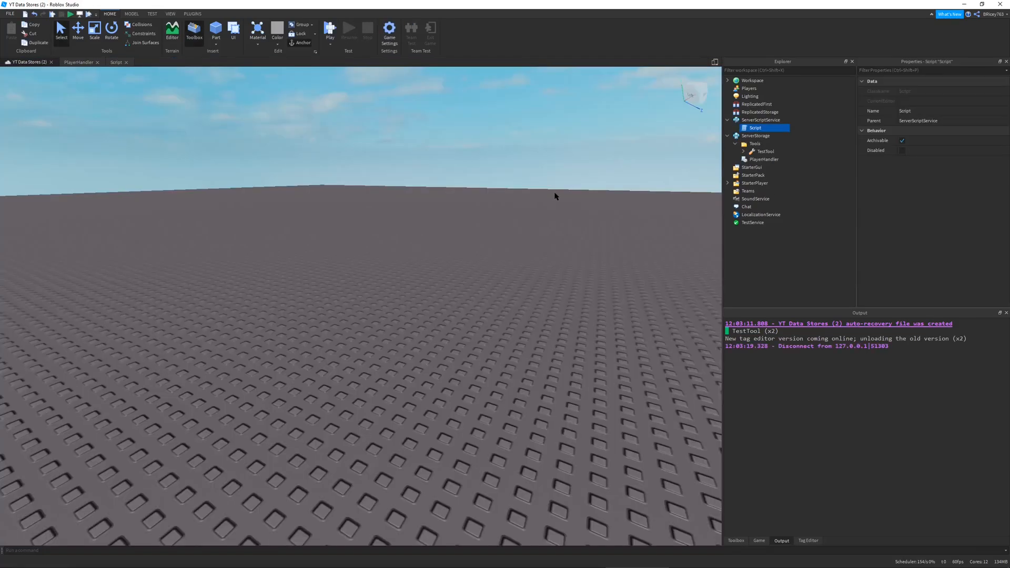
Step: Add tool copies named Test and Tool in ServerStorage > Tools and uncomment the CreateTool lines
click(80, 62)
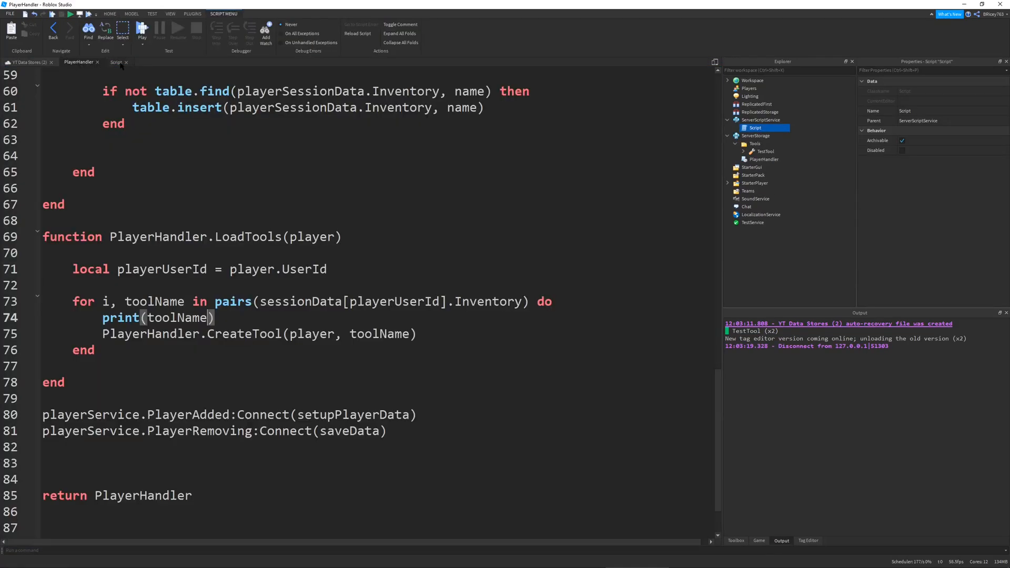
click(115, 62)
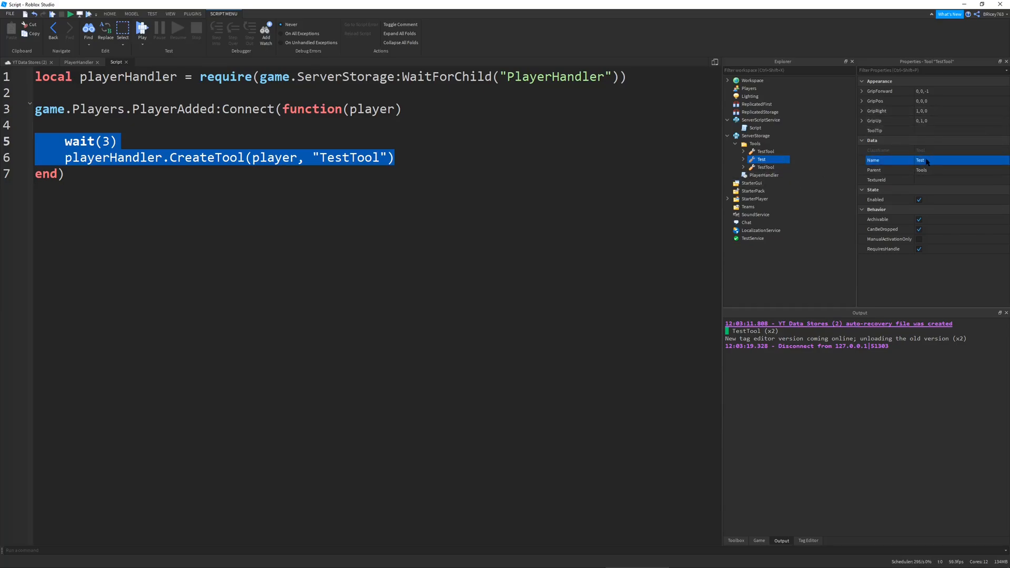
click(766, 167)
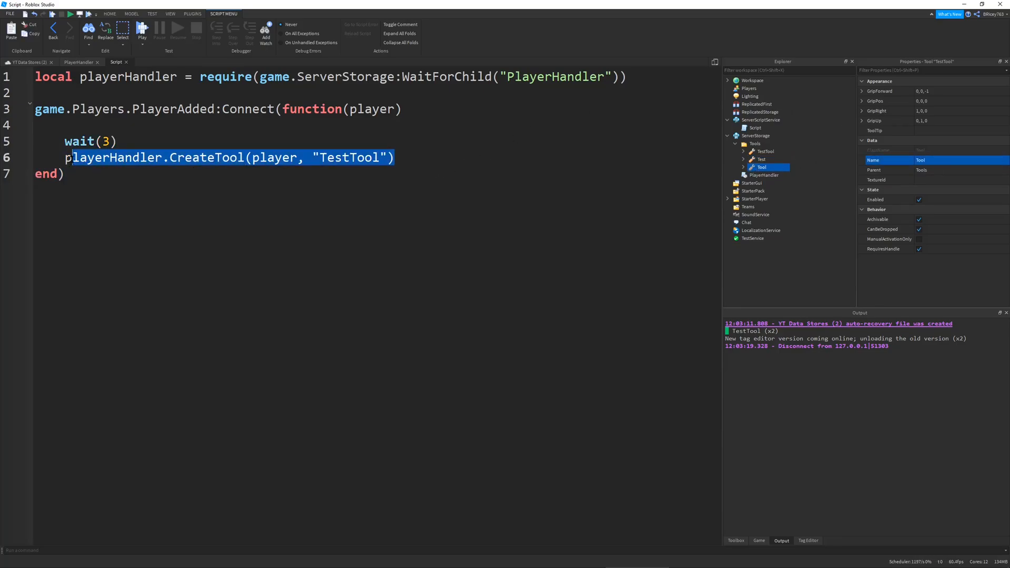
click(396, 157)
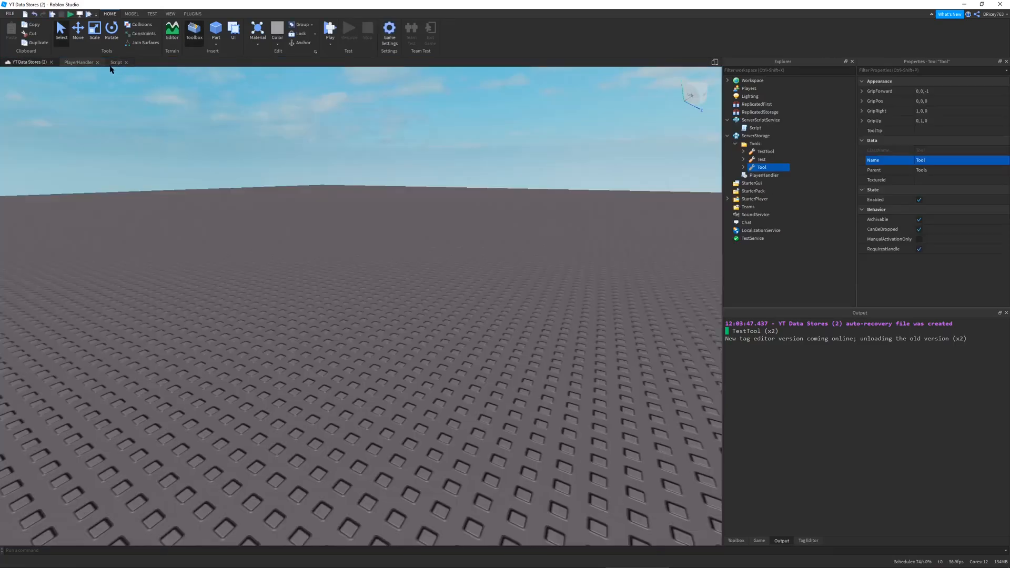
Step: Add CreateTool calls for "Test" and "Tool" in the join script after checking PlayerHandler's CreateTool
click(115, 62)
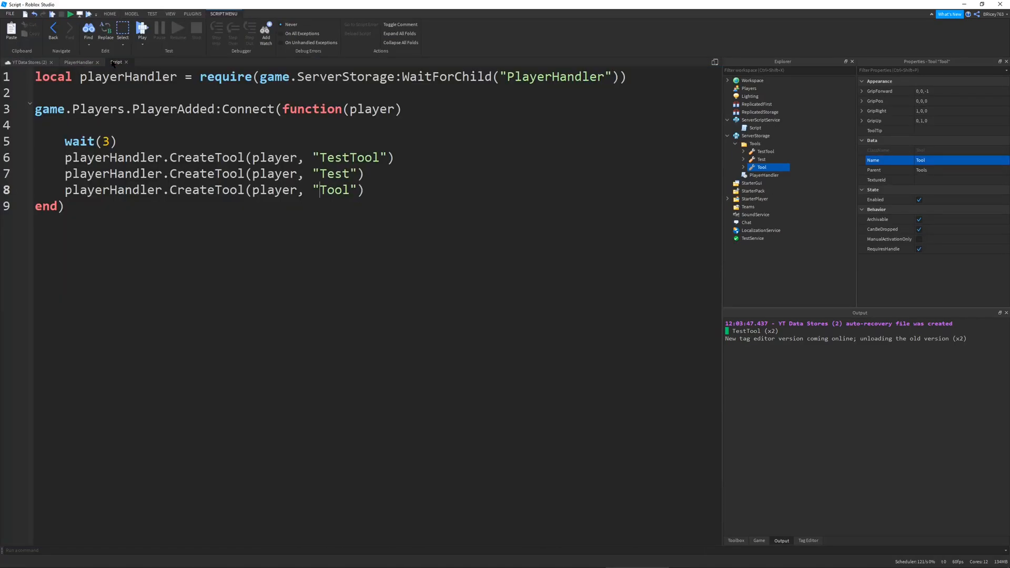
click(80, 62)
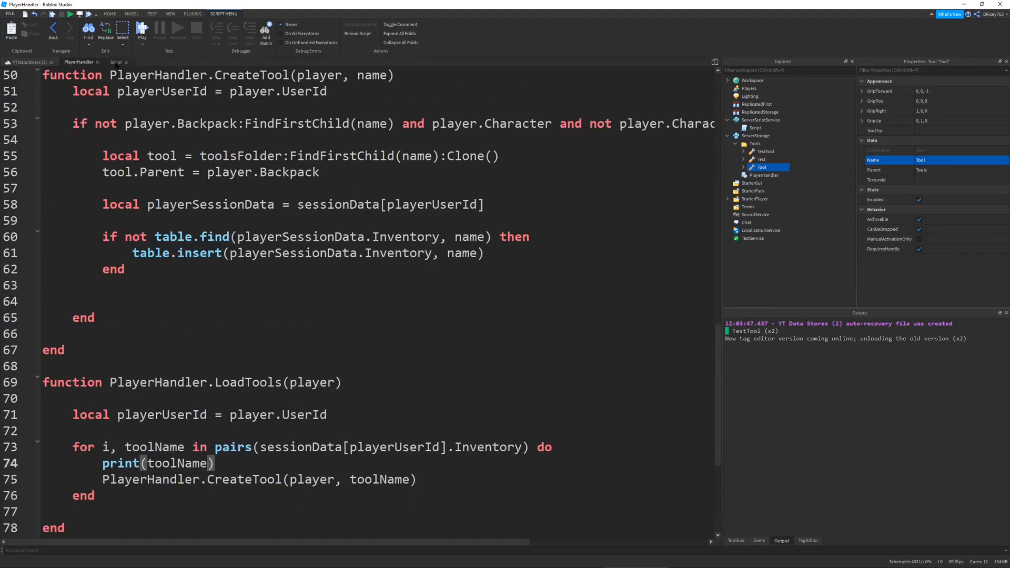
click(115, 62)
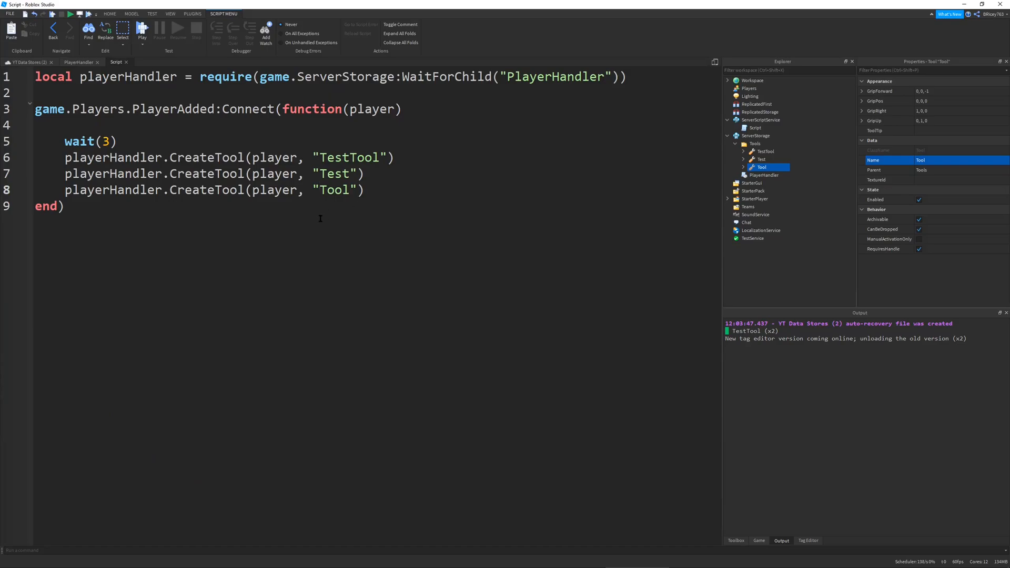
drag(64, 141, 364, 190)
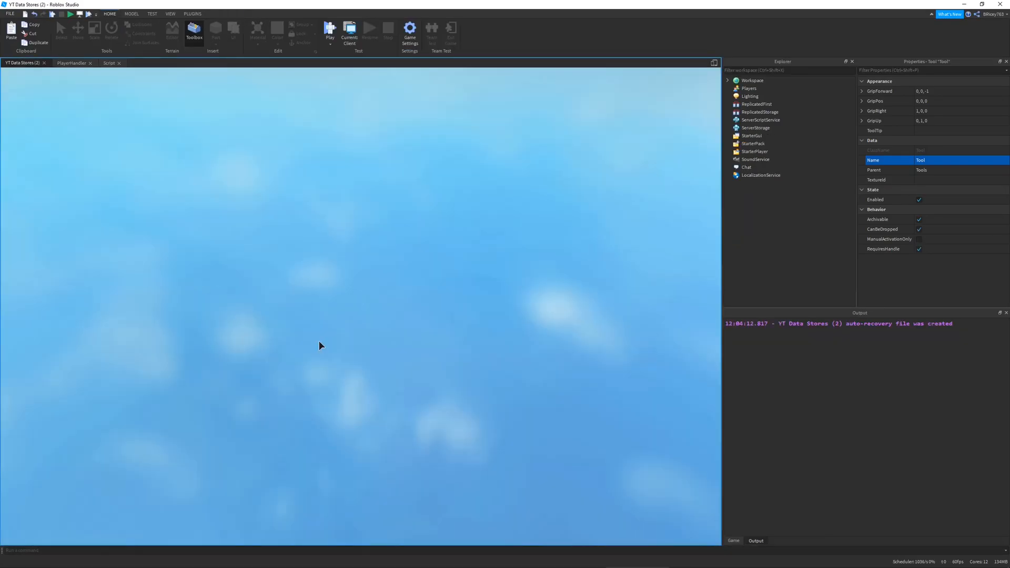
Step: Playtest to verify TestTool, Test and Tool load, stop, and return to the PlayerHandler tab
click(330, 30)
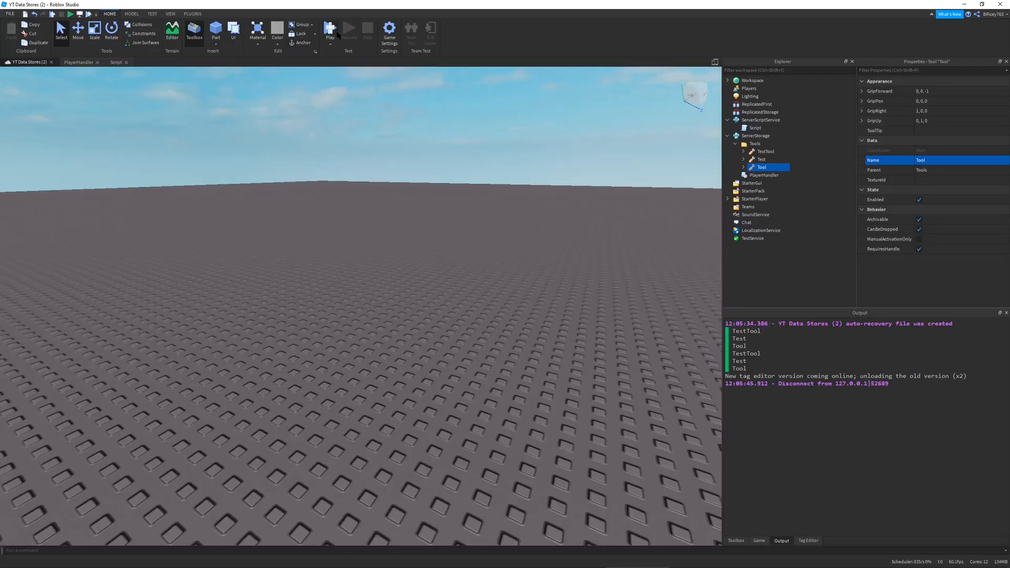
mouse_move(329, 27)
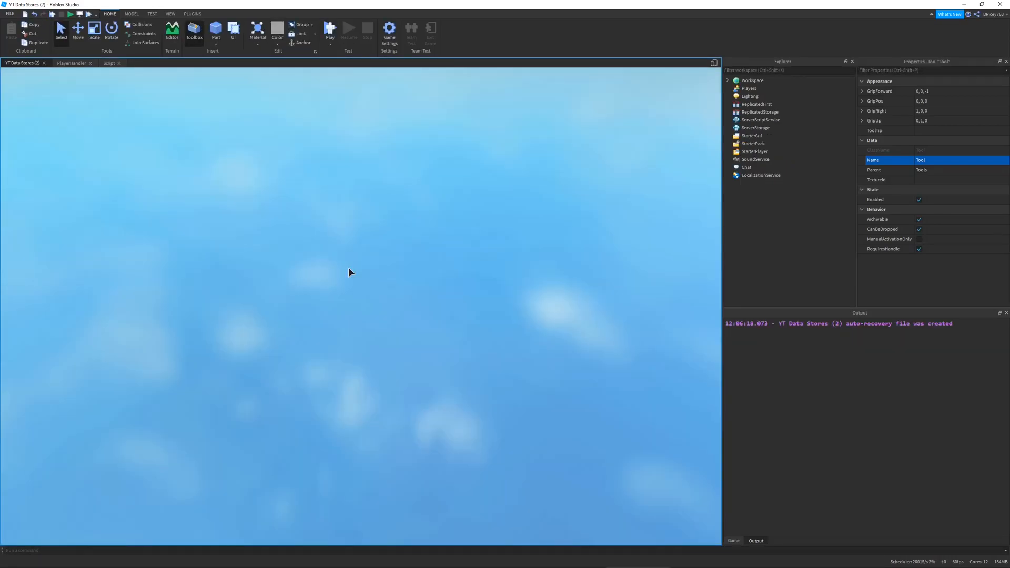
click(334, 29)
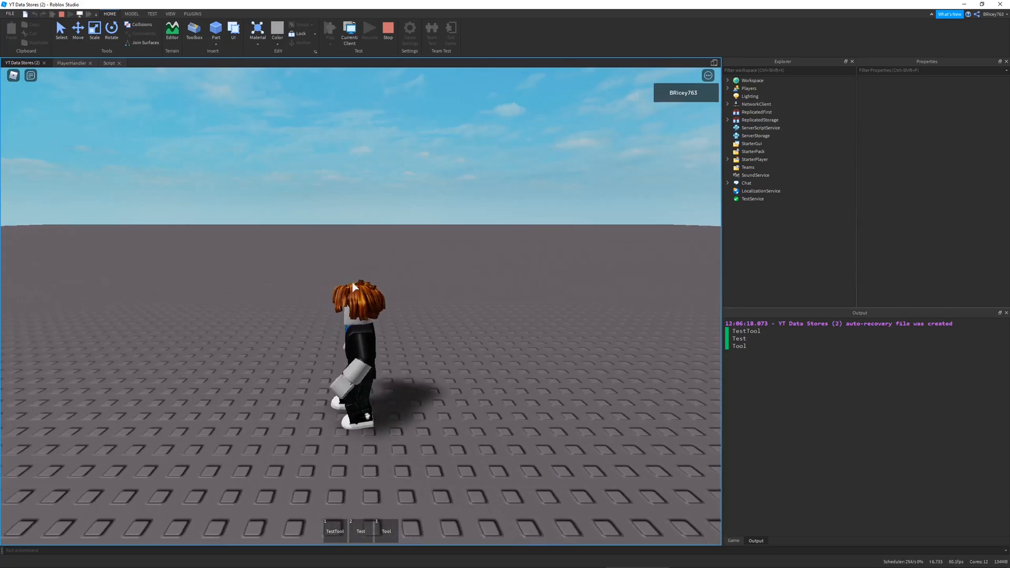
click(335, 532)
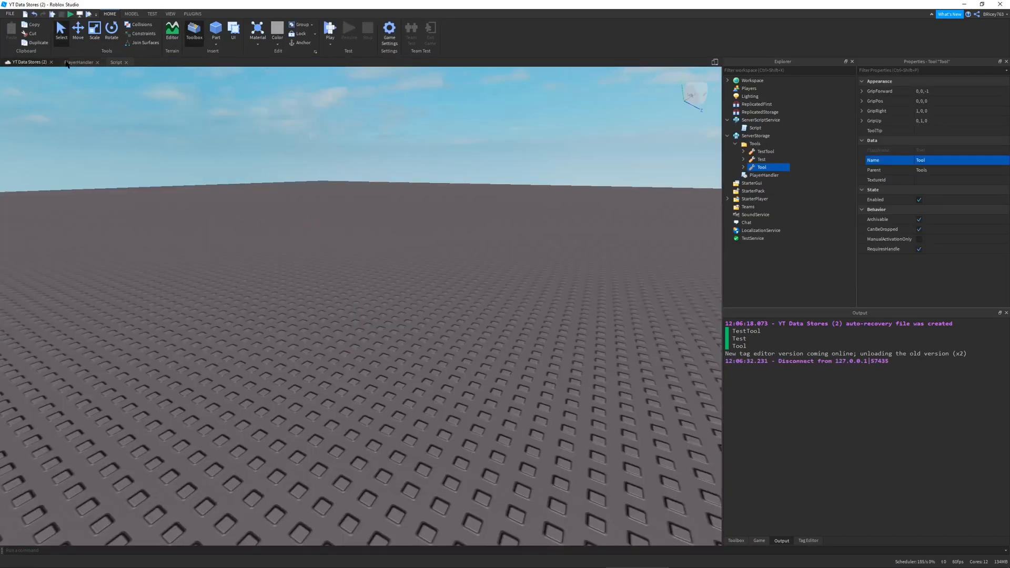
click(78, 62)
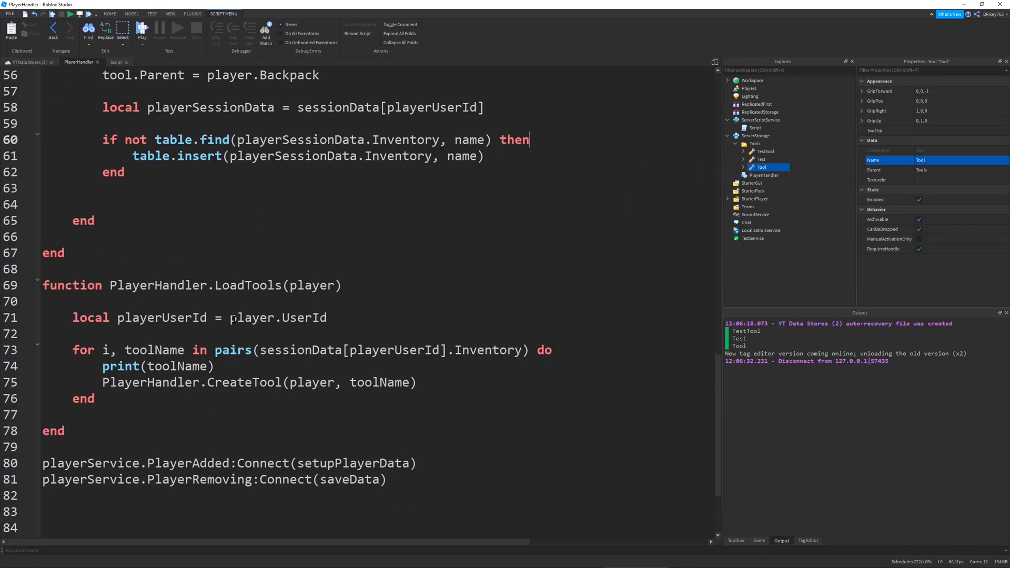